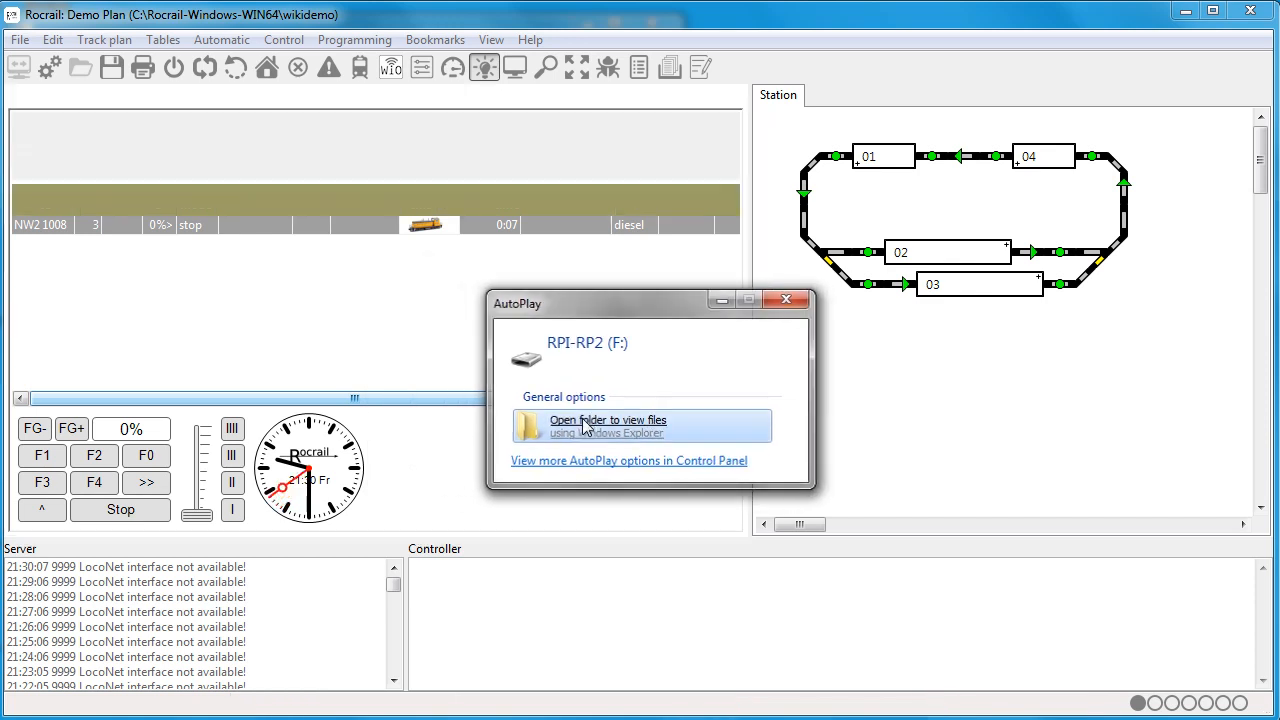
# Open the RPI-RP2 (F:) drive from AutoPlay to list its INDEX and INFO_UF2 files.
pyautogui.click(608, 420)
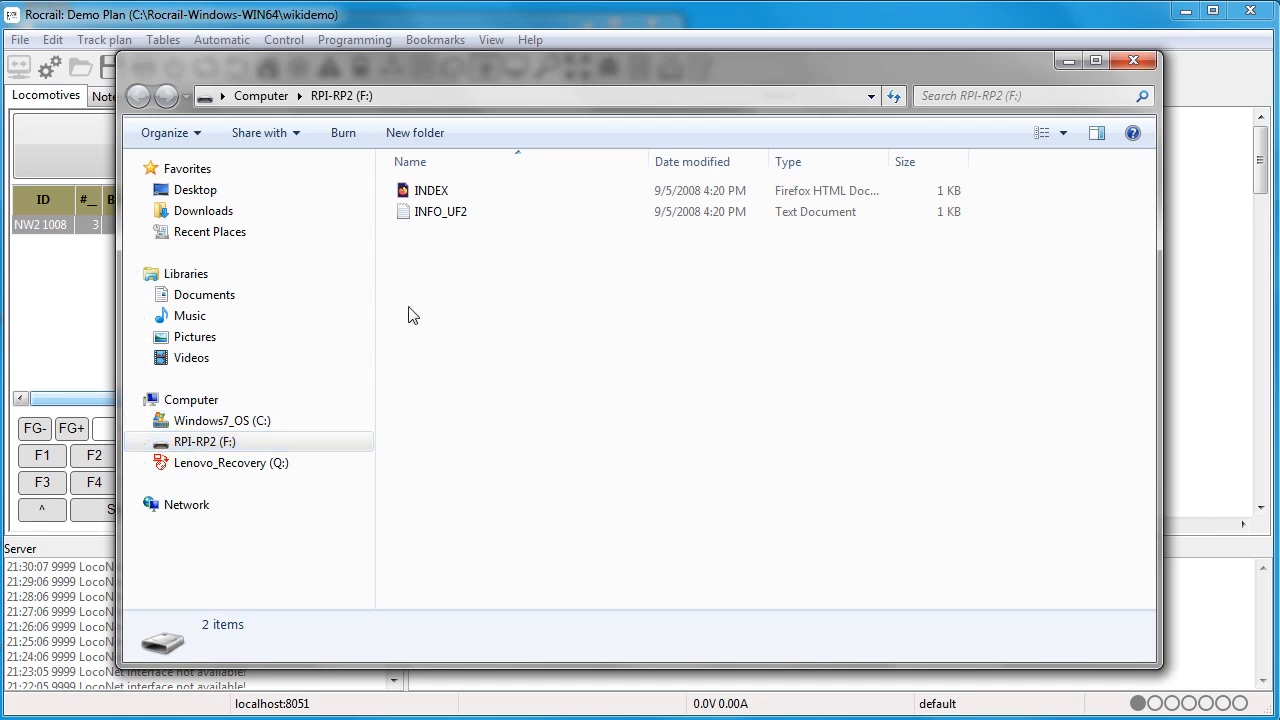
pyautogui.moveTo(583, 328)
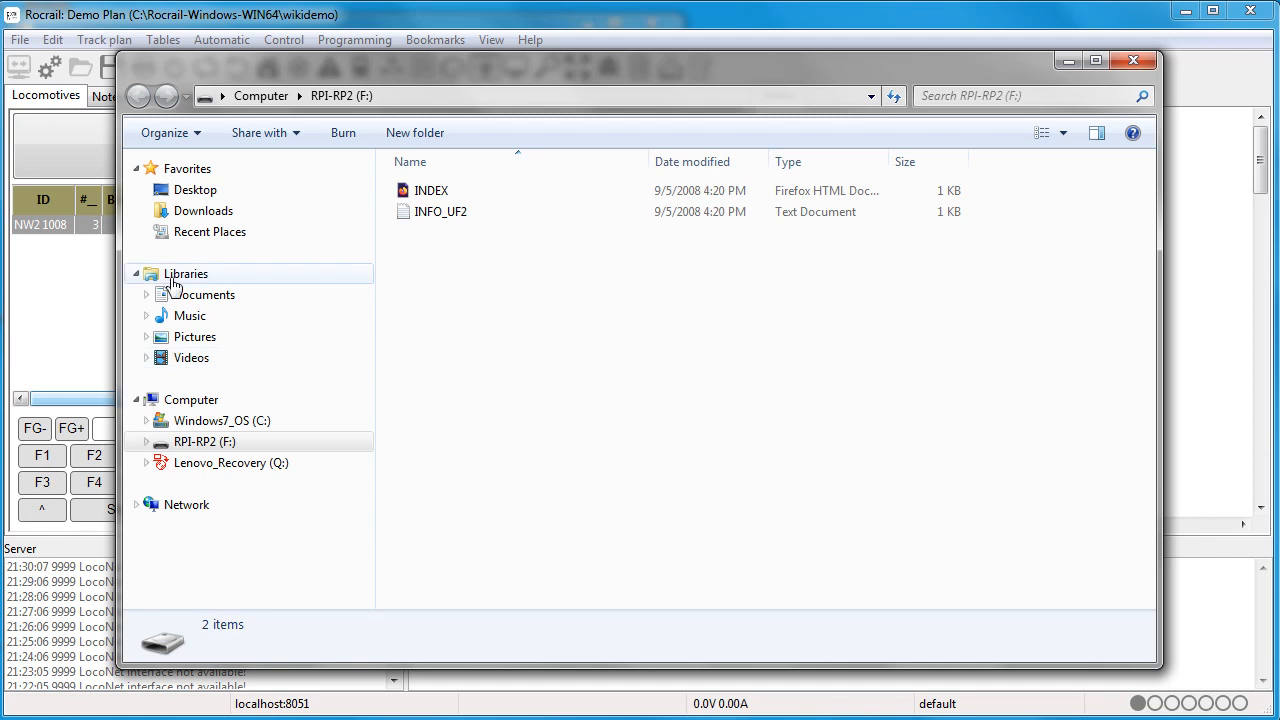
pyautogui.moveTo(230, 462)
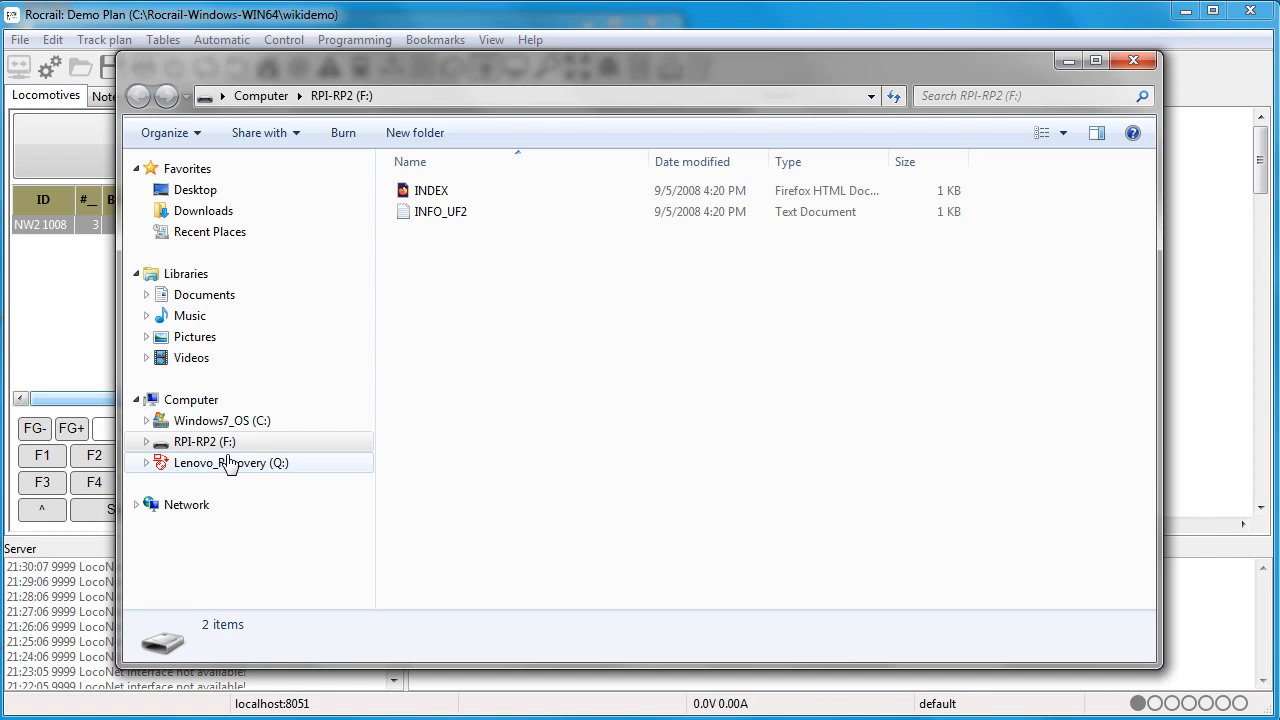
pyautogui.moveTo(248, 284)
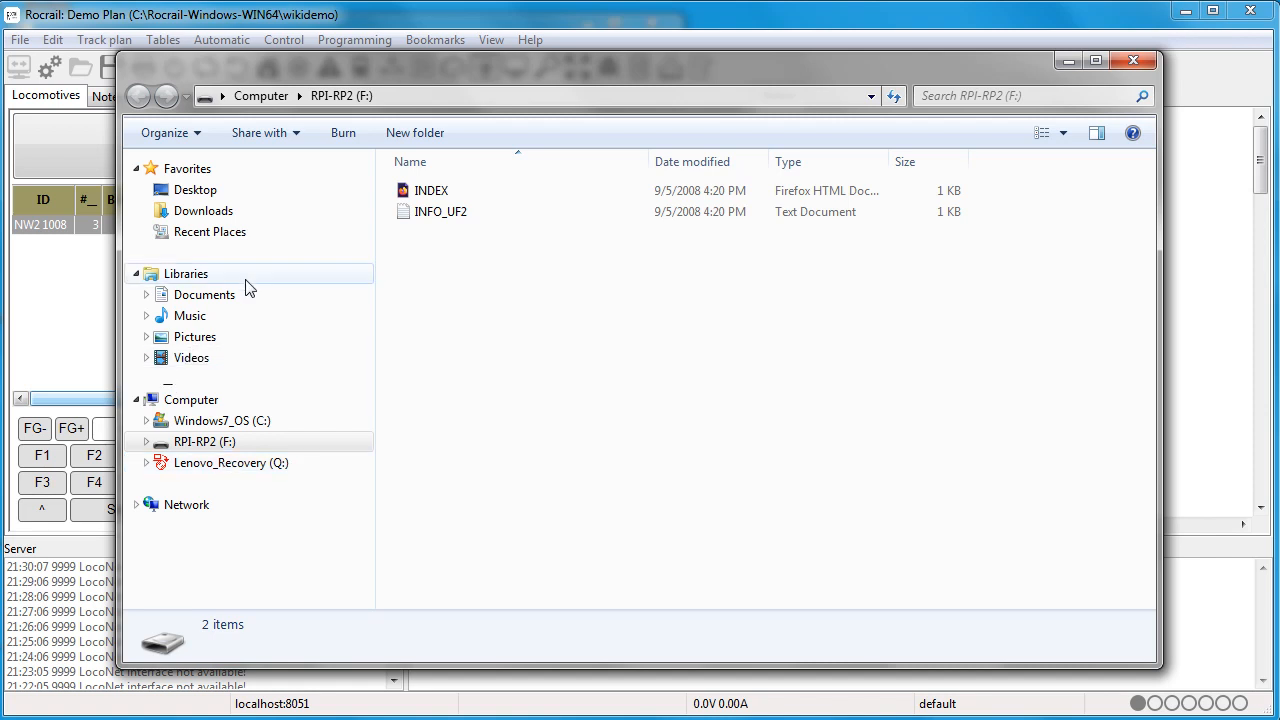
# Show the Downloads folder with its 22 items, including flash_nuke.uf2.
pyautogui.click(203, 210)
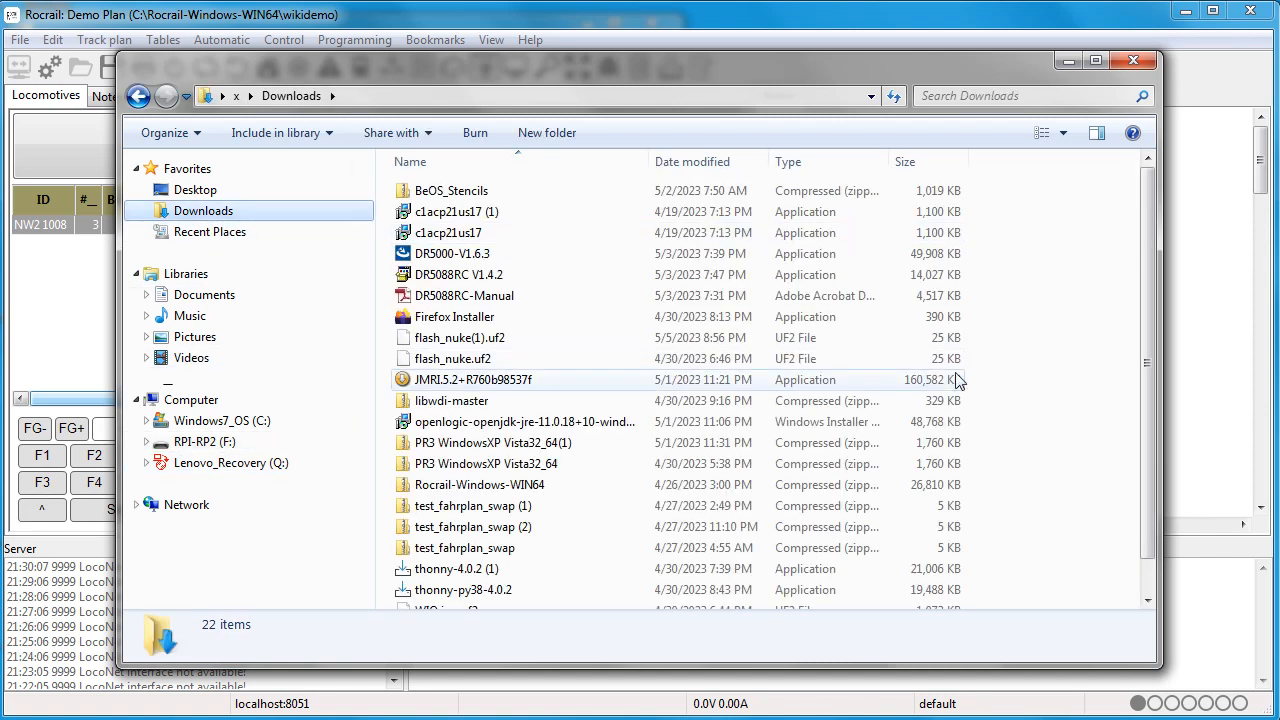
pyautogui.moveTo(1147, 289)
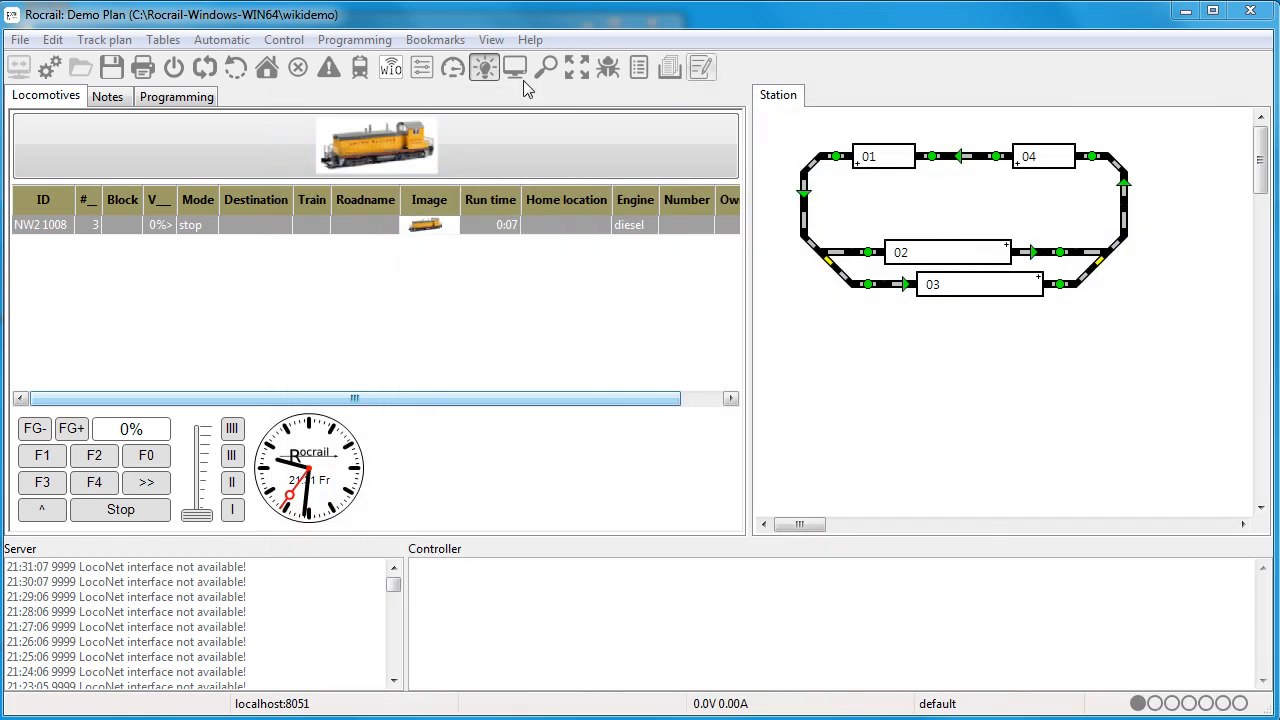
pyautogui.moveTo(377, 143)
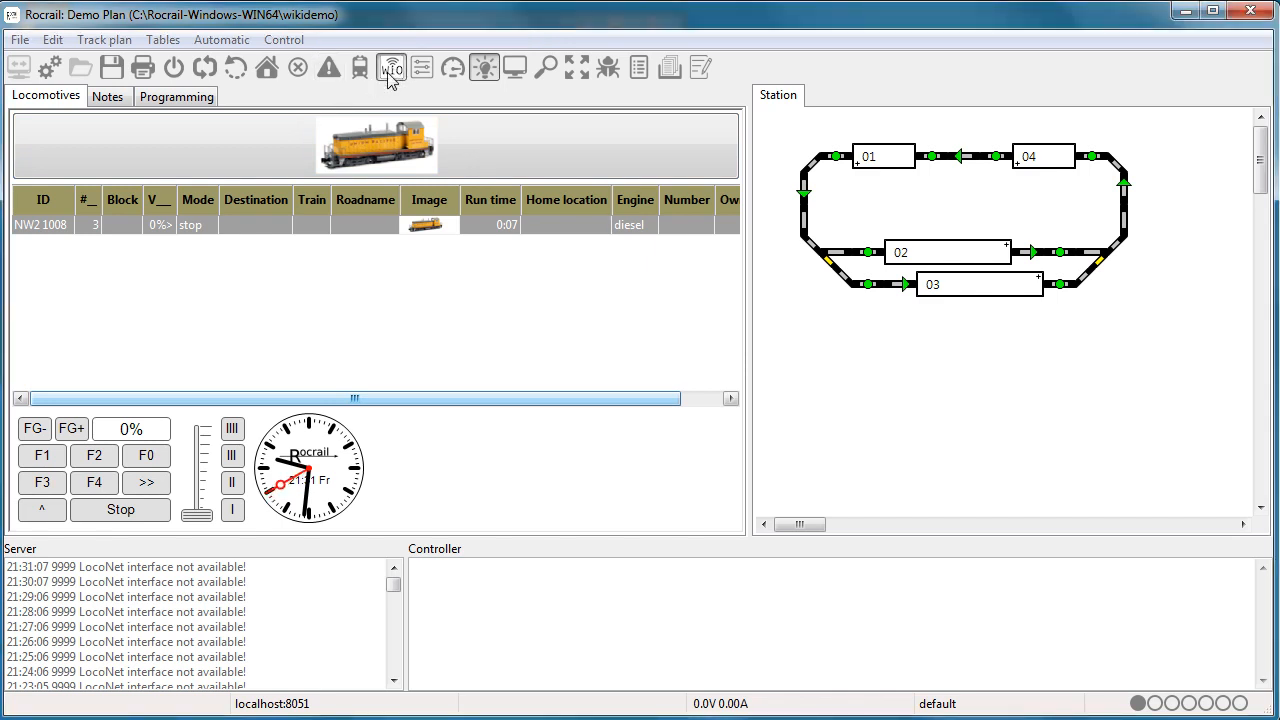
# Open the WIO node dialog on its Maintenance tab.
pyautogui.click(391, 67)
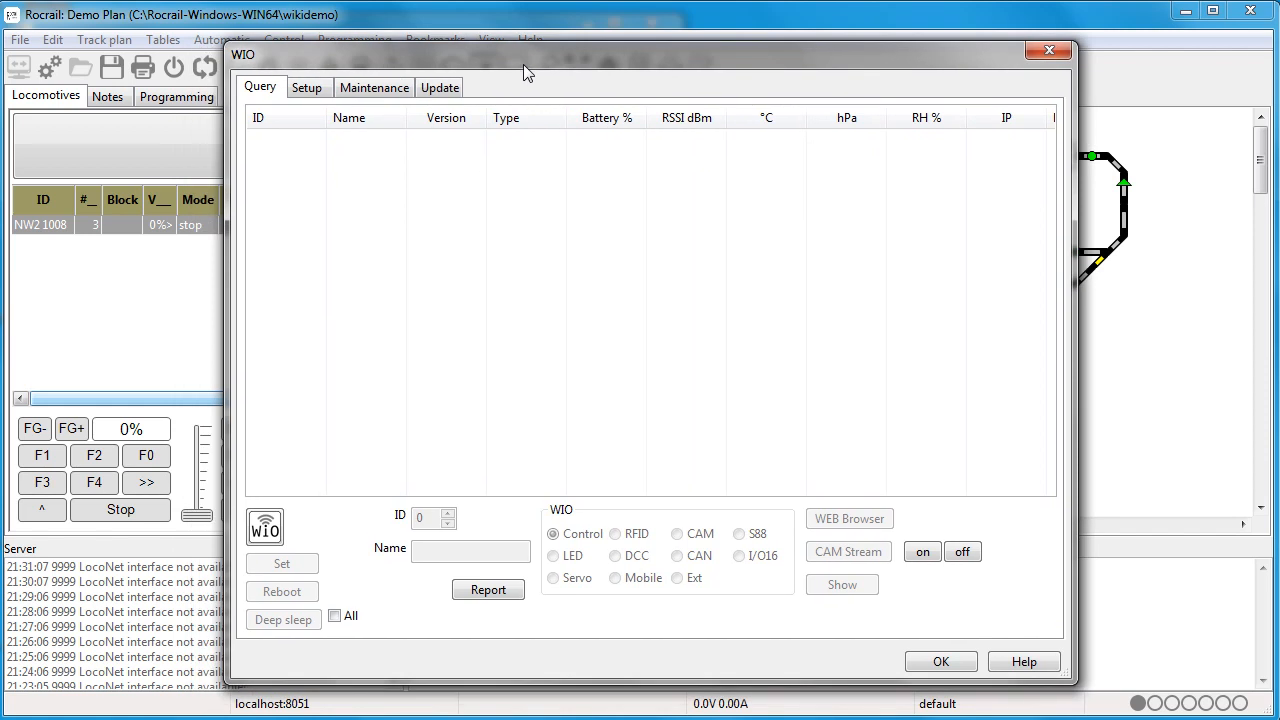
pyautogui.click(374, 87)
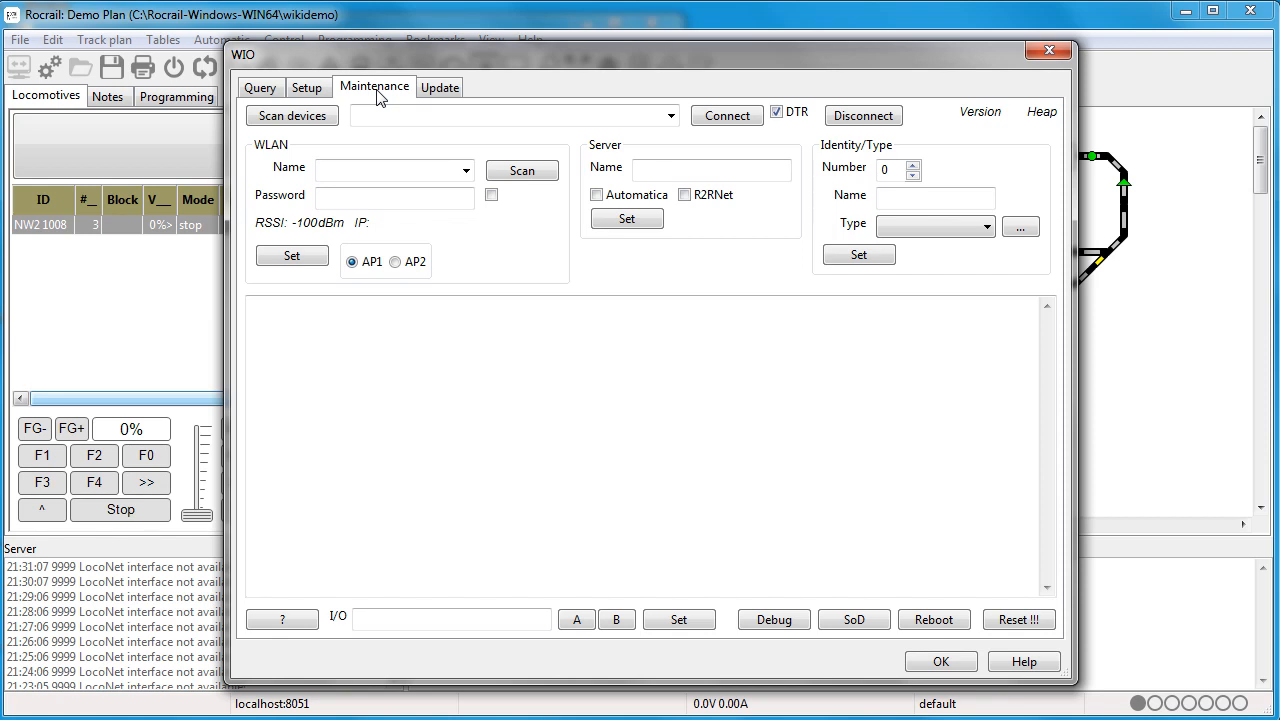
pyautogui.moveTo(312, 148)
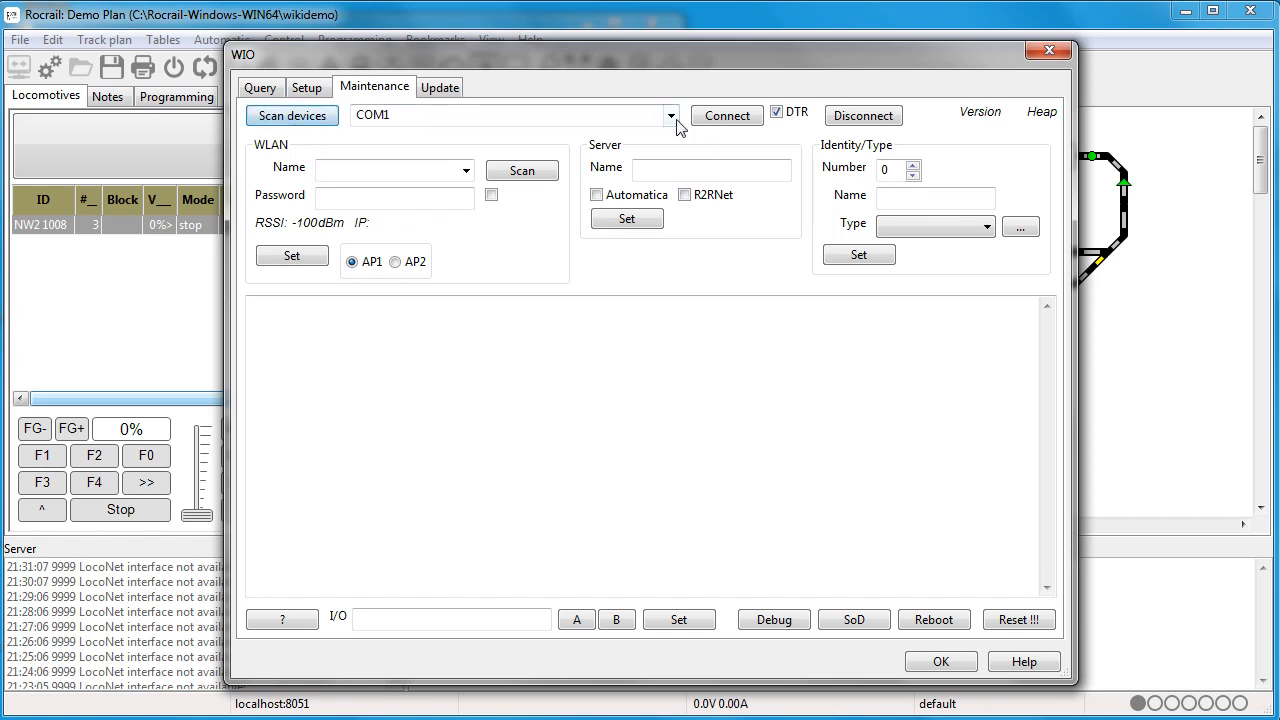
# Connect to the node on COM9, loading WIO v752 with identity 33 'local'.
pyautogui.click(670, 115)
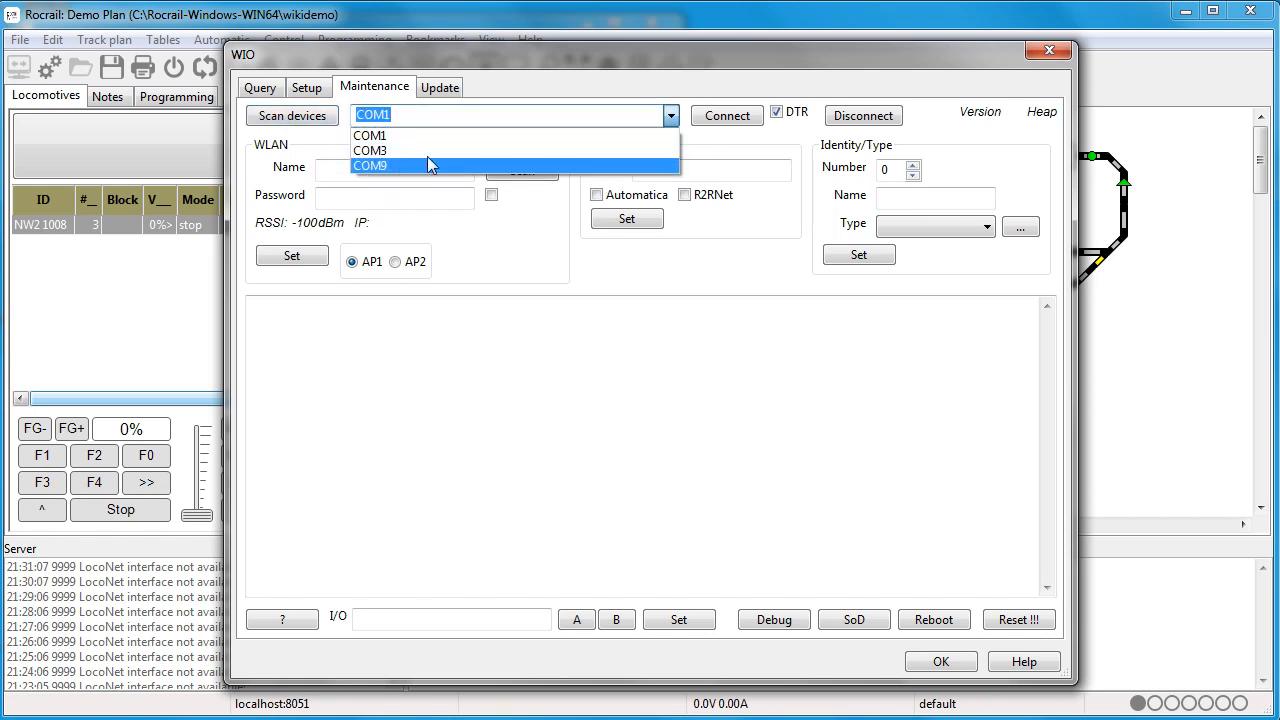
pyautogui.moveTo(428, 178)
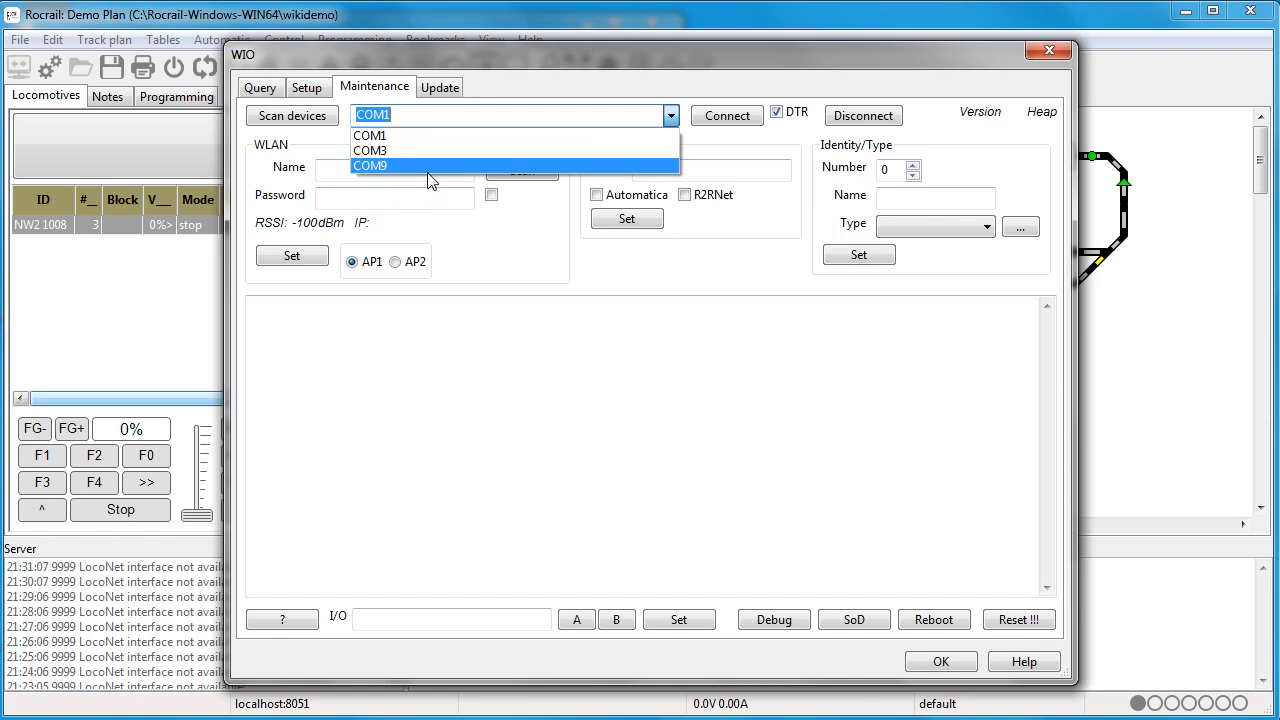
pyautogui.moveTo(395, 170)
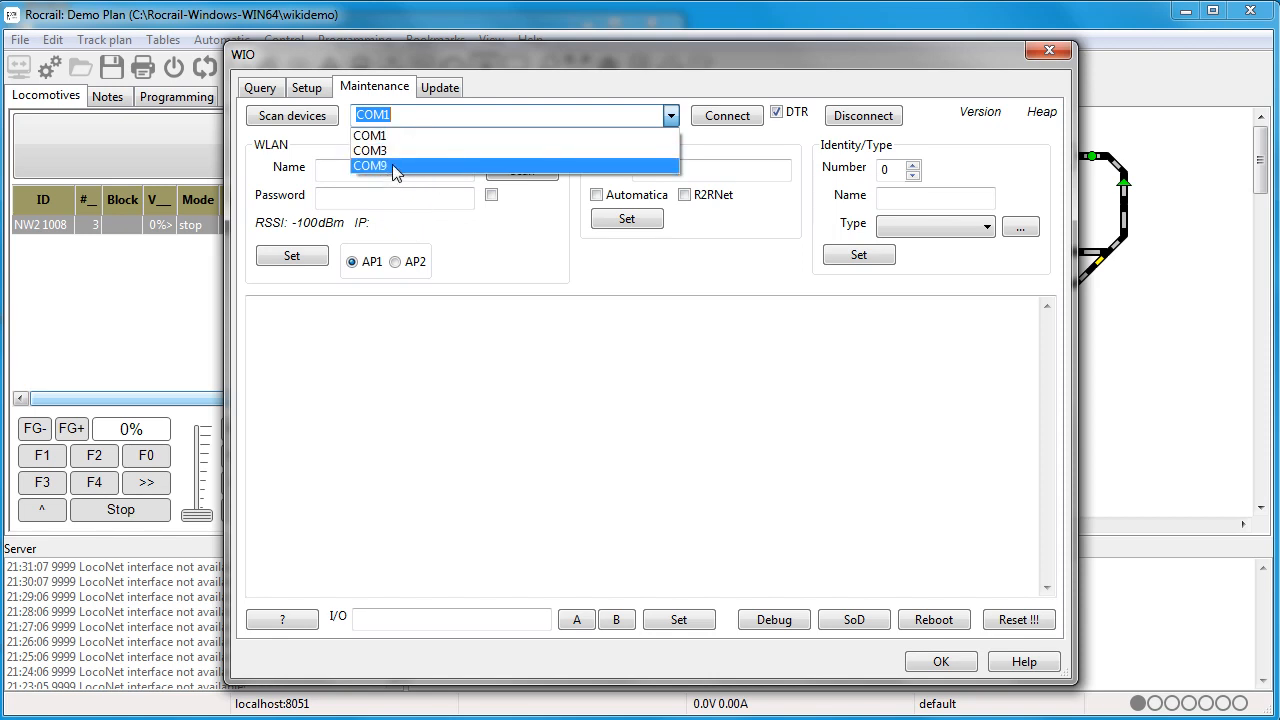
pyautogui.click(370, 166)
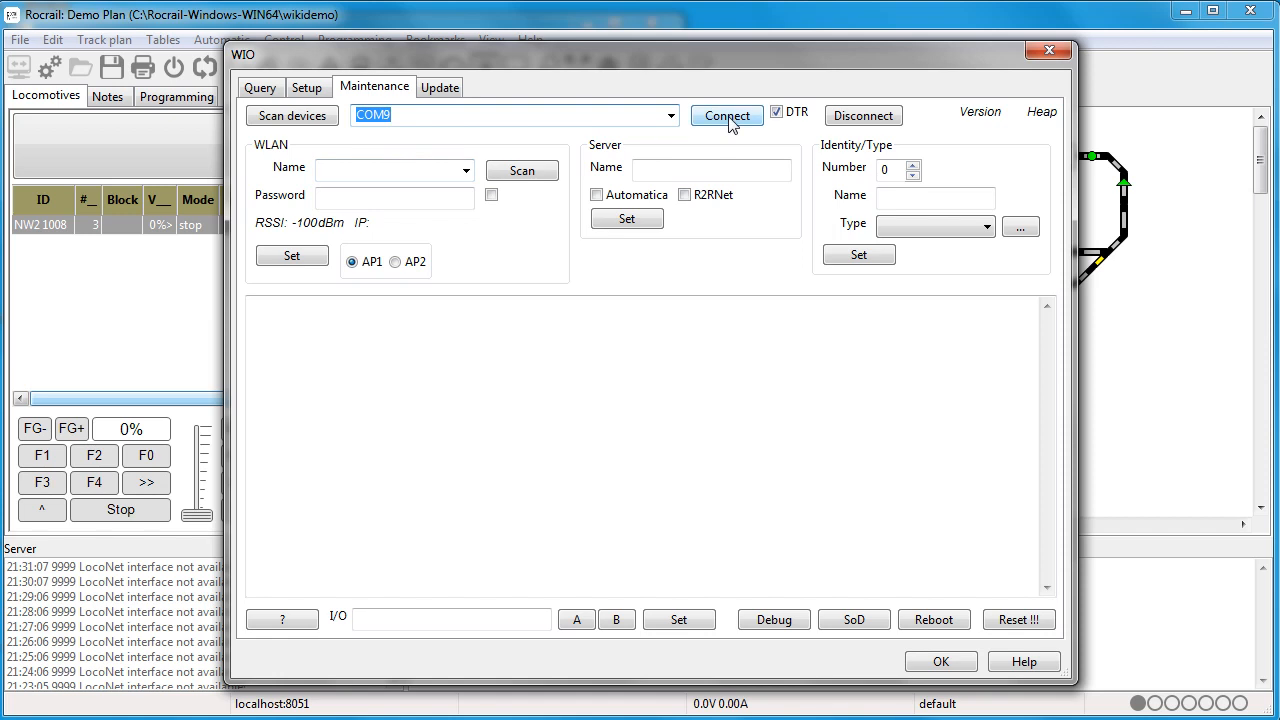
pyautogui.click(727, 115)
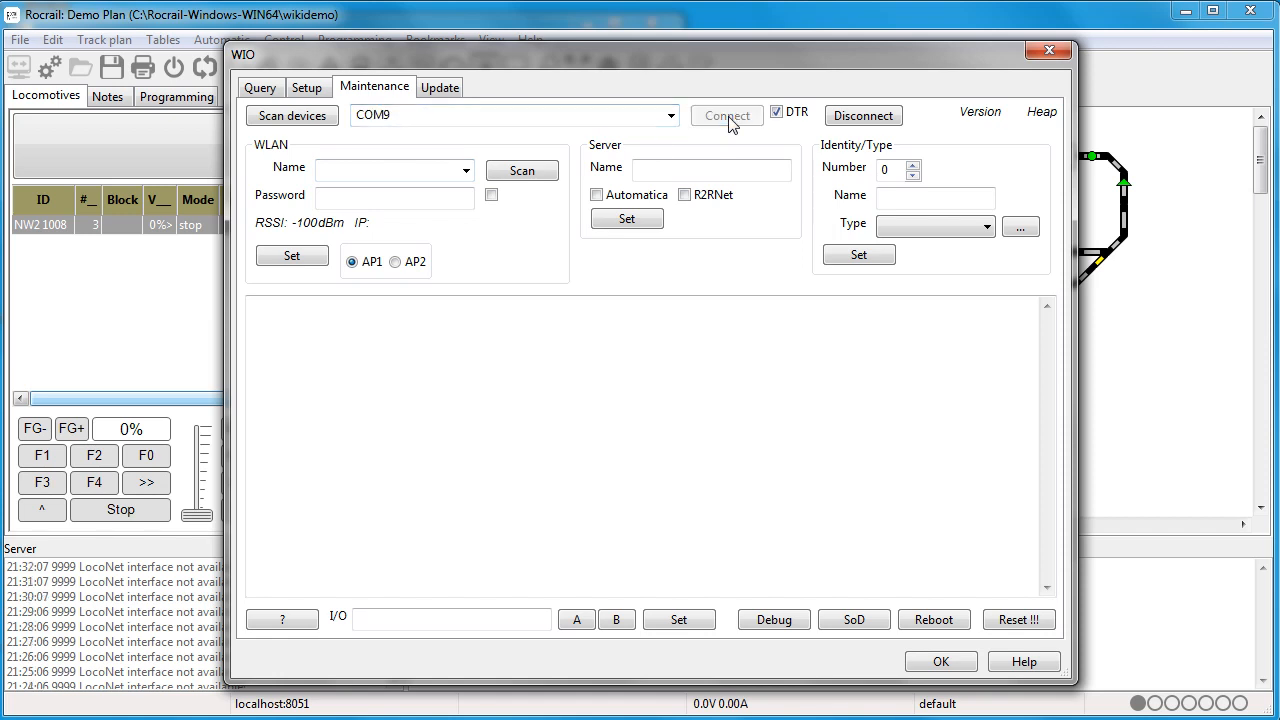
pyautogui.click(726, 115)
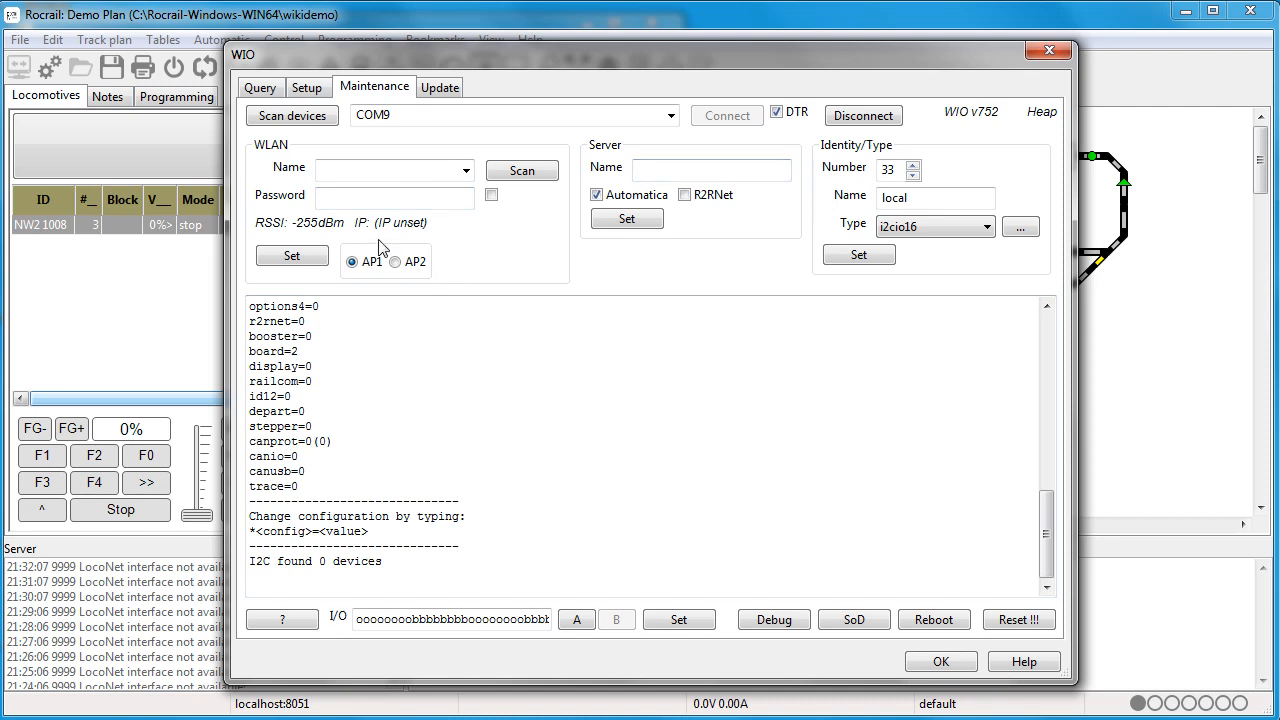
# Scan WiFi, choose network 88k with its password, and send the credentials to the node.
pyautogui.click(521, 170)
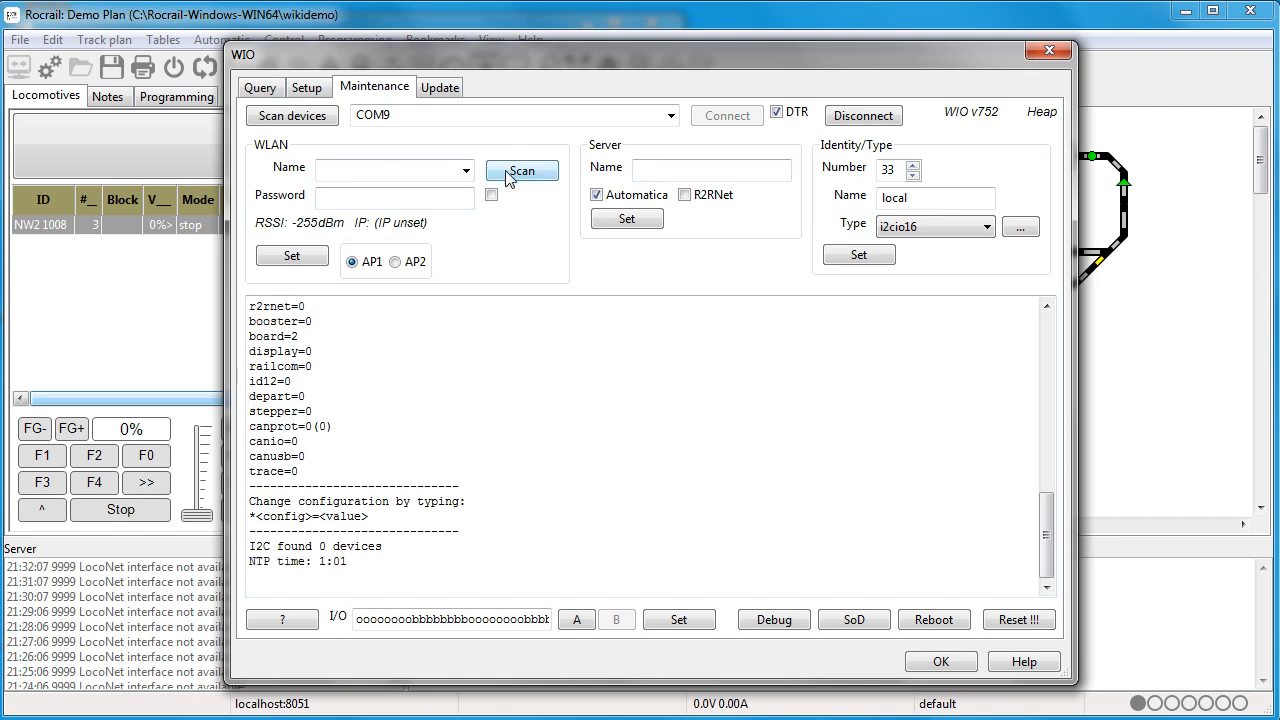
pyautogui.click(521, 170)
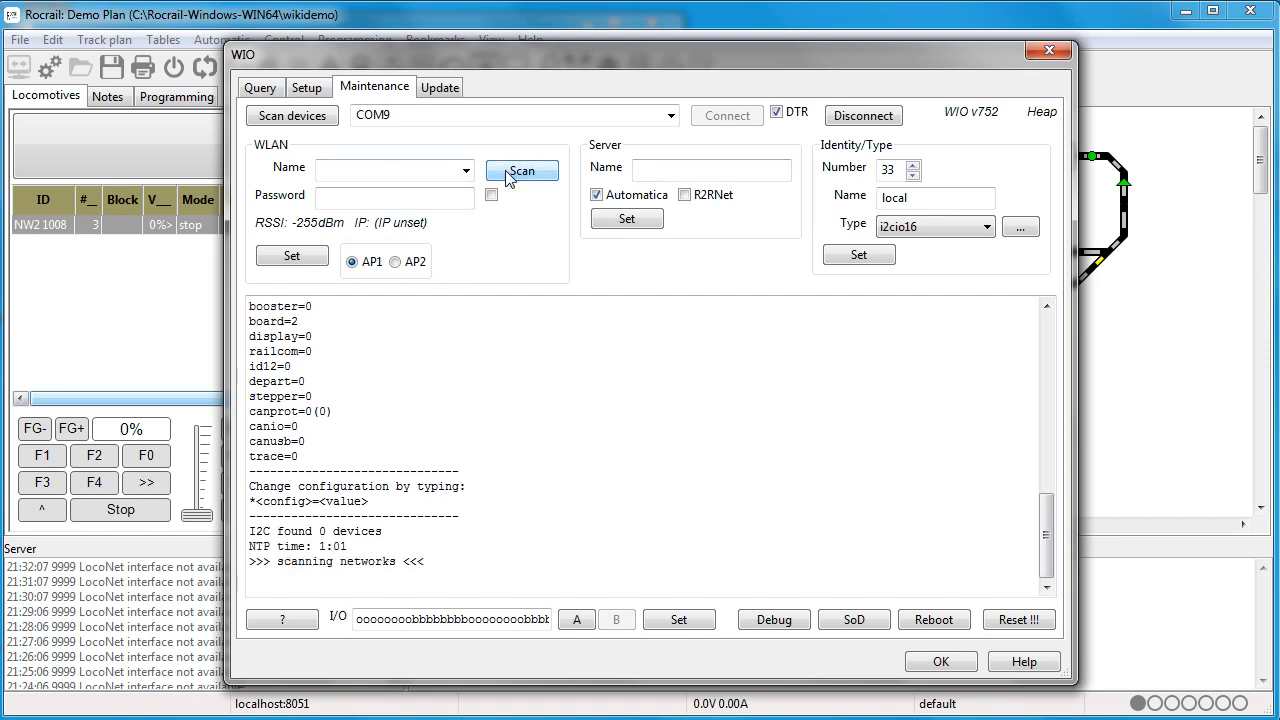
pyautogui.click(521, 170)
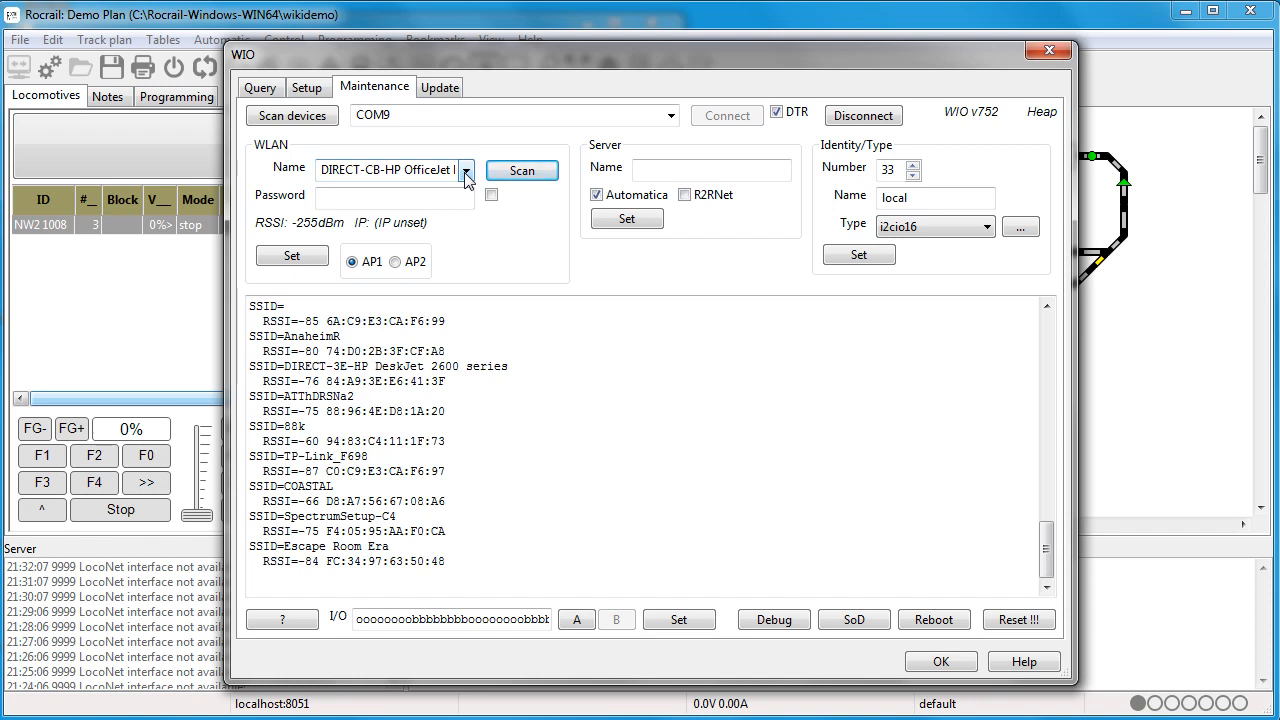
pyautogui.click(465, 169)
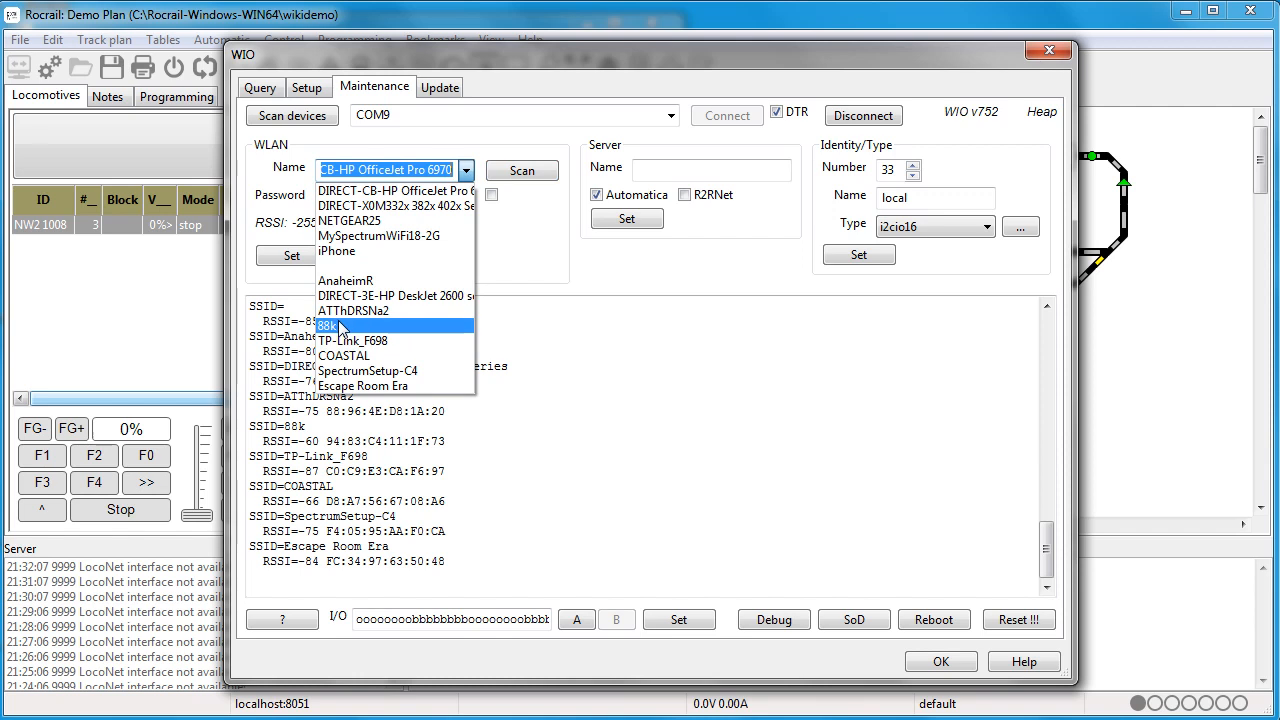
pyautogui.click(330, 325)
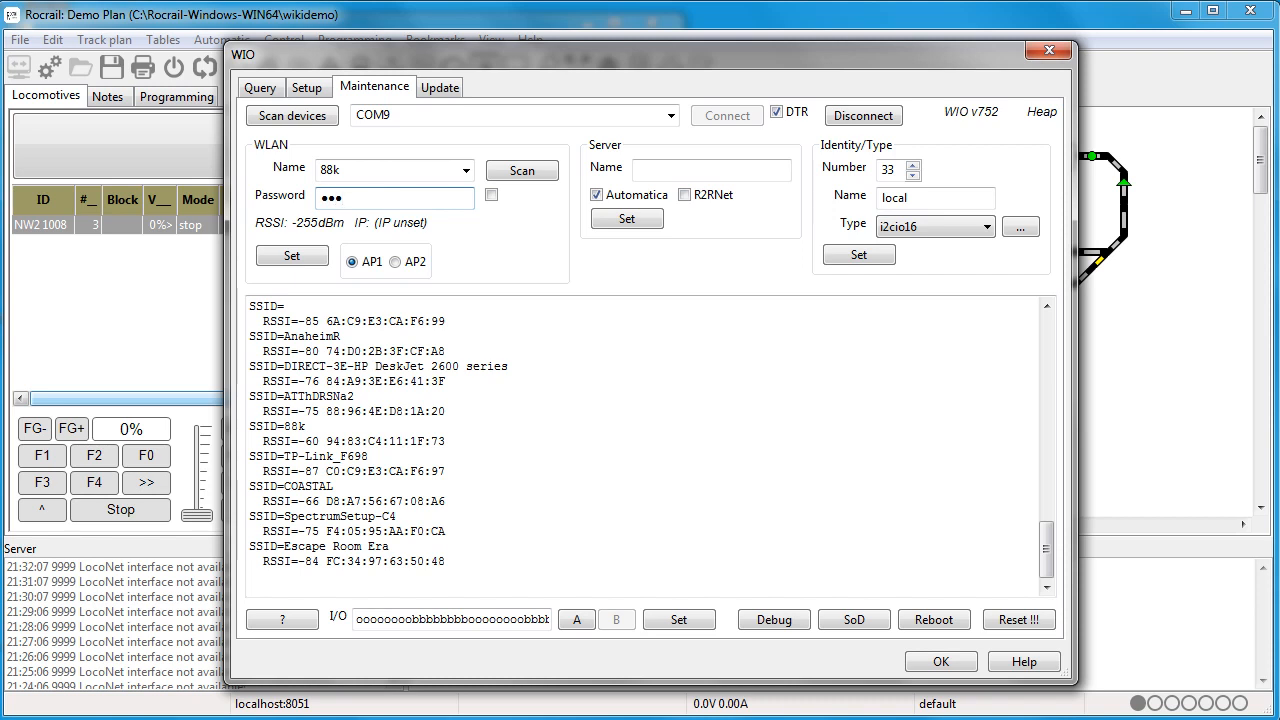
pyautogui.write('••••')
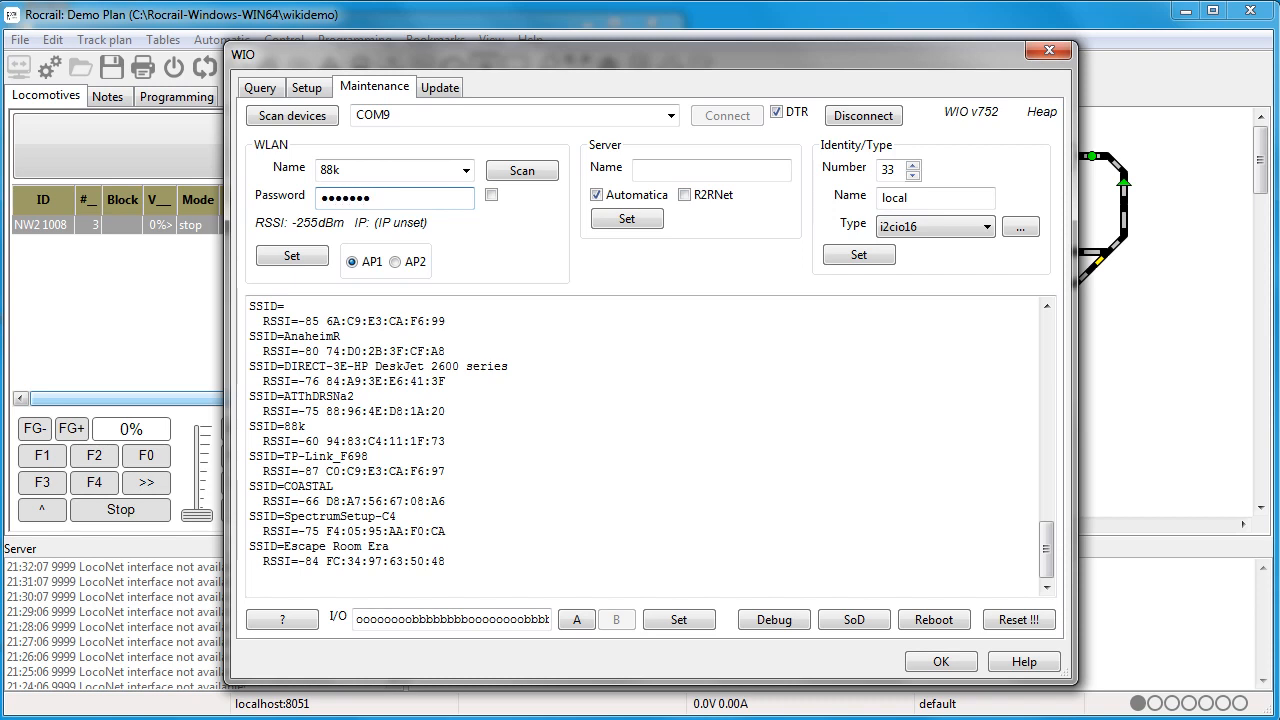
pyautogui.moveTo(280, 282)
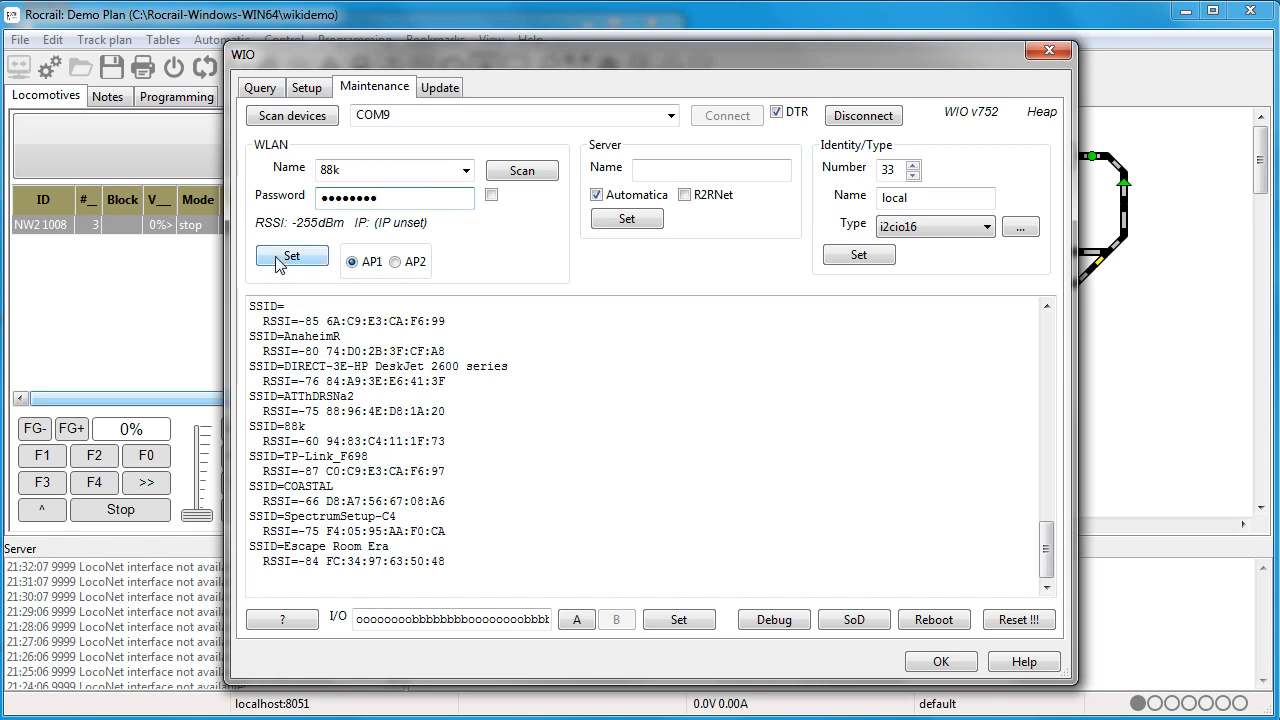
pyautogui.click(291, 256)
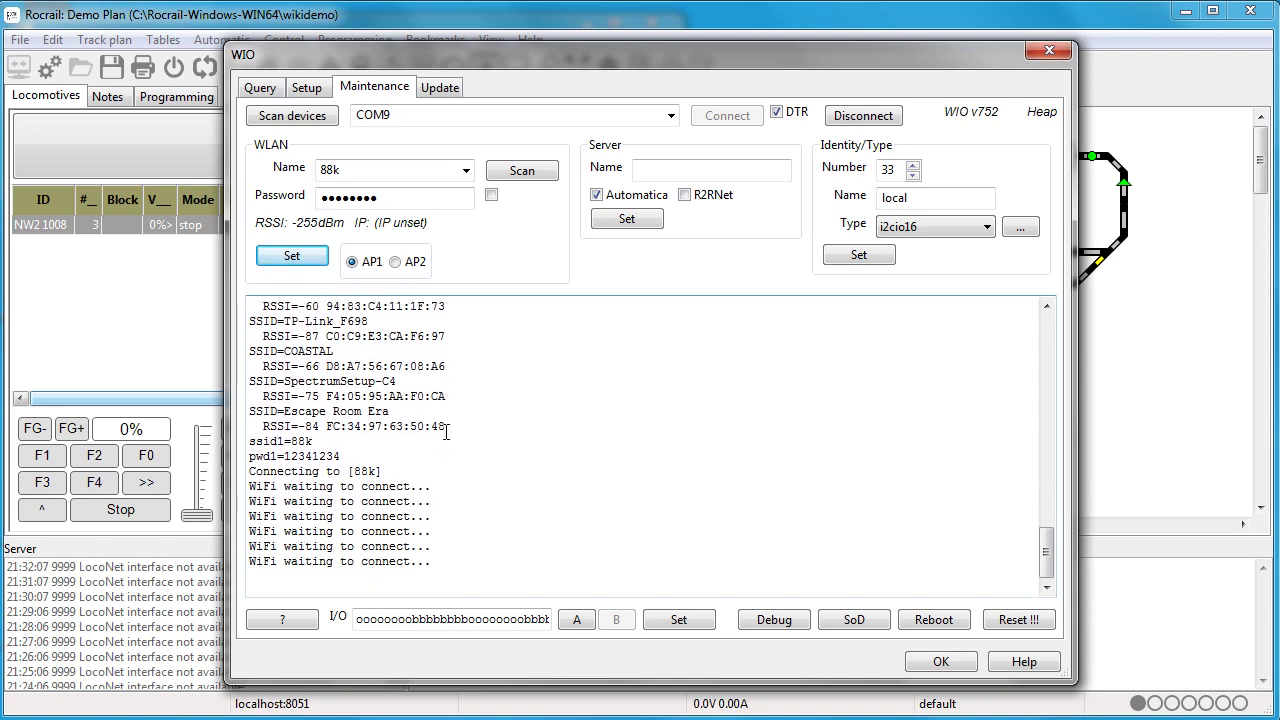
pyautogui.scroll(-3)
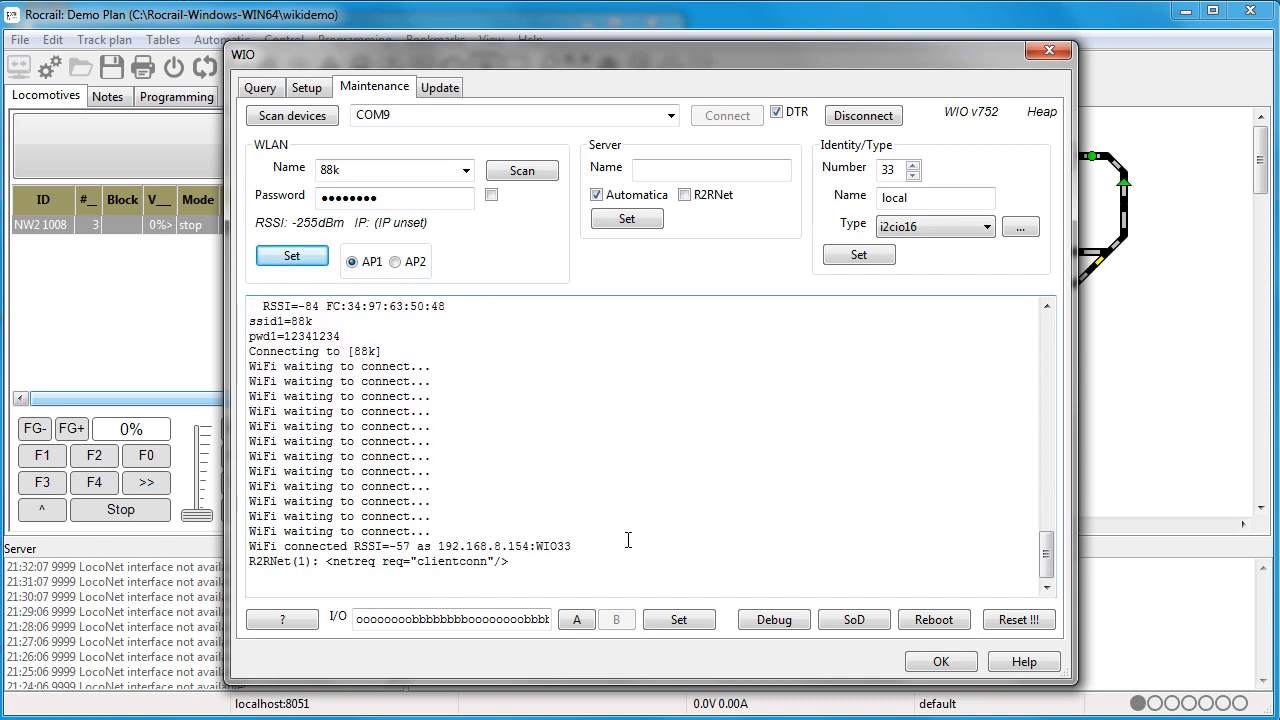
pyautogui.moveTo(492, 570)
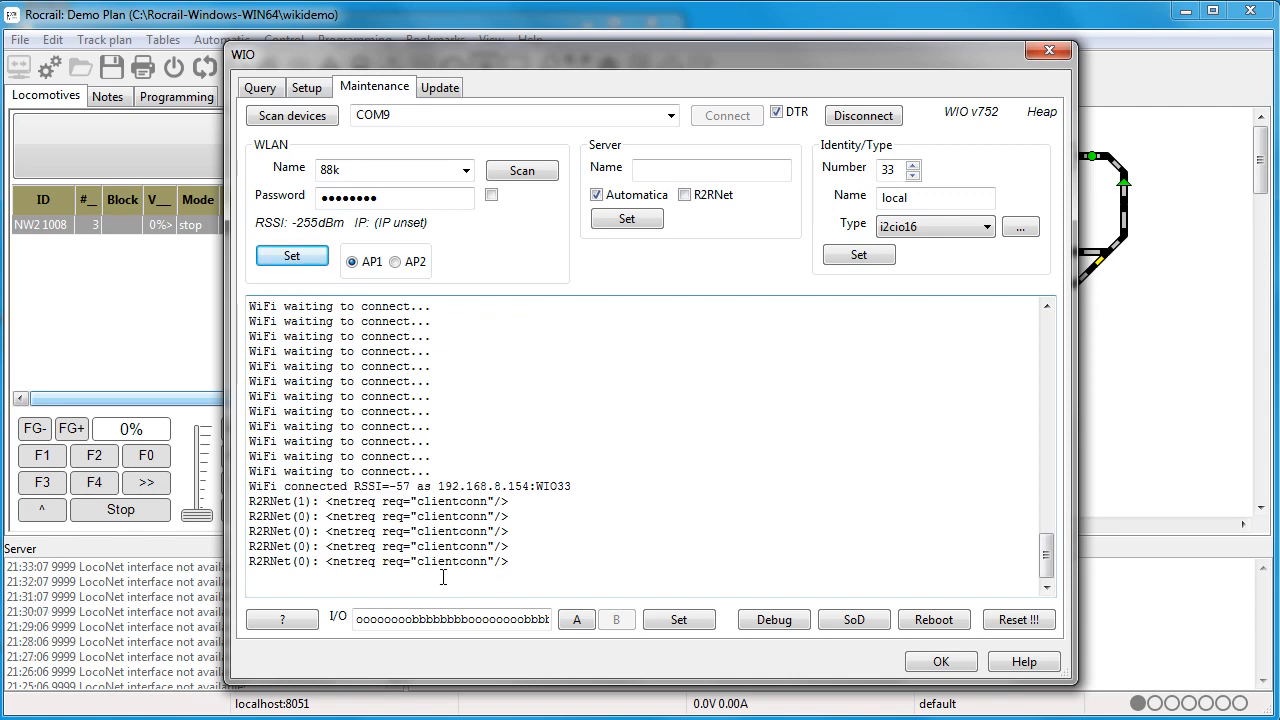
# Enter 192.168.8.161 as Server Name and apply it with Server Set.
pyautogui.click(711, 169)
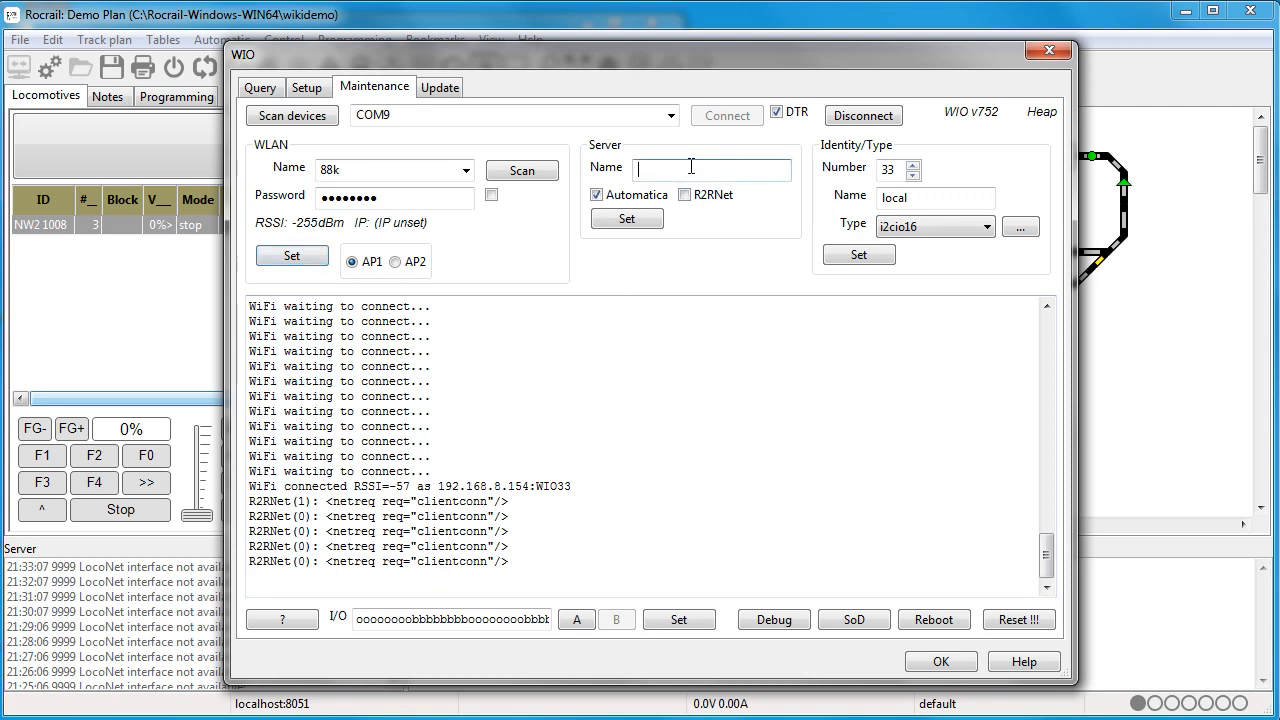
pyautogui.write('1')
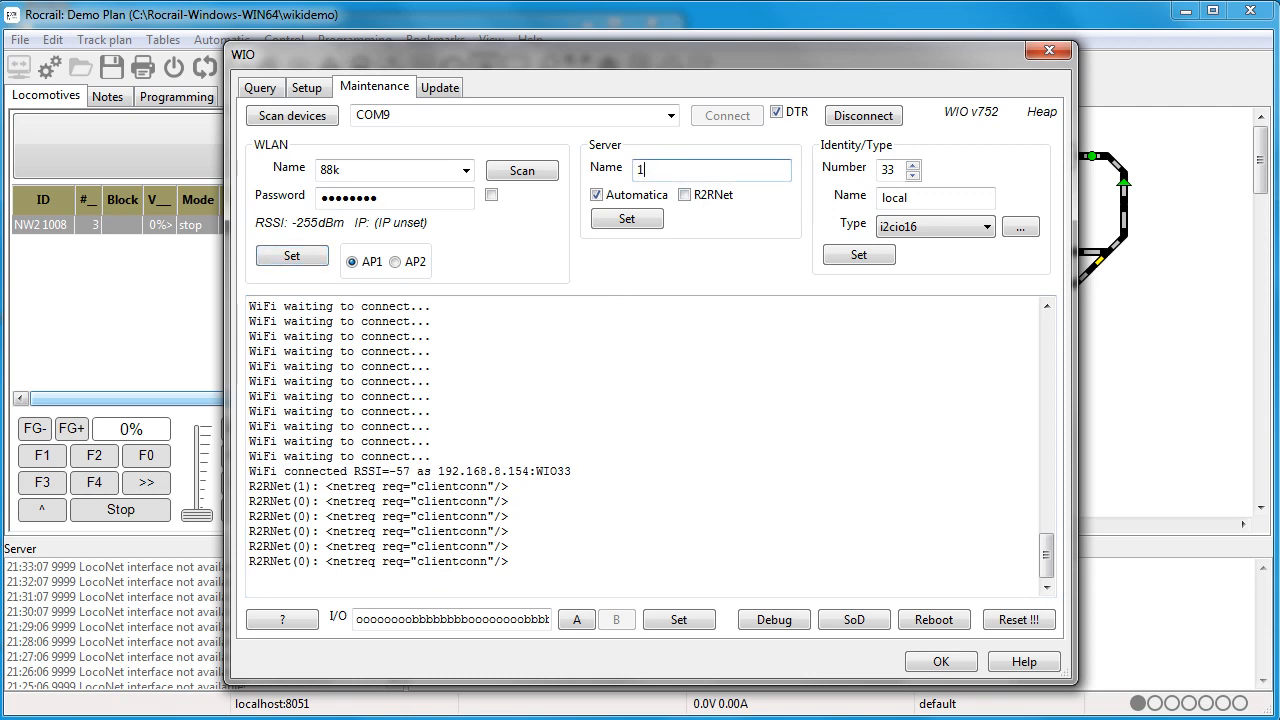
pyautogui.write('92.')
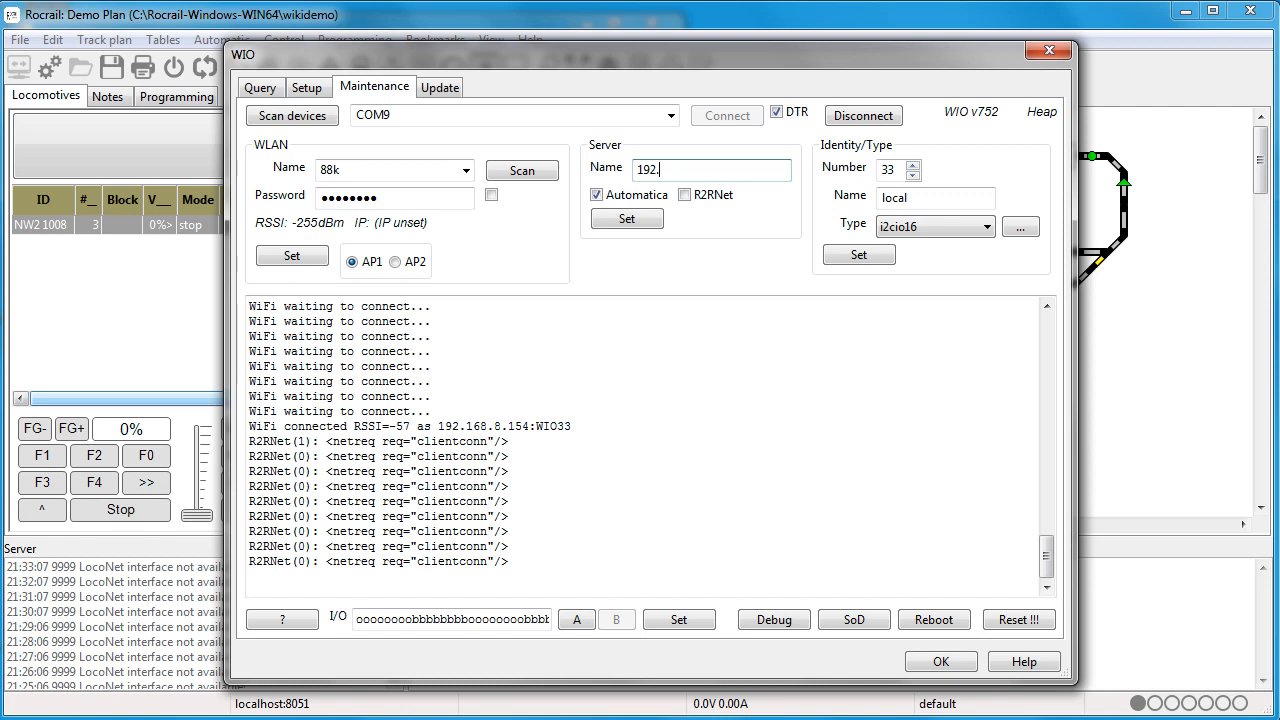
pyautogui.write('168.8.1')
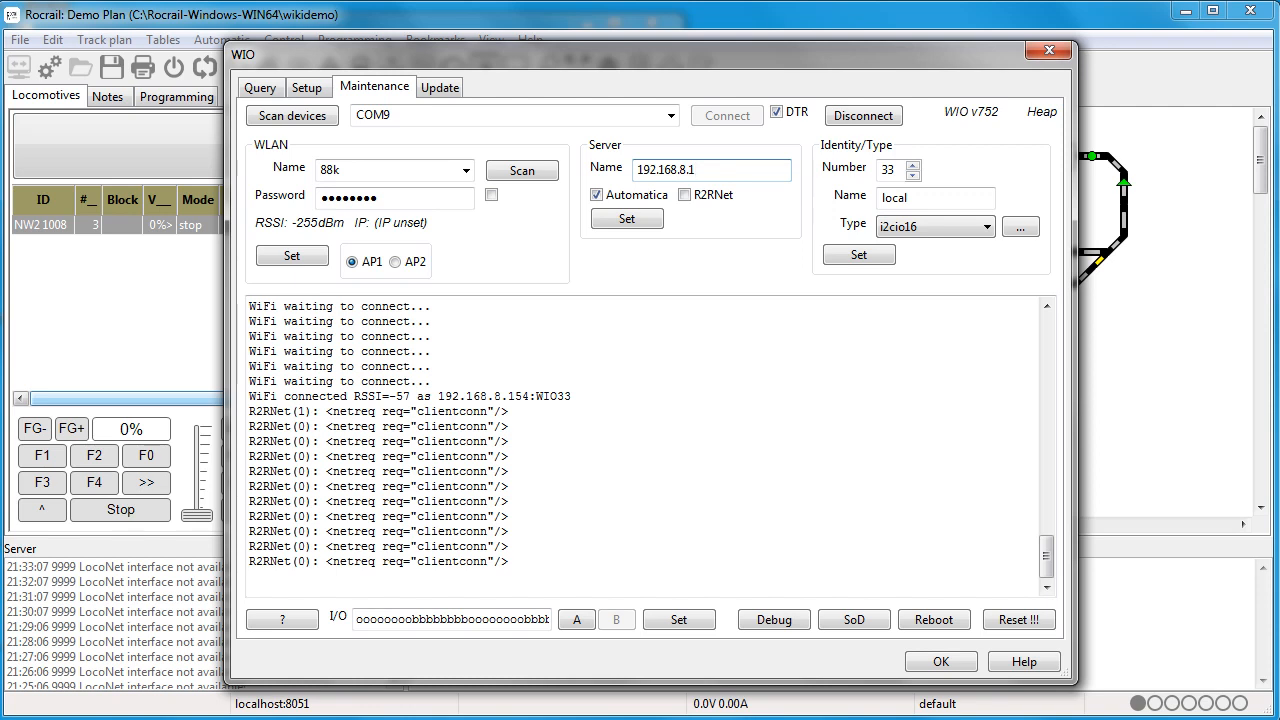
pyautogui.write('61')
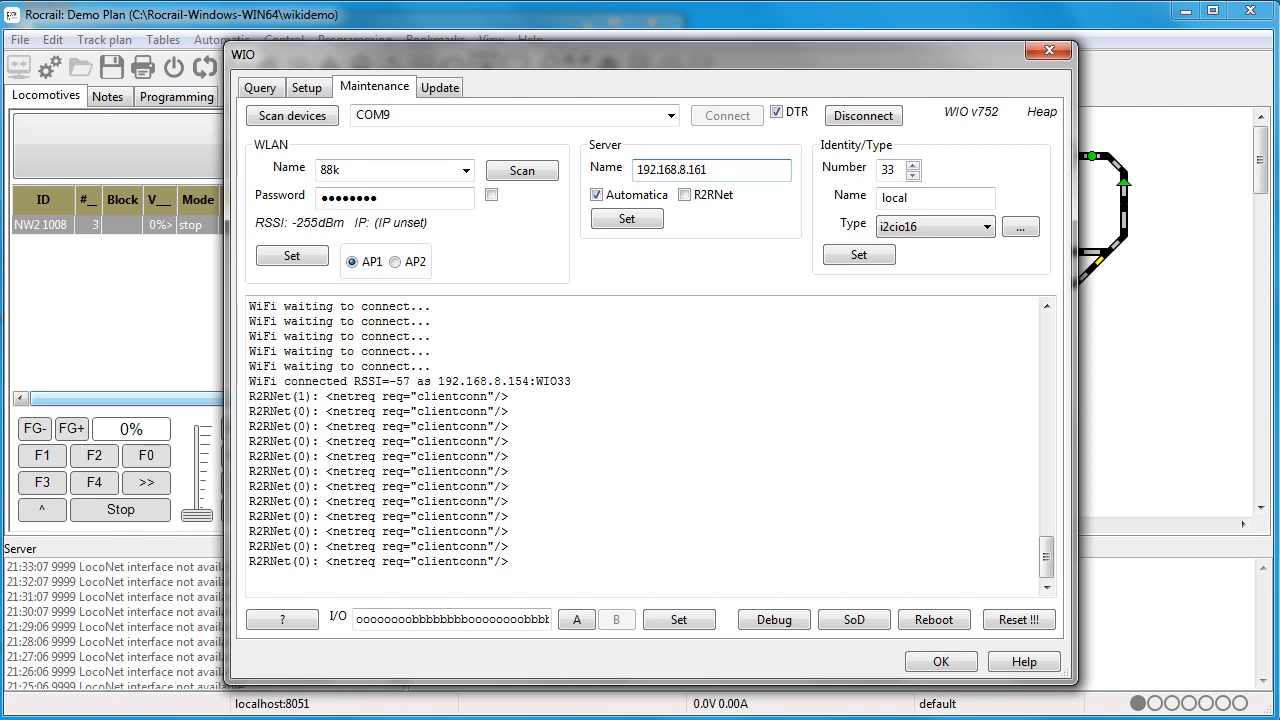
pyautogui.click(626, 219)
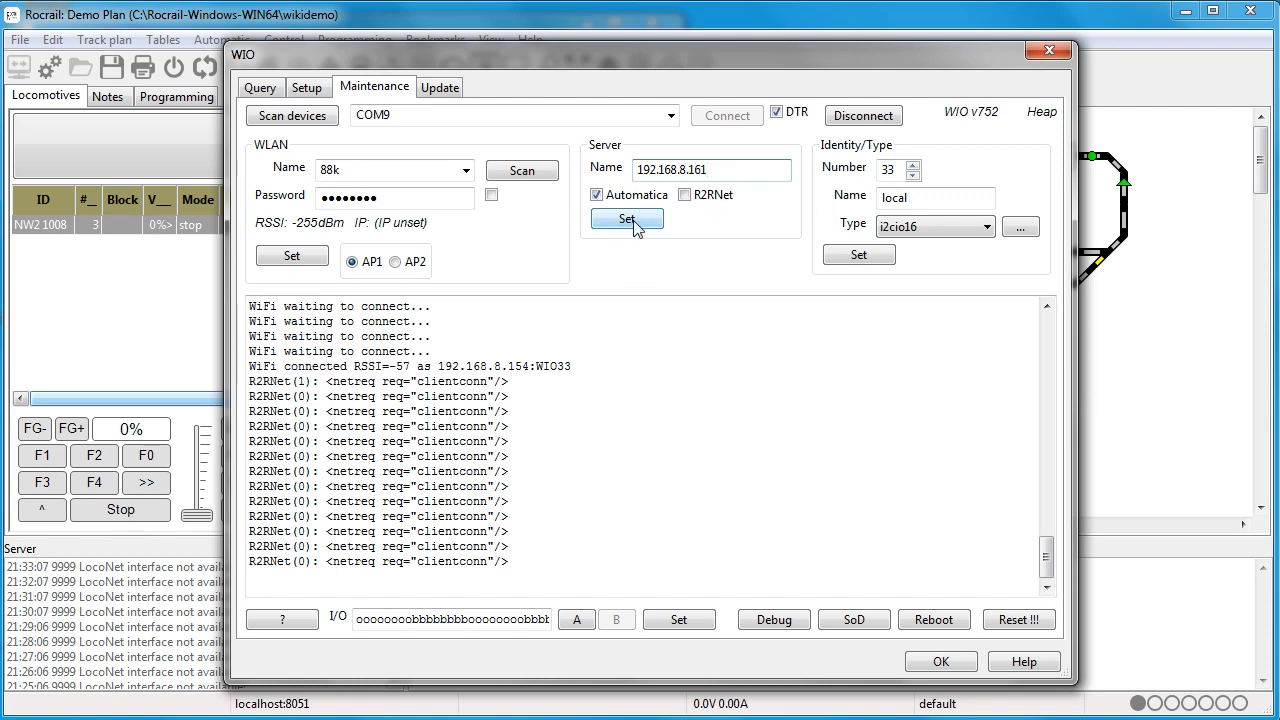
pyautogui.click(626, 219)
pyautogui.write('38')
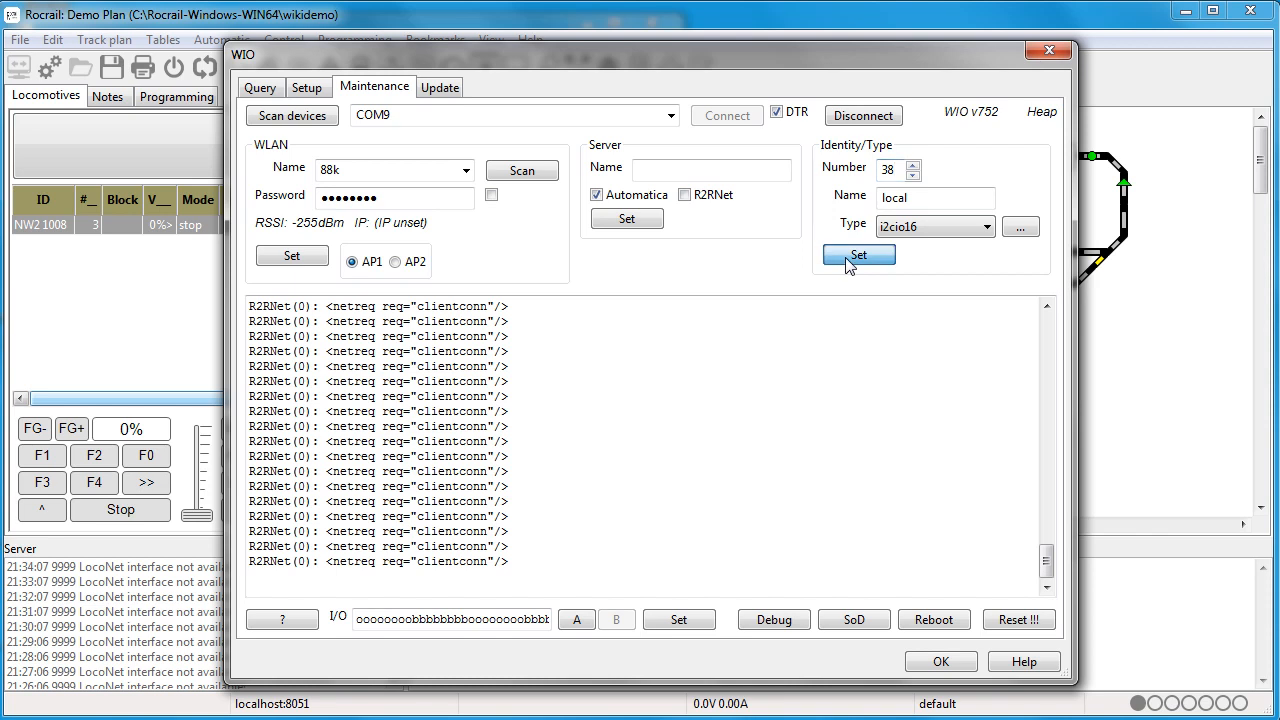
# Apply Identity Number 38, with the node confirming type i2cio16.
pyautogui.click(857, 255)
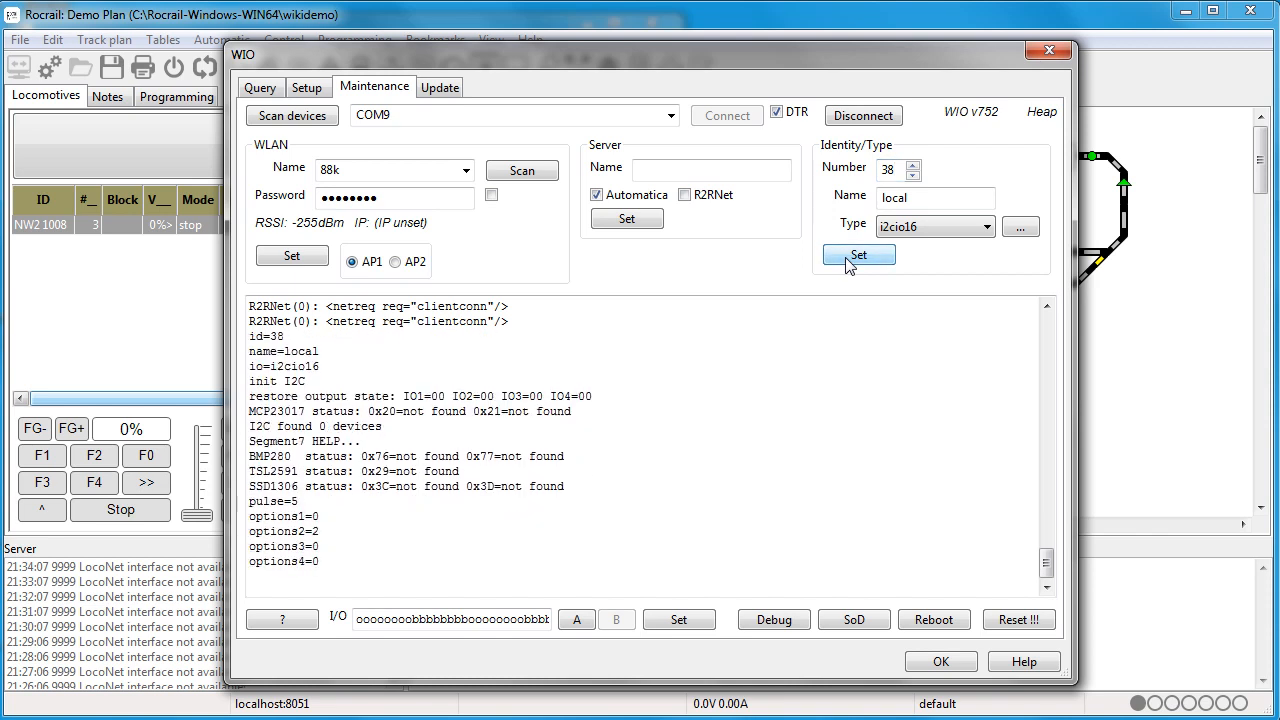
pyautogui.click(858, 254)
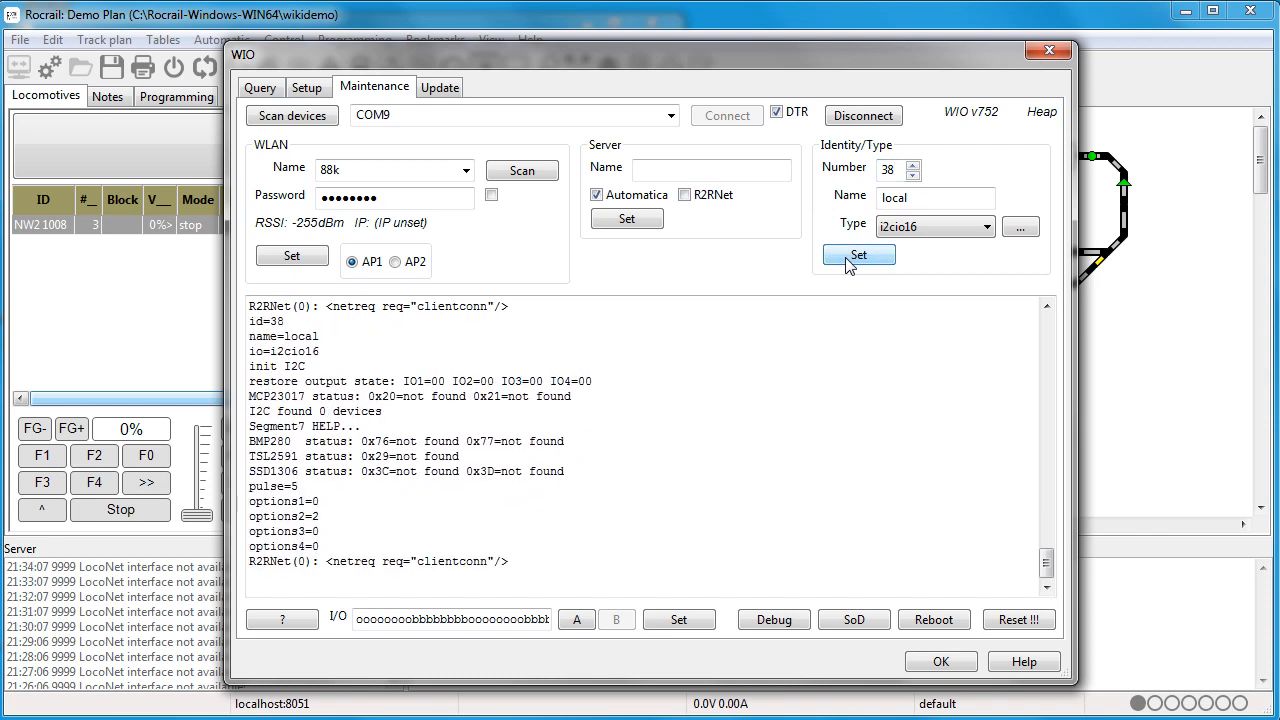
pyautogui.click(858, 255)
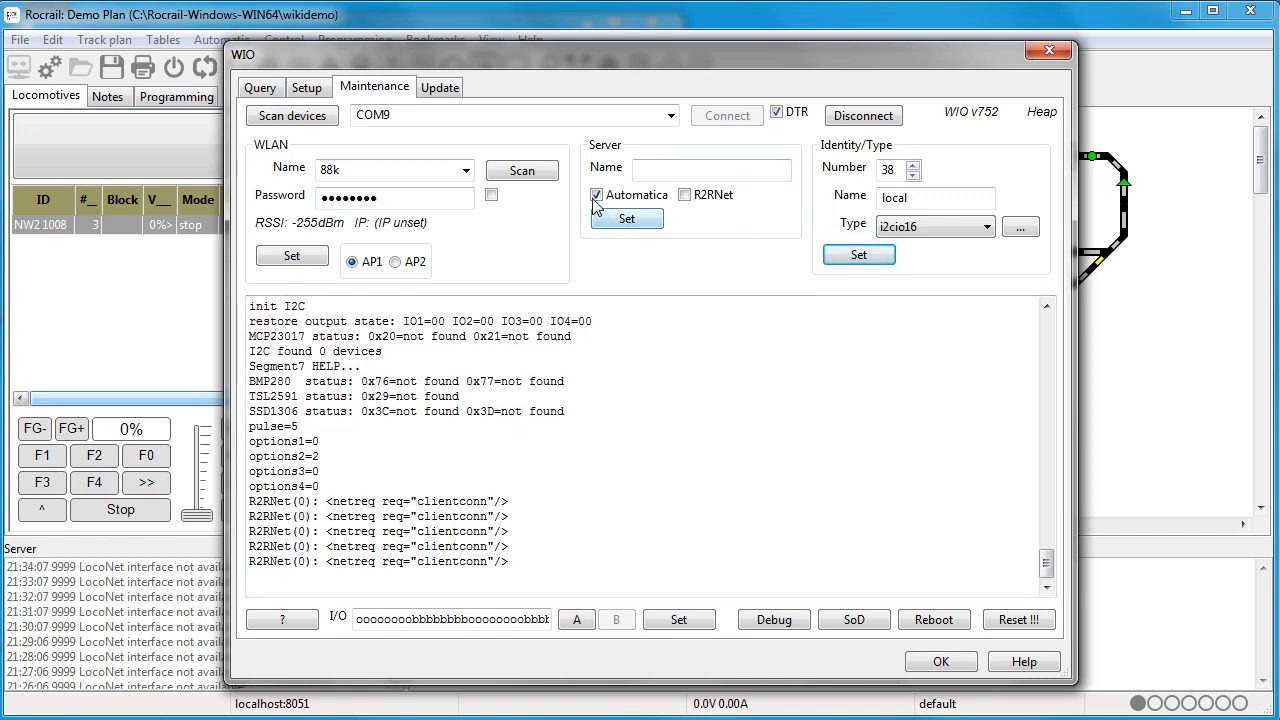
# Uncheck automatic server detection and apply server 192.168.8.161, connecting on port 8051.
pyautogui.click(595, 195)
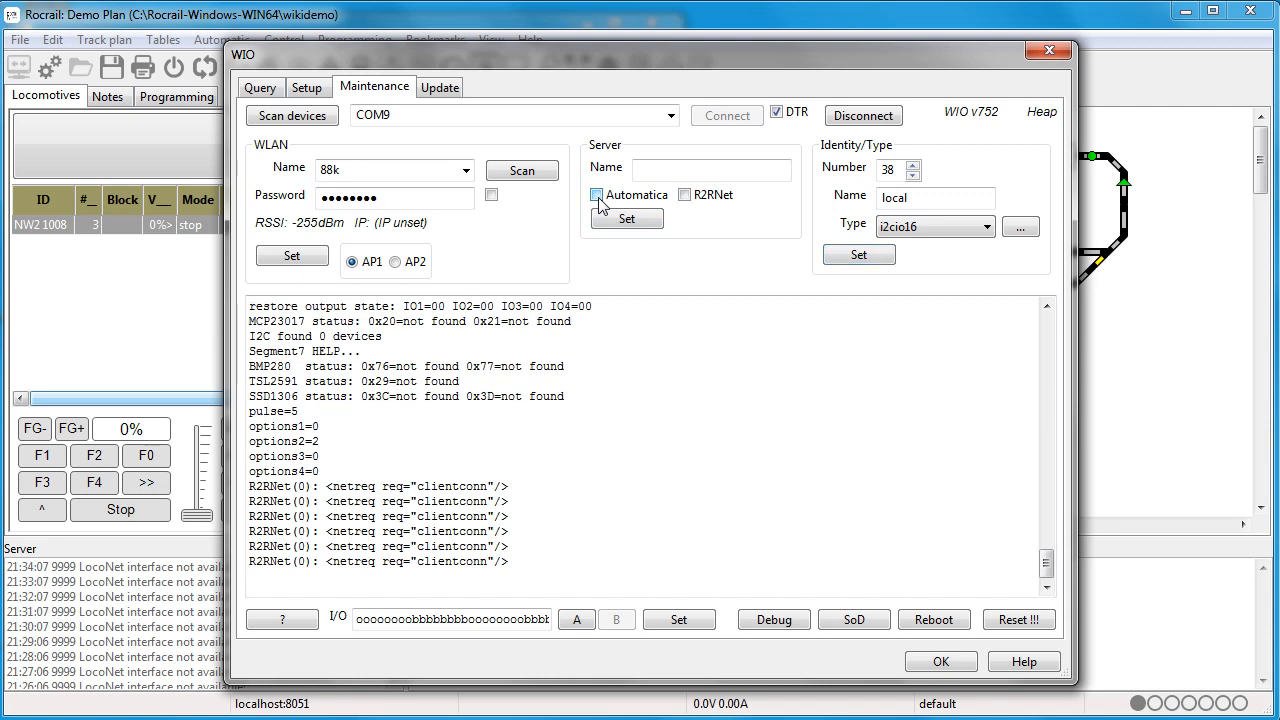
pyautogui.moveTo(565, 200)
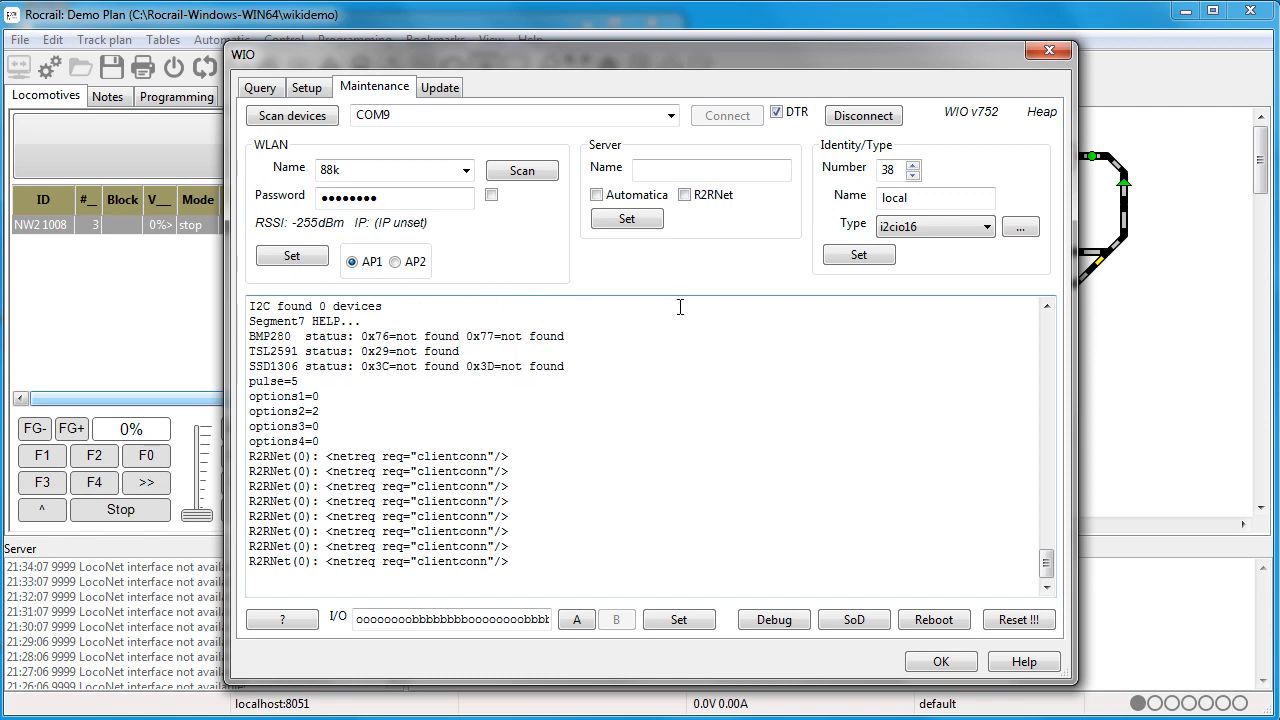
pyautogui.click(711, 169)
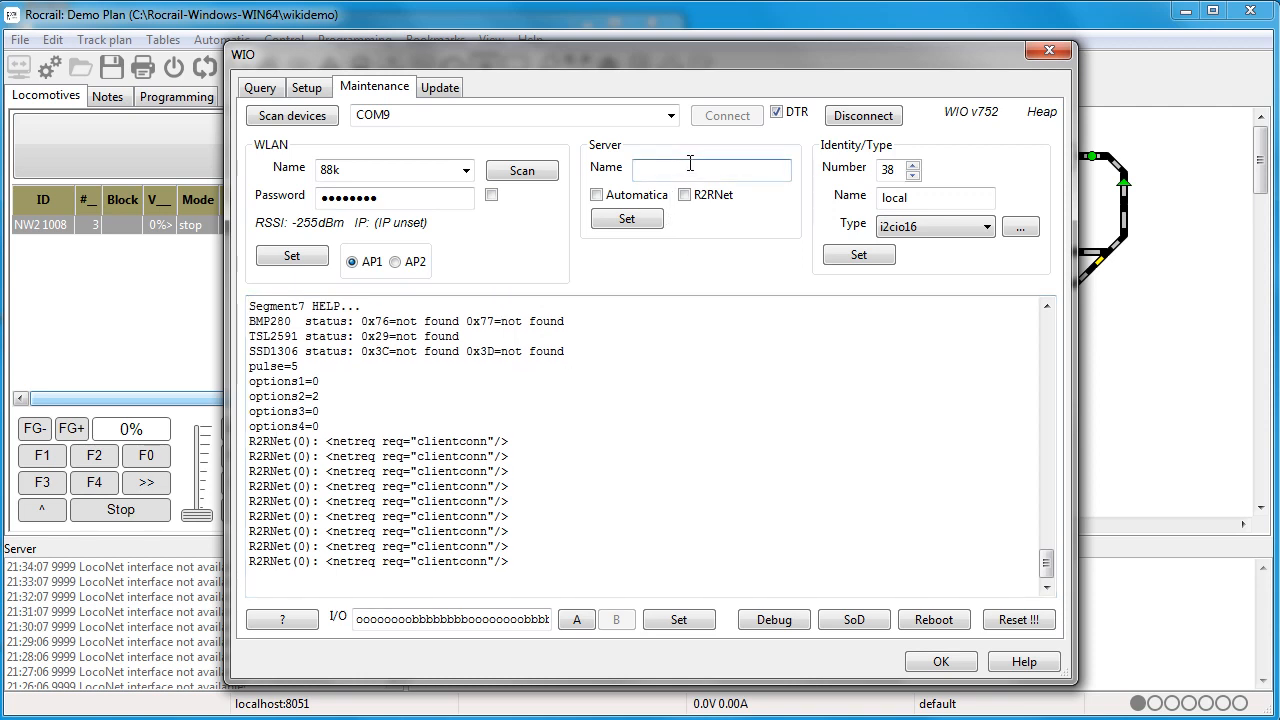
pyautogui.write('1')
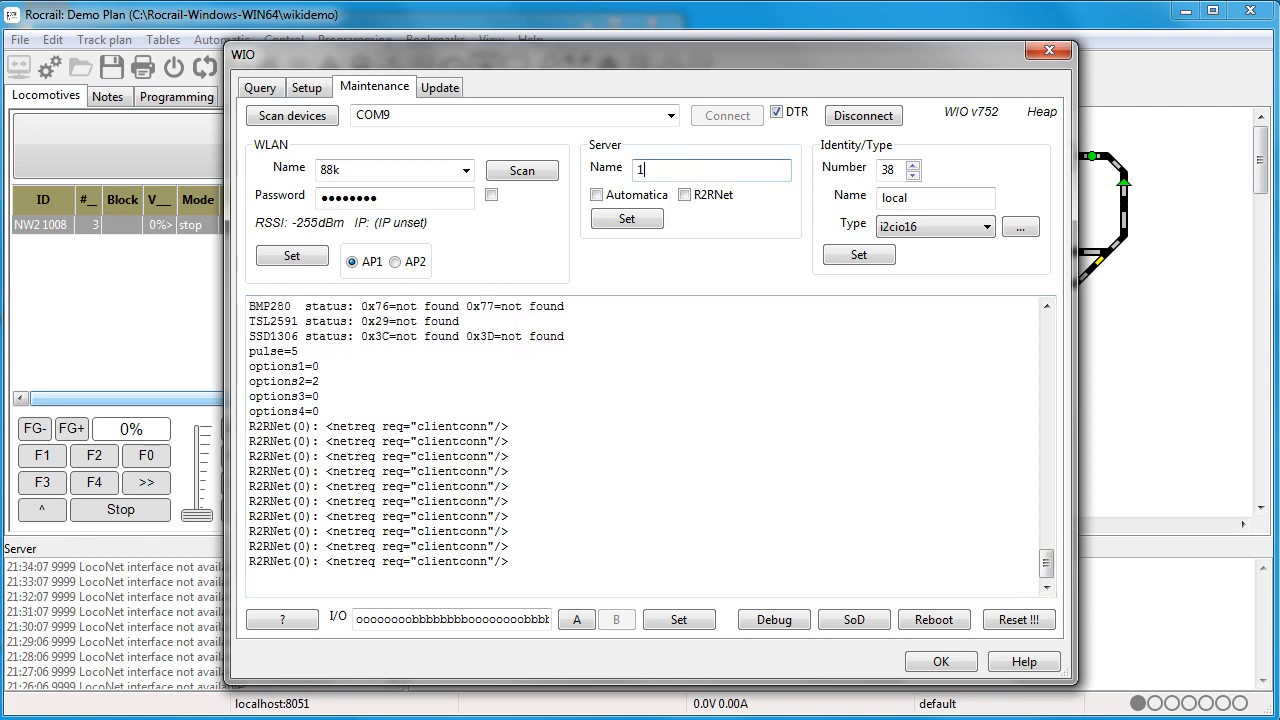
pyautogui.write('92.168')
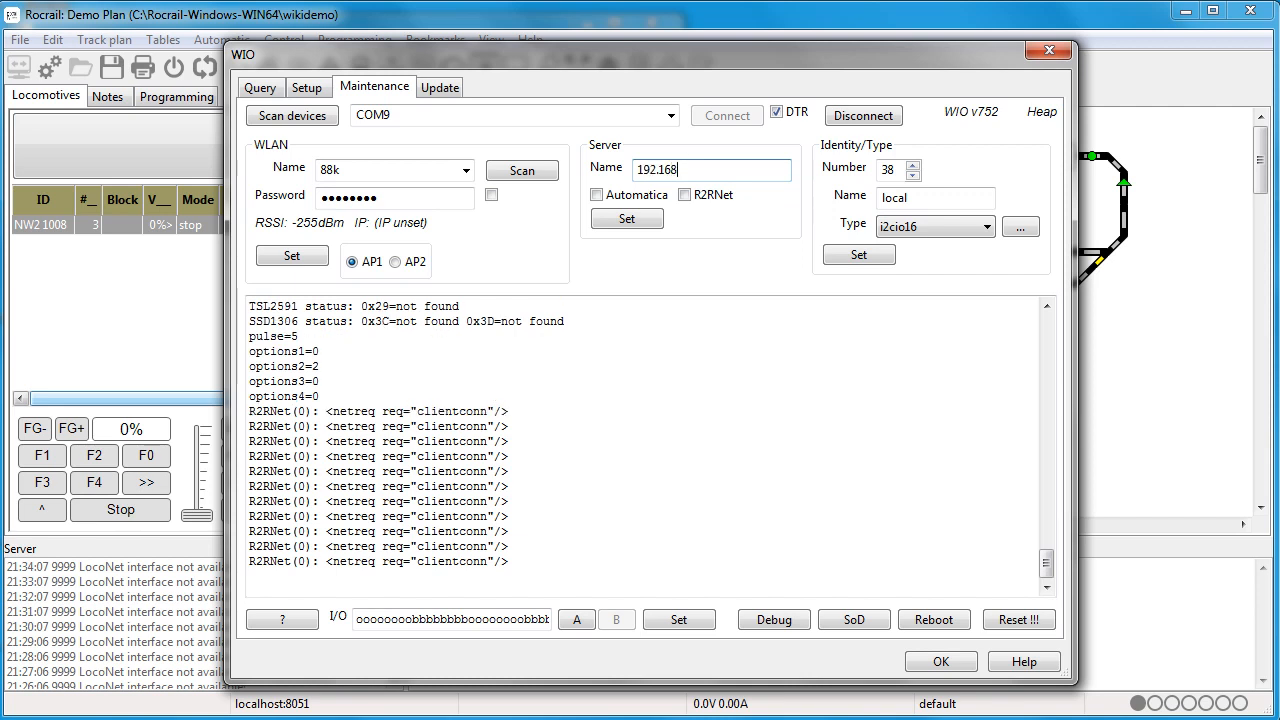
pyautogui.write('.8.1')
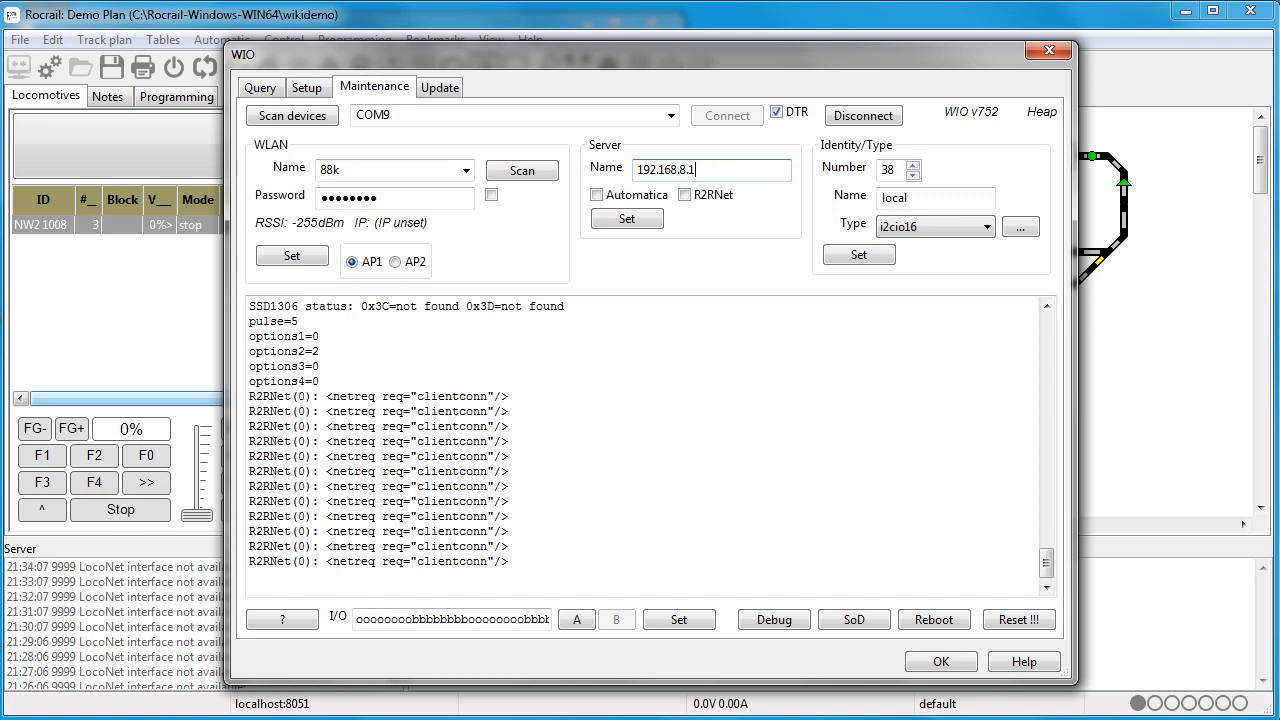
pyautogui.write('61')
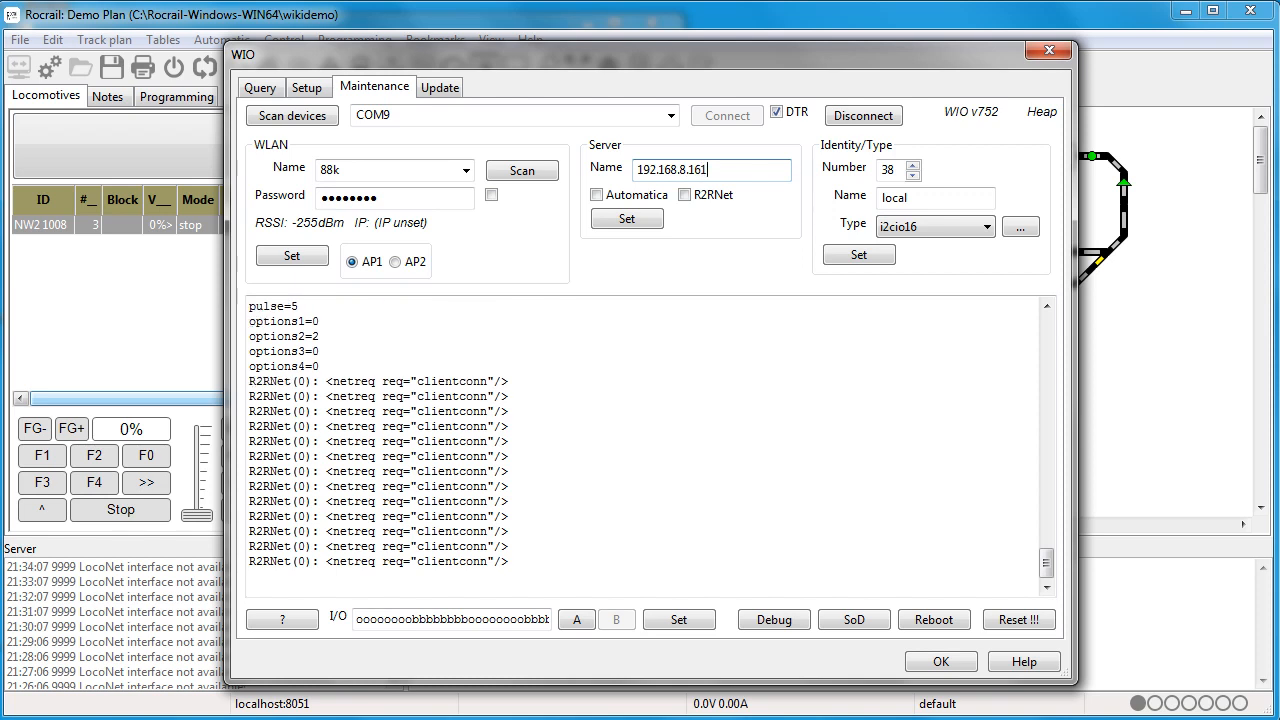
pyautogui.click(626, 219)
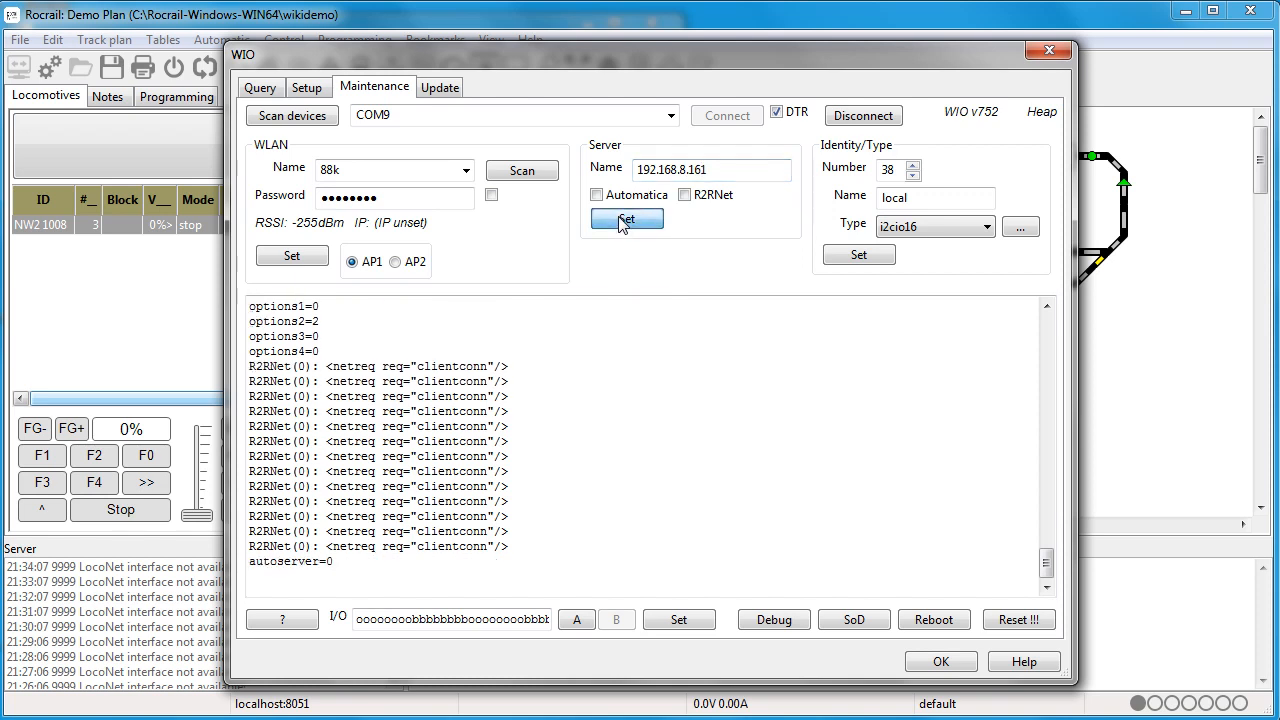
pyautogui.click(626, 219)
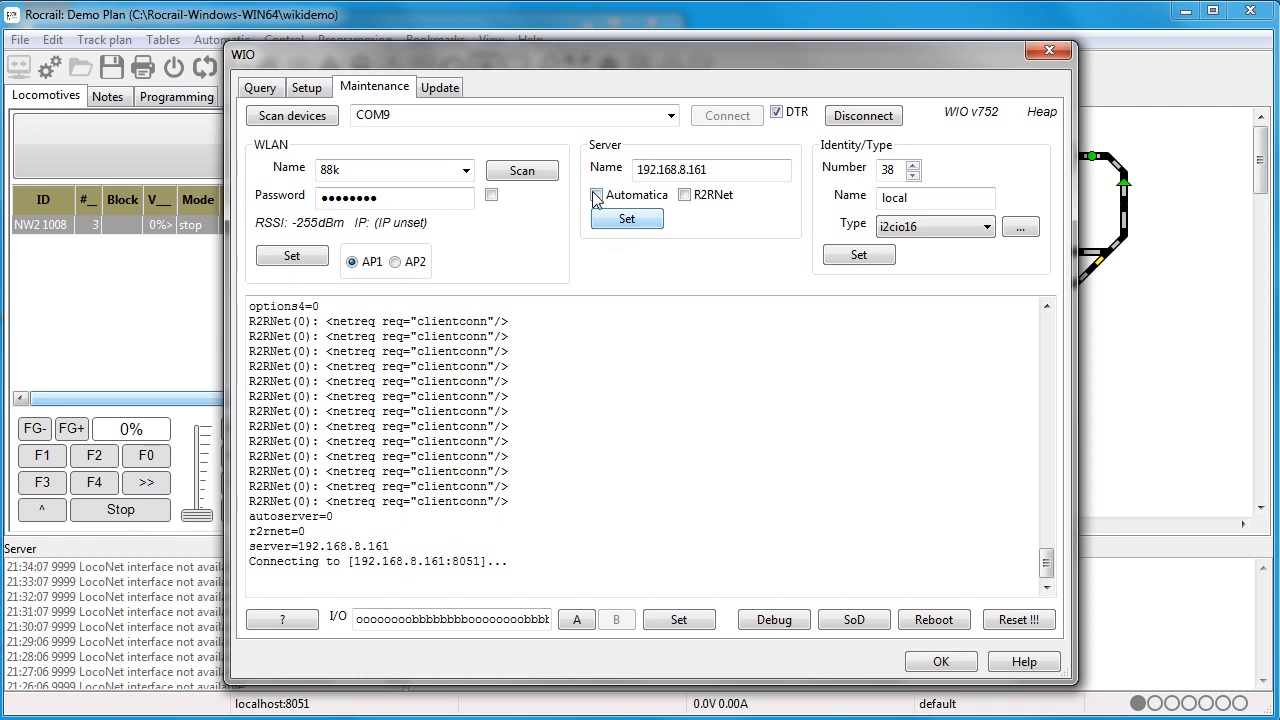
pyautogui.click(597, 194)
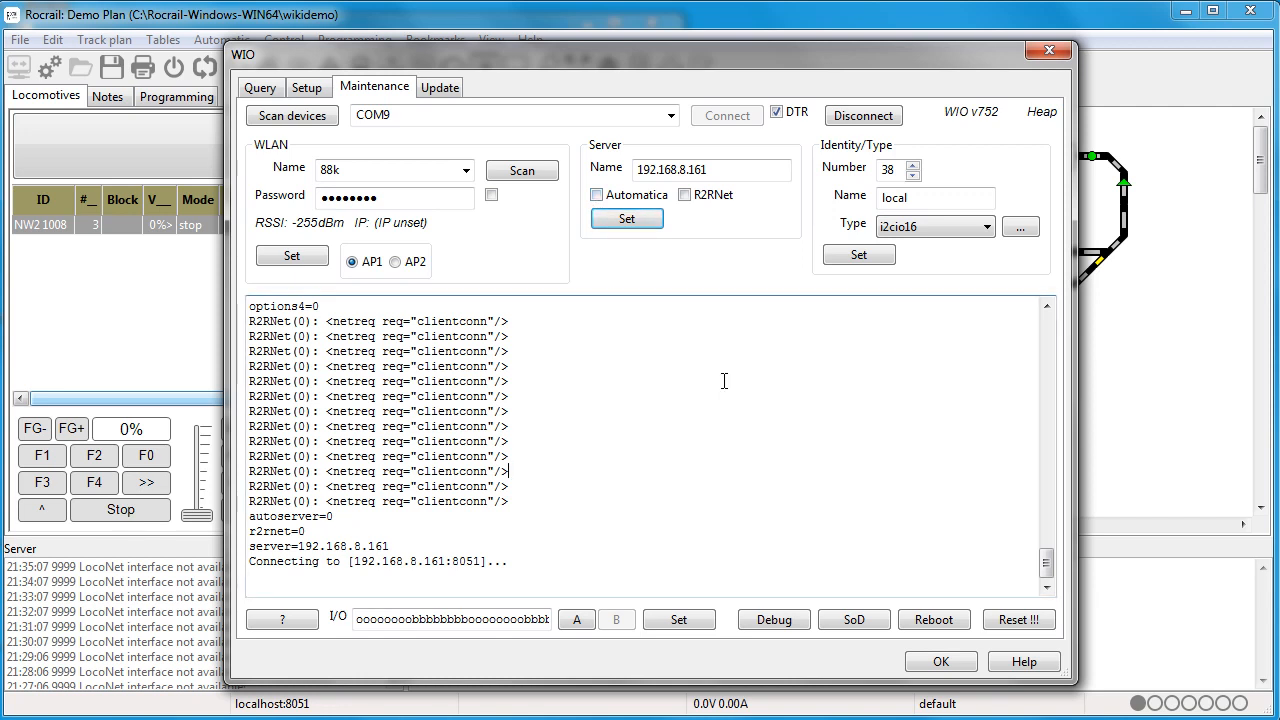
pyautogui.moveTo(933, 619)
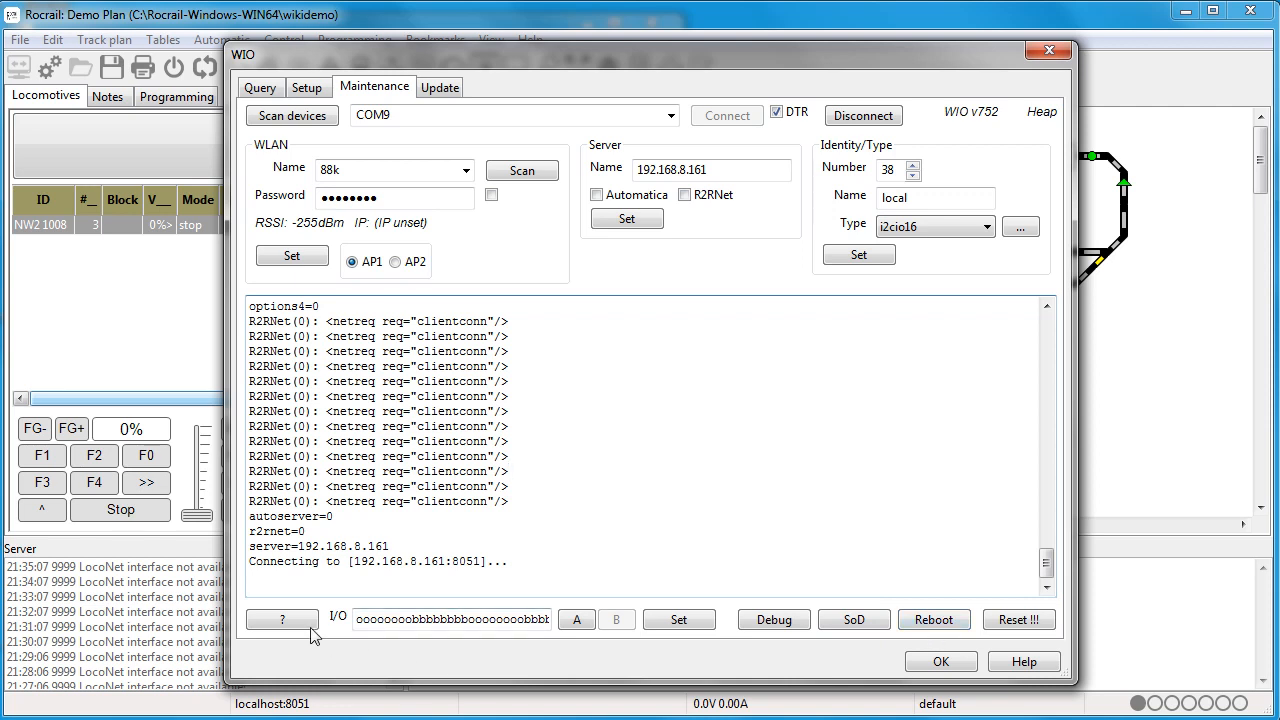
pyautogui.moveTo(543, 652)
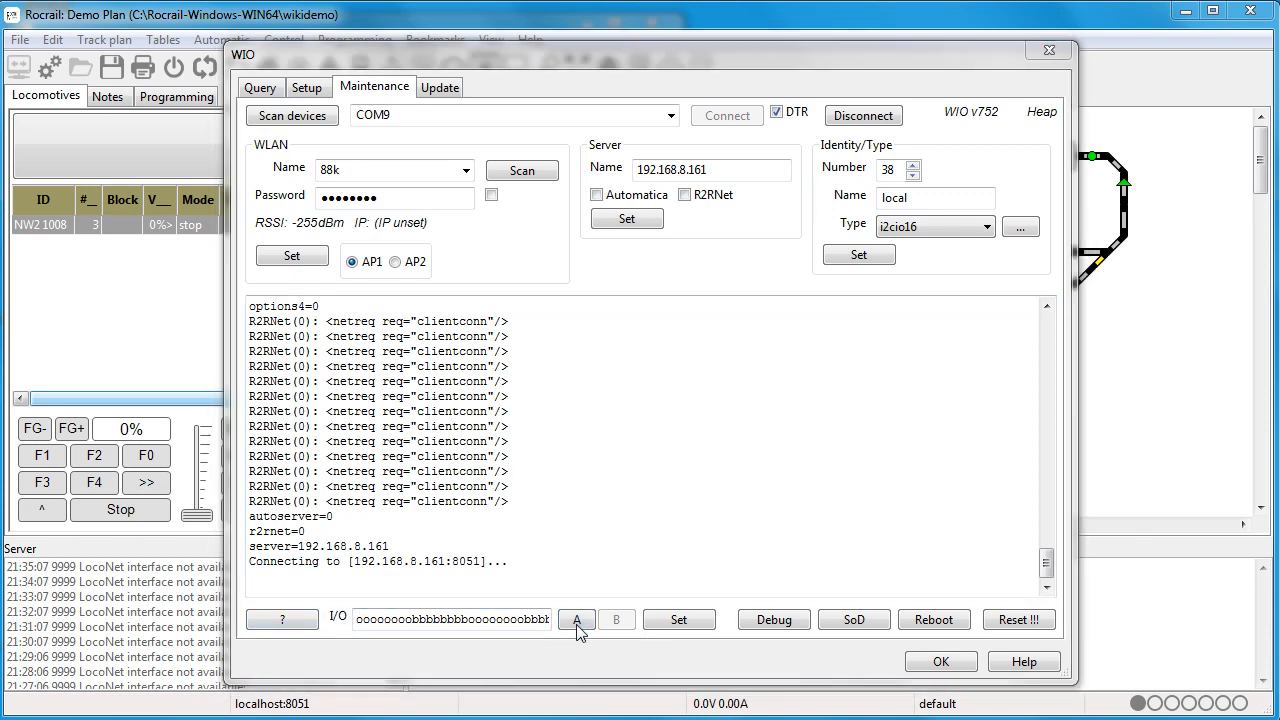
# In the I/O port setup, cycle ports 1 and 2 to sensor mode 'b' and confirm.
pyautogui.click(576, 619)
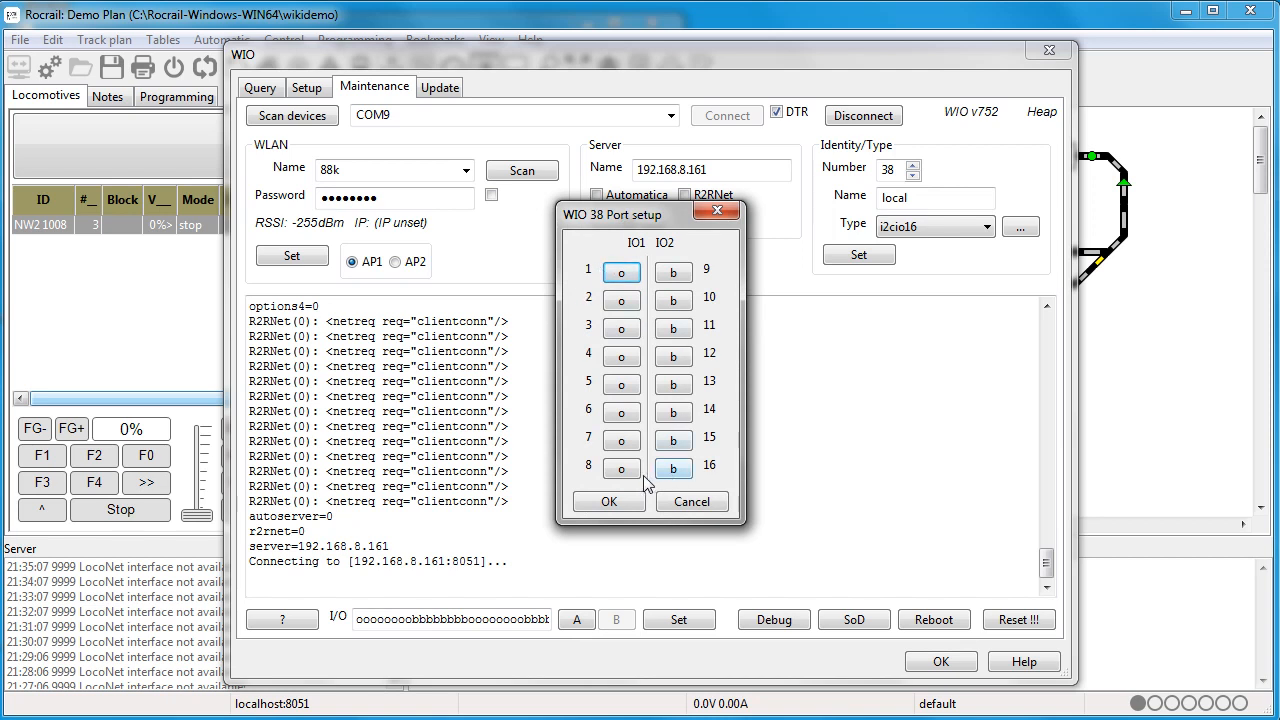
pyautogui.click(621, 271)
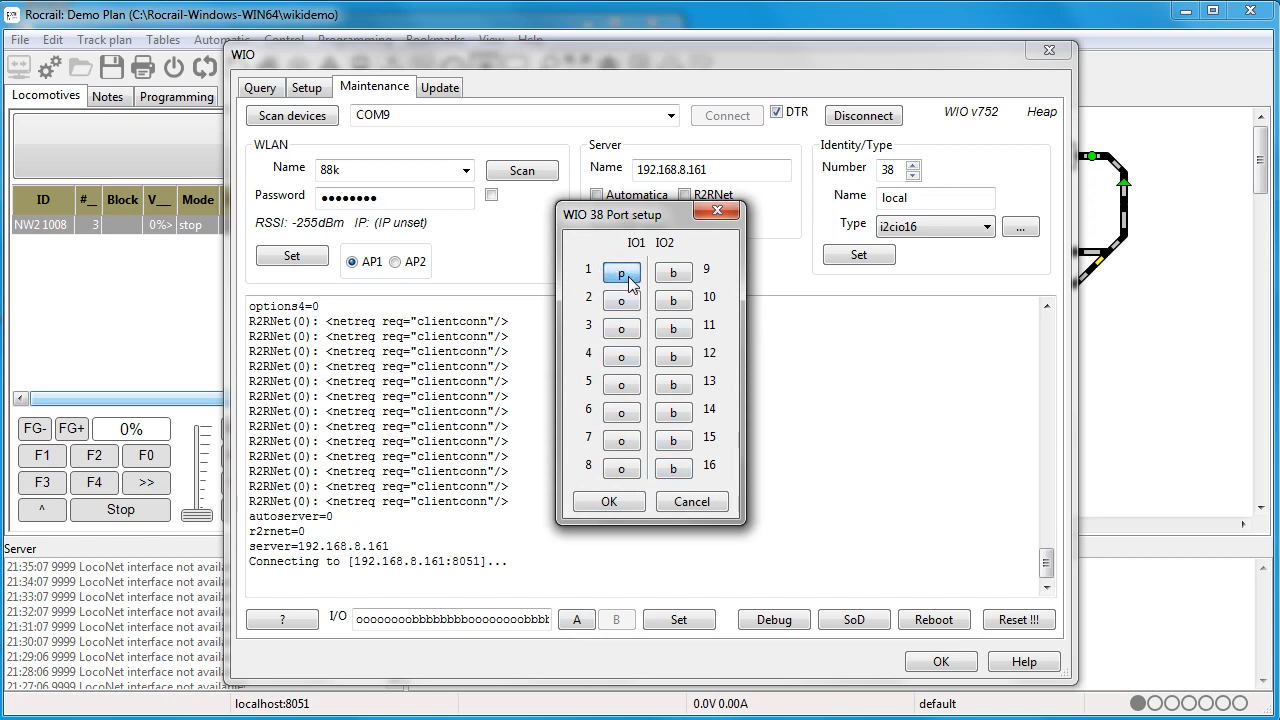
pyautogui.click(621, 272)
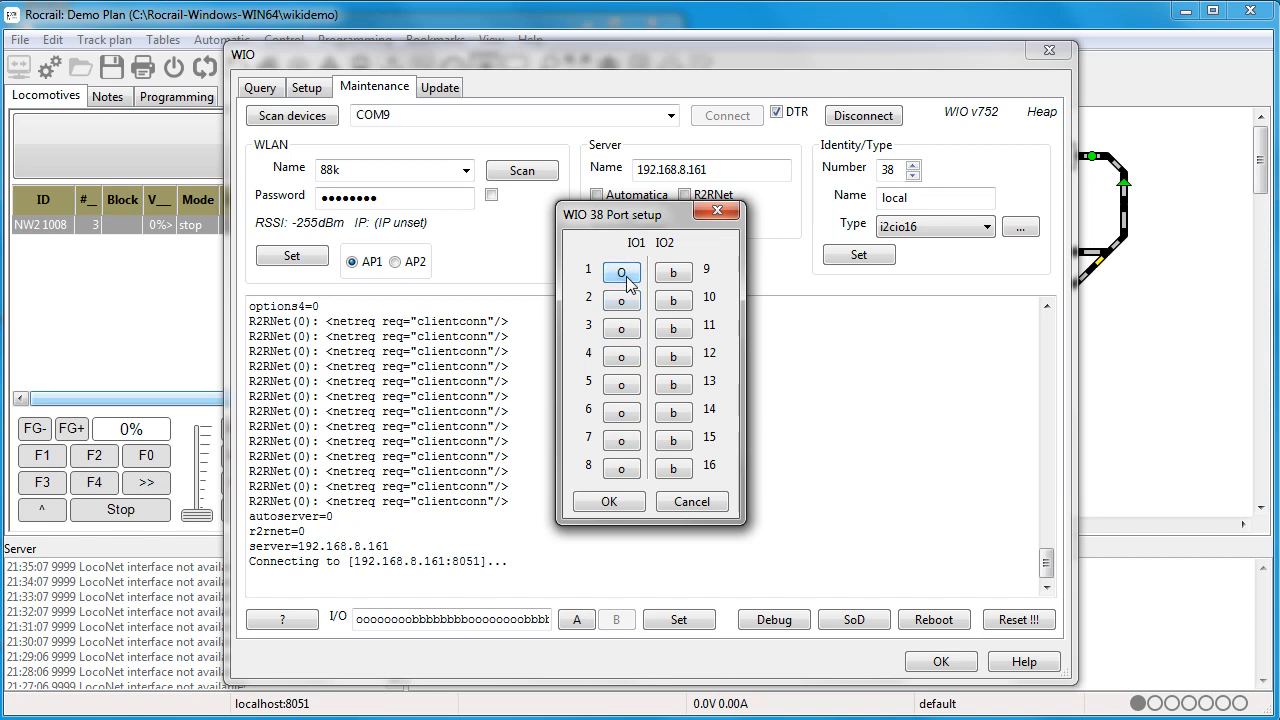
pyautogui.click(621, 272)
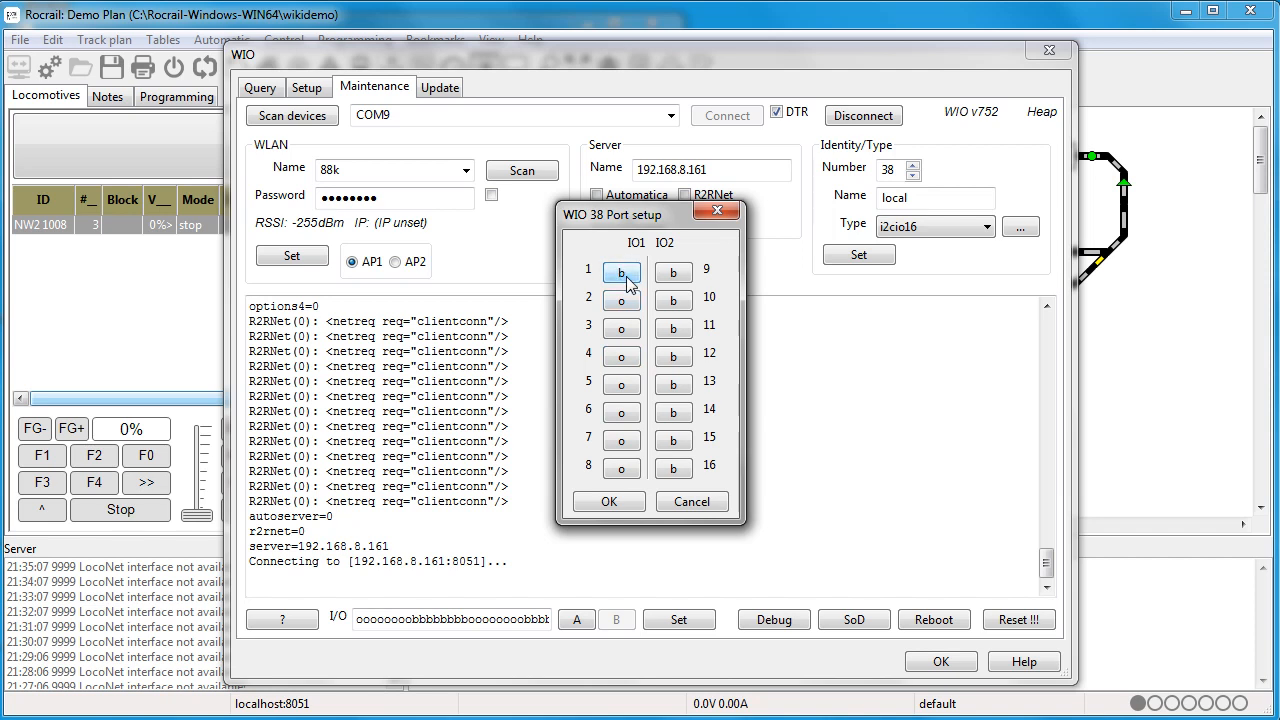
pyautogui.click(621, 300)
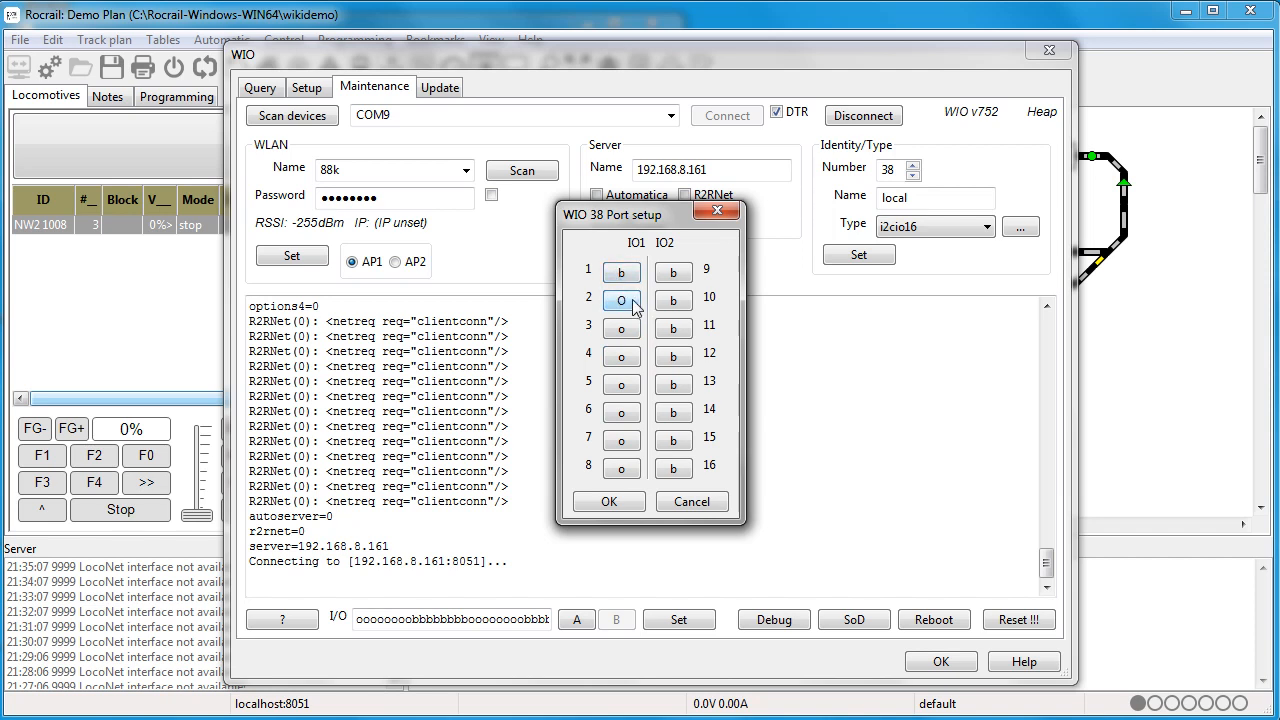
pyautogui.click(622, 300)
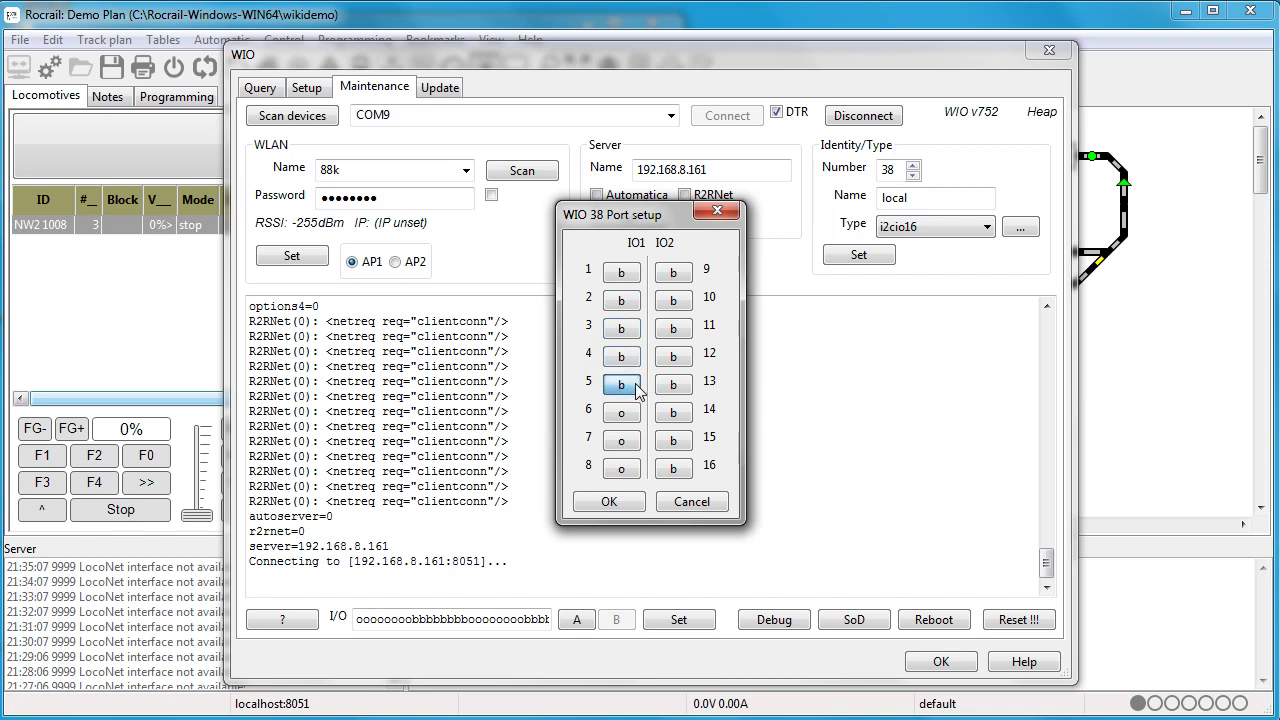
pyautogui.click(621, 413)
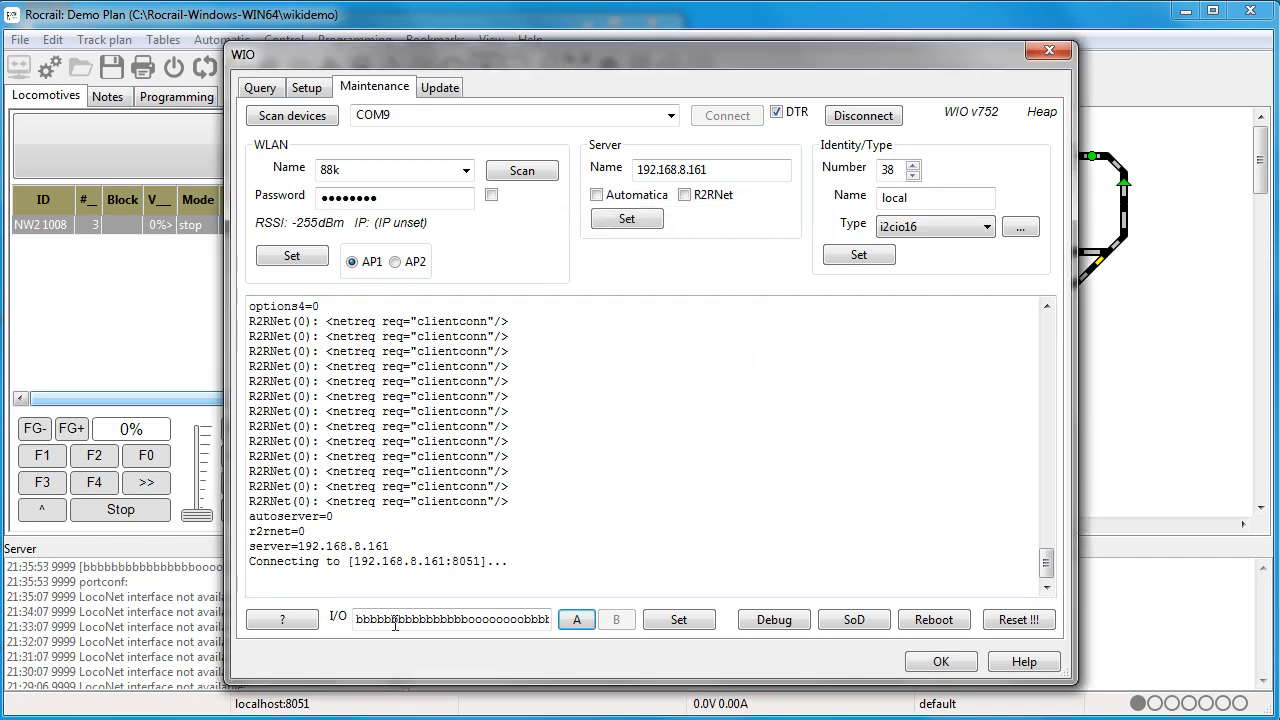
# Apply the port configuration to node 38, confirm its reboot, and close the WIO dialog.
pyautogui.click(679, 619)
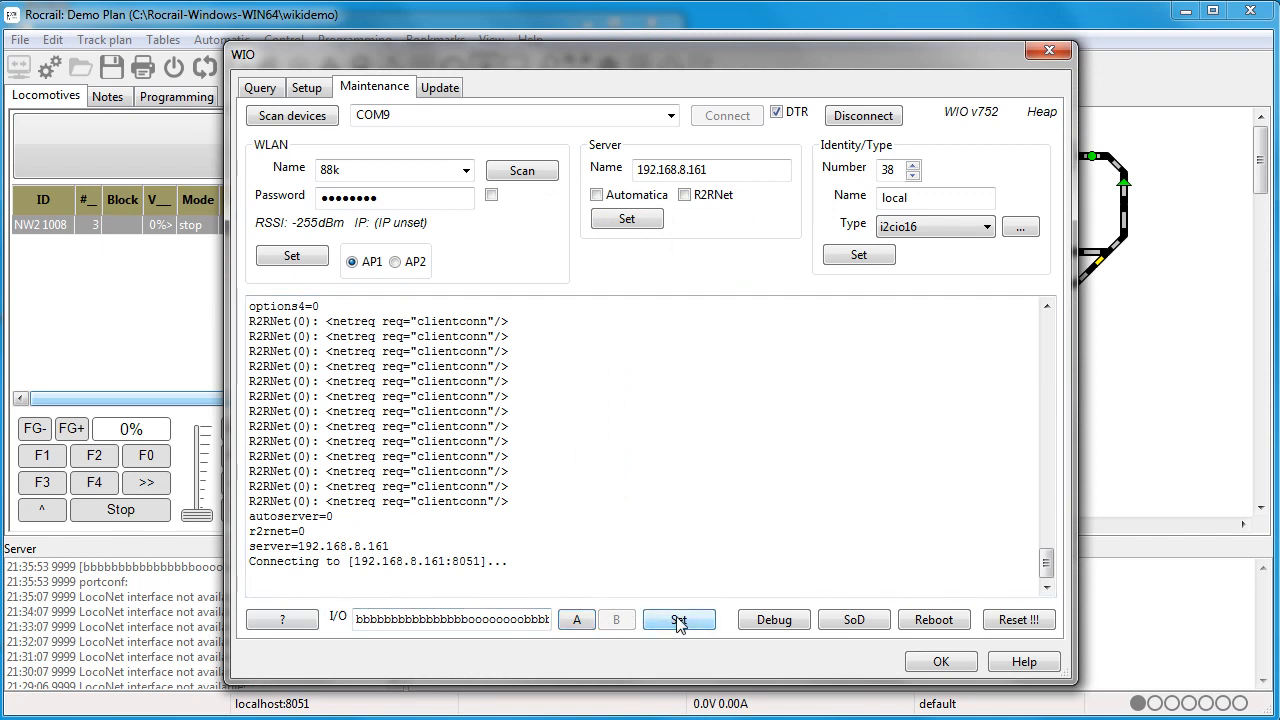
pyautogui.moveTo(707, 627)
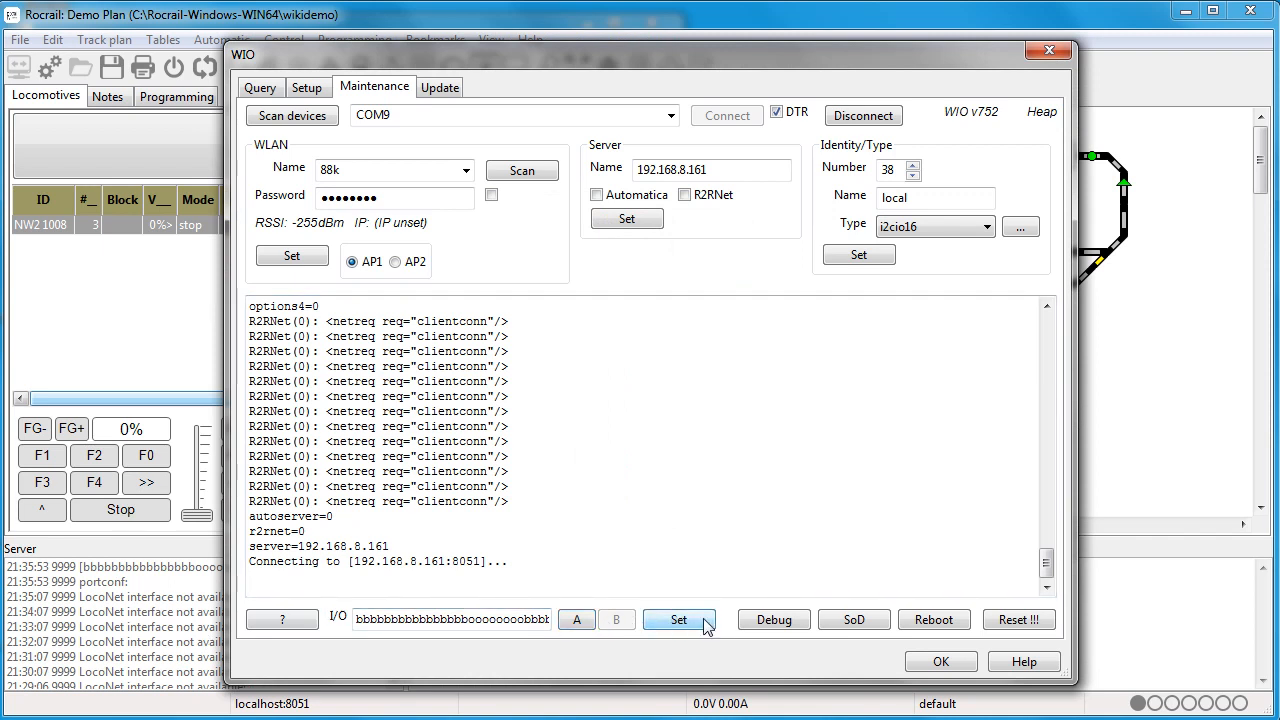
pyautogui.moveTo(934, 619)
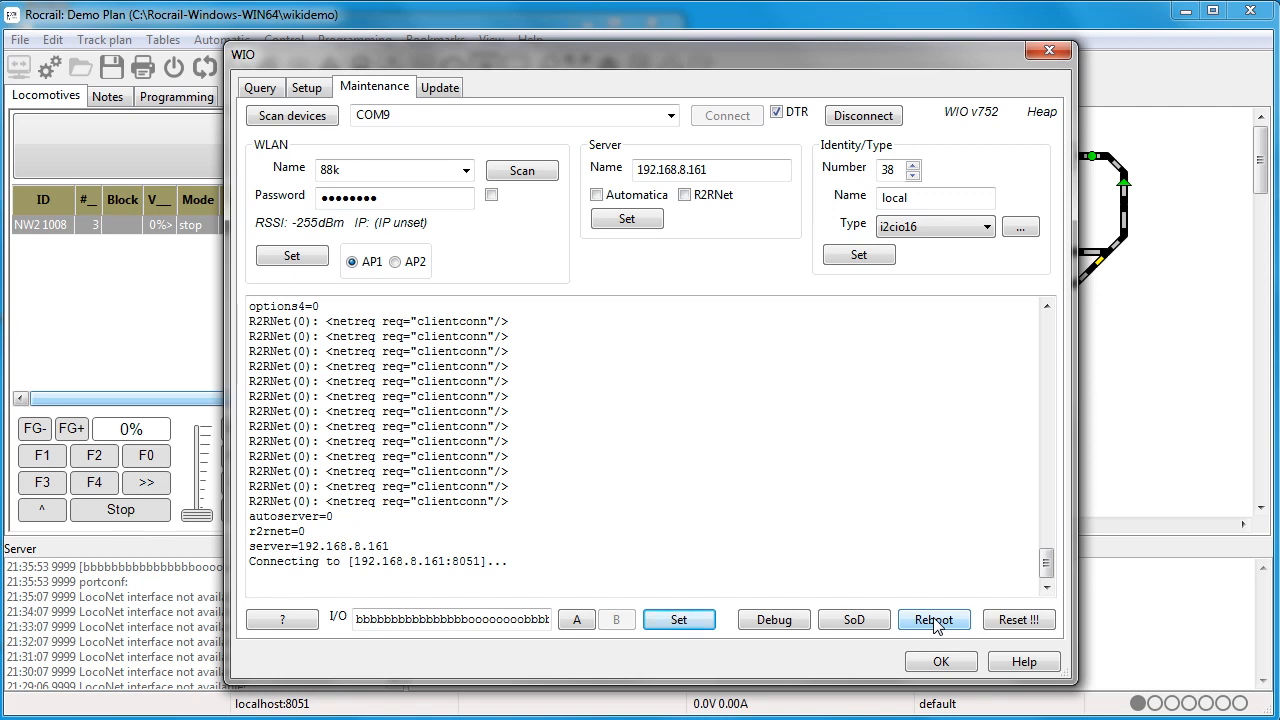
pyautogui.click(933, 619)
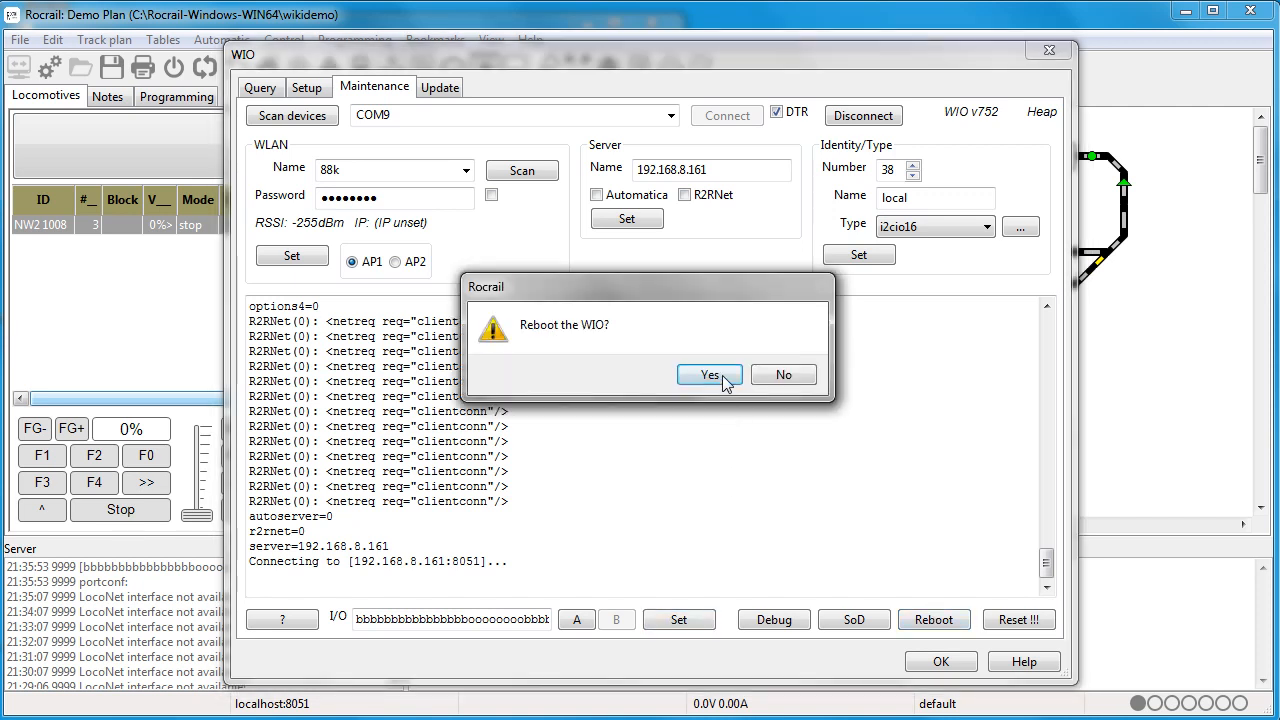
pyautogui.click(709, 374)
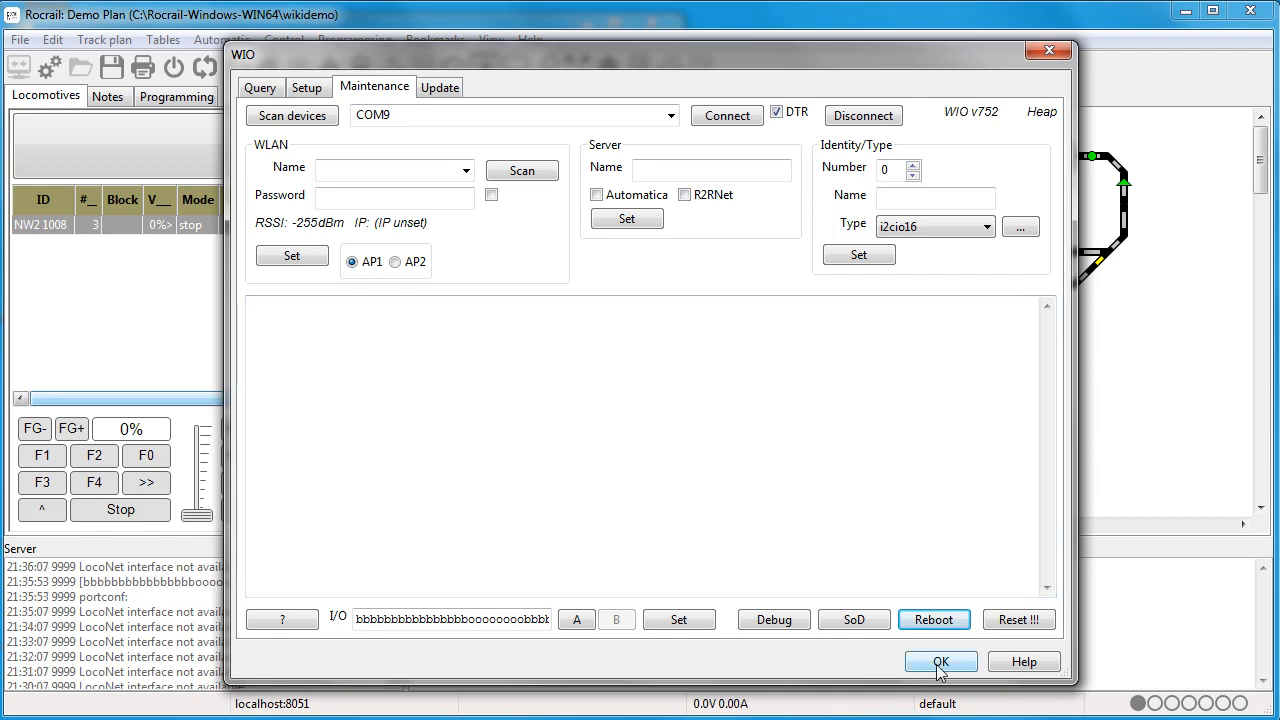
pyautogui.click(940, 661)
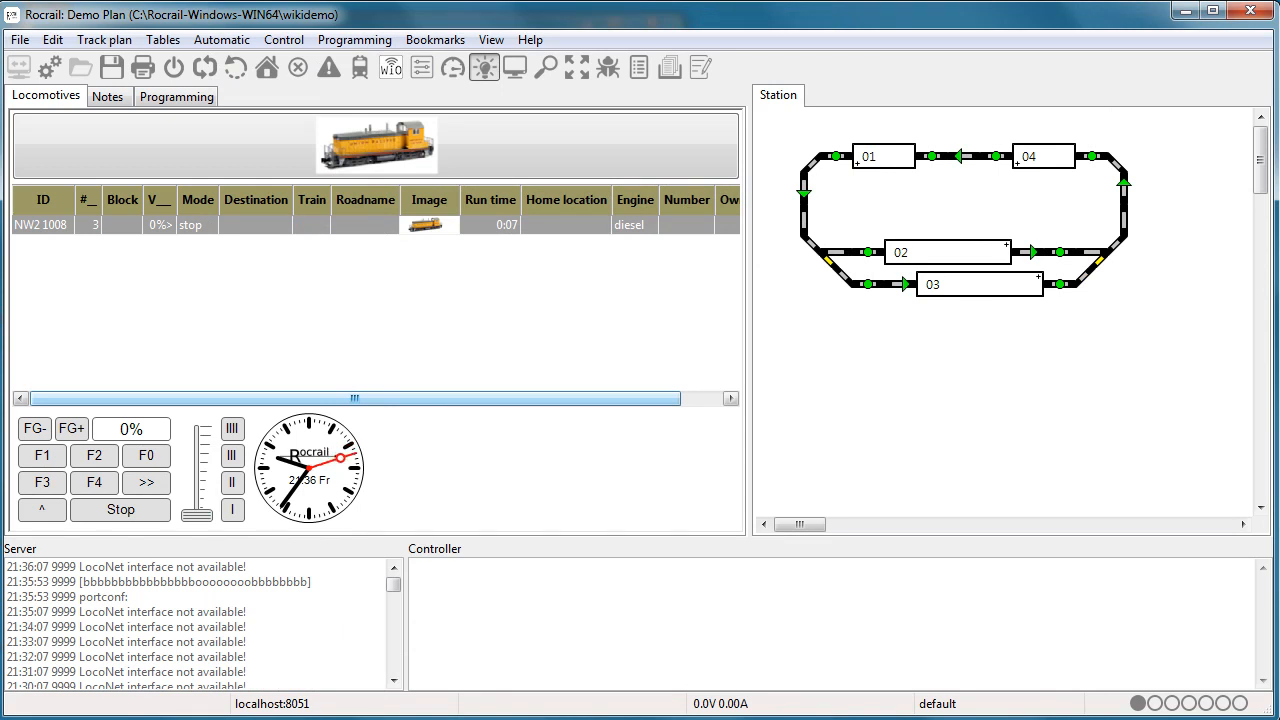
pyautogui.moveTo(510, 306)
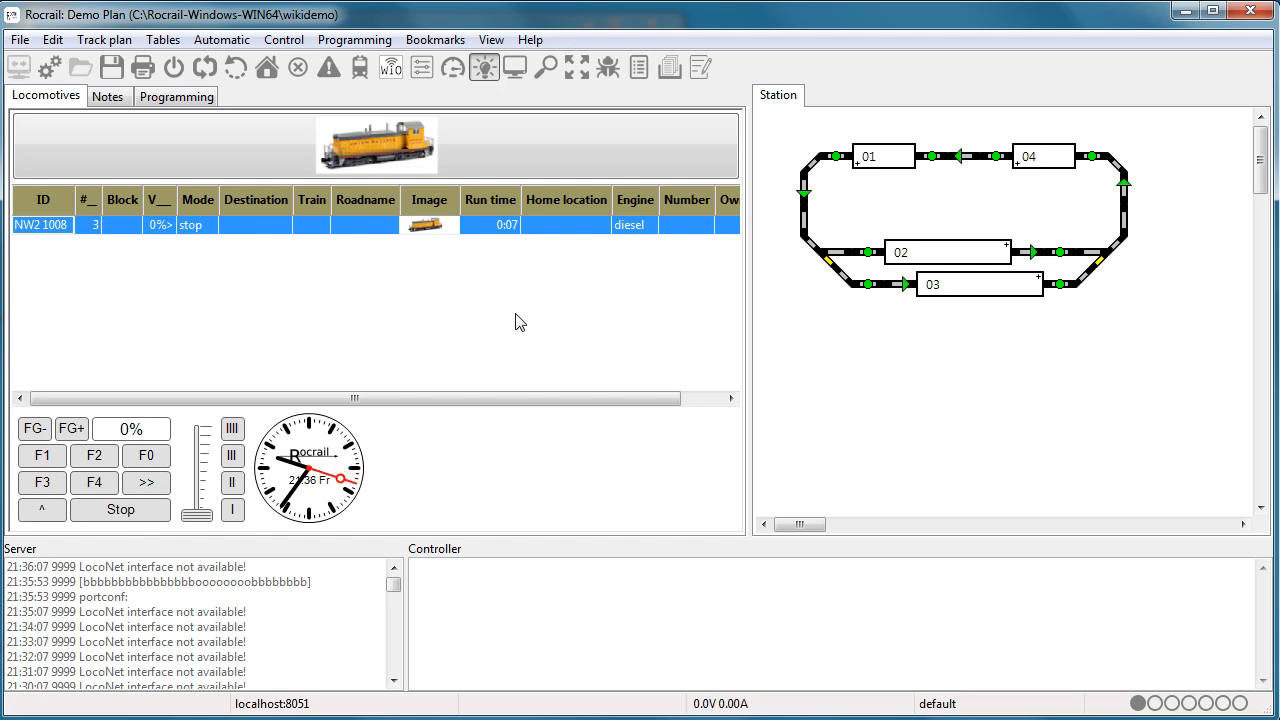
pyautogui.moveTo(510, 317)
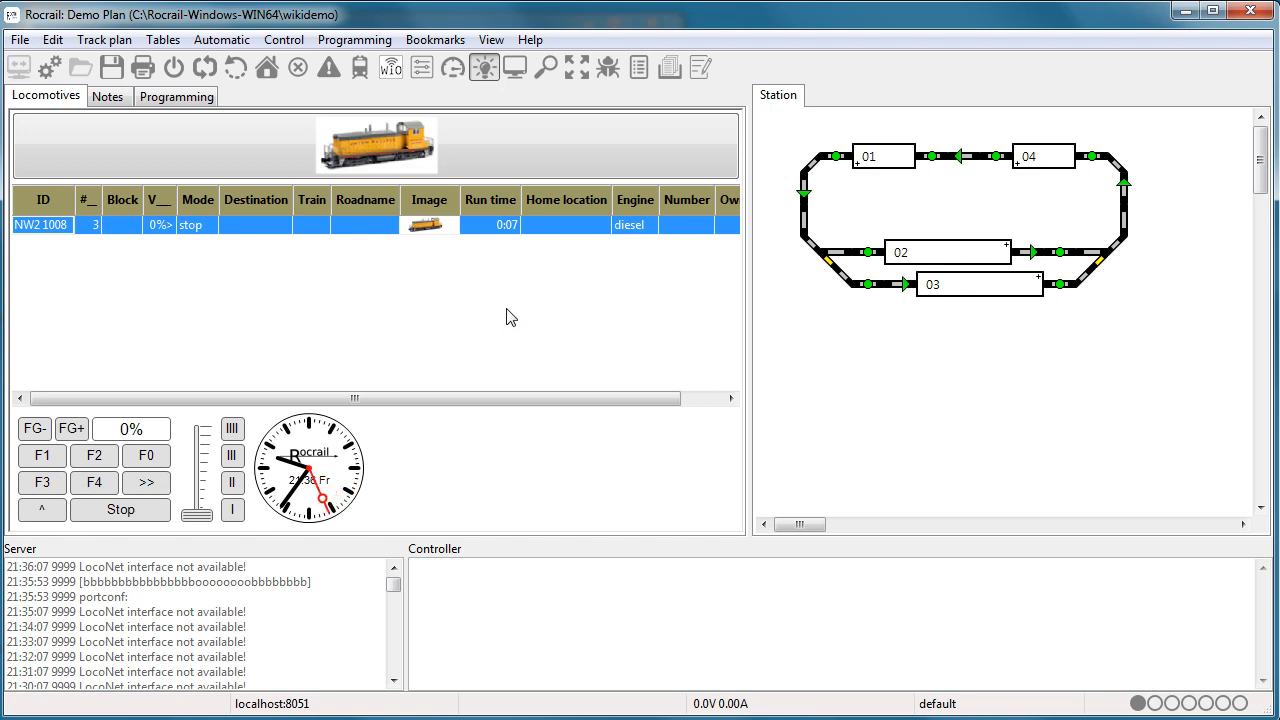
pyautogui.moveTo(557, 307)
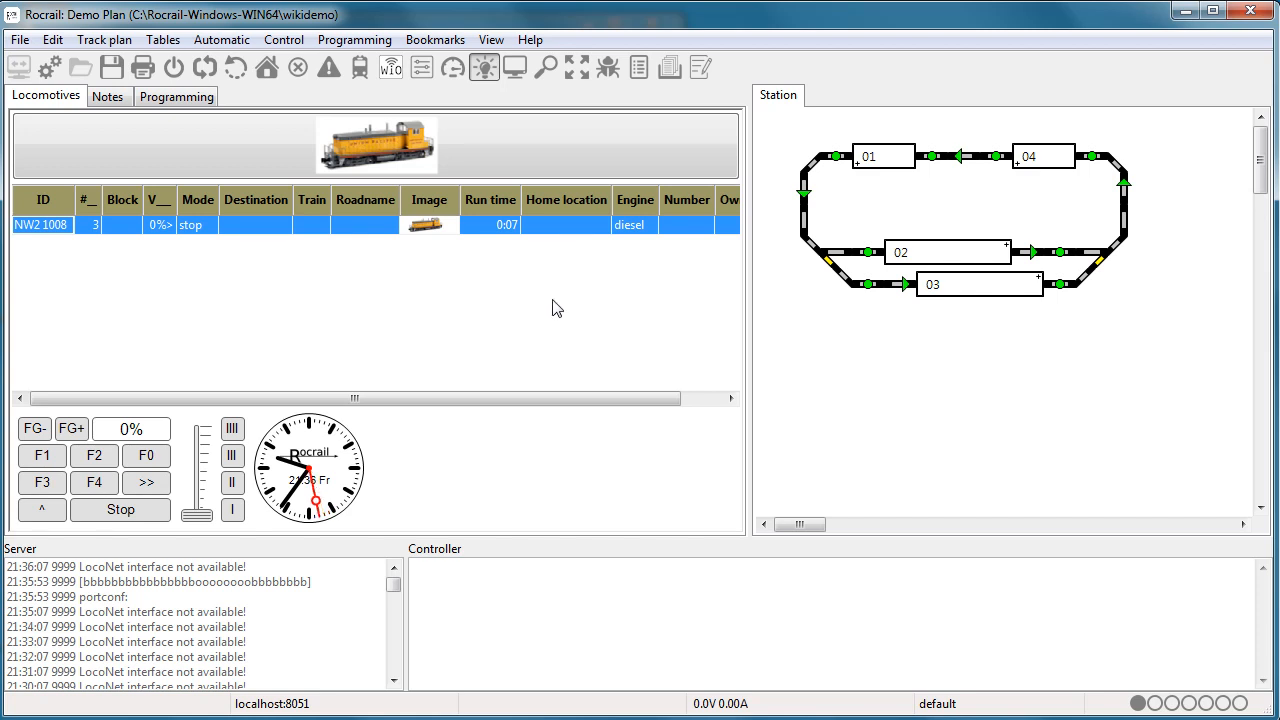
pyautogui.moveTo(594, 323)
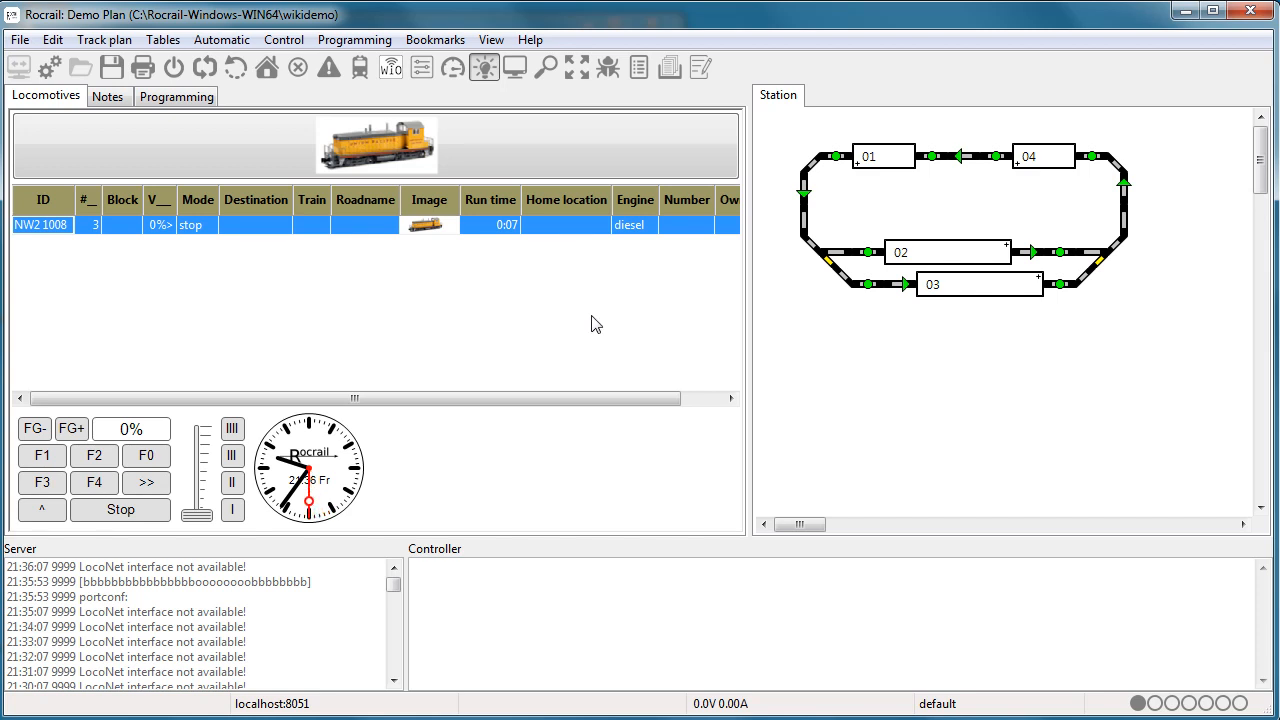
pyautogui.moveTo(712, 16)
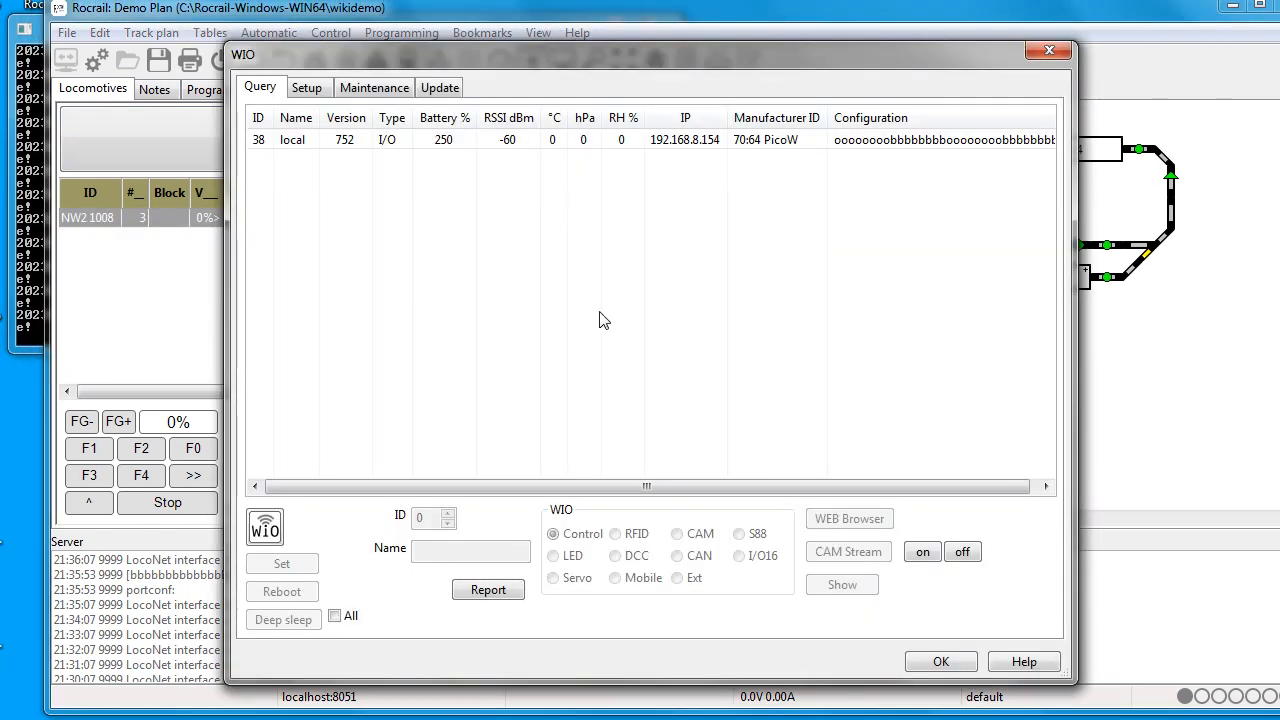
pyautogui.moveTo(262, 172)
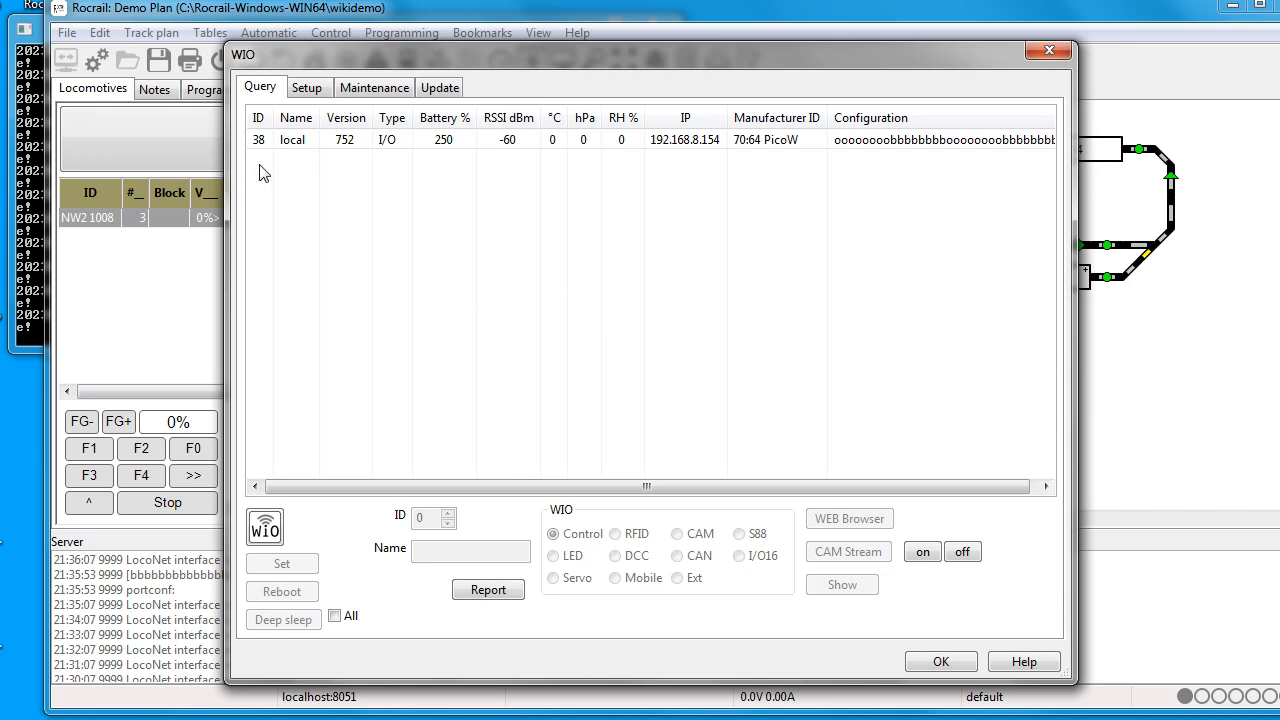
pyautogui.moveTo(358, 170)
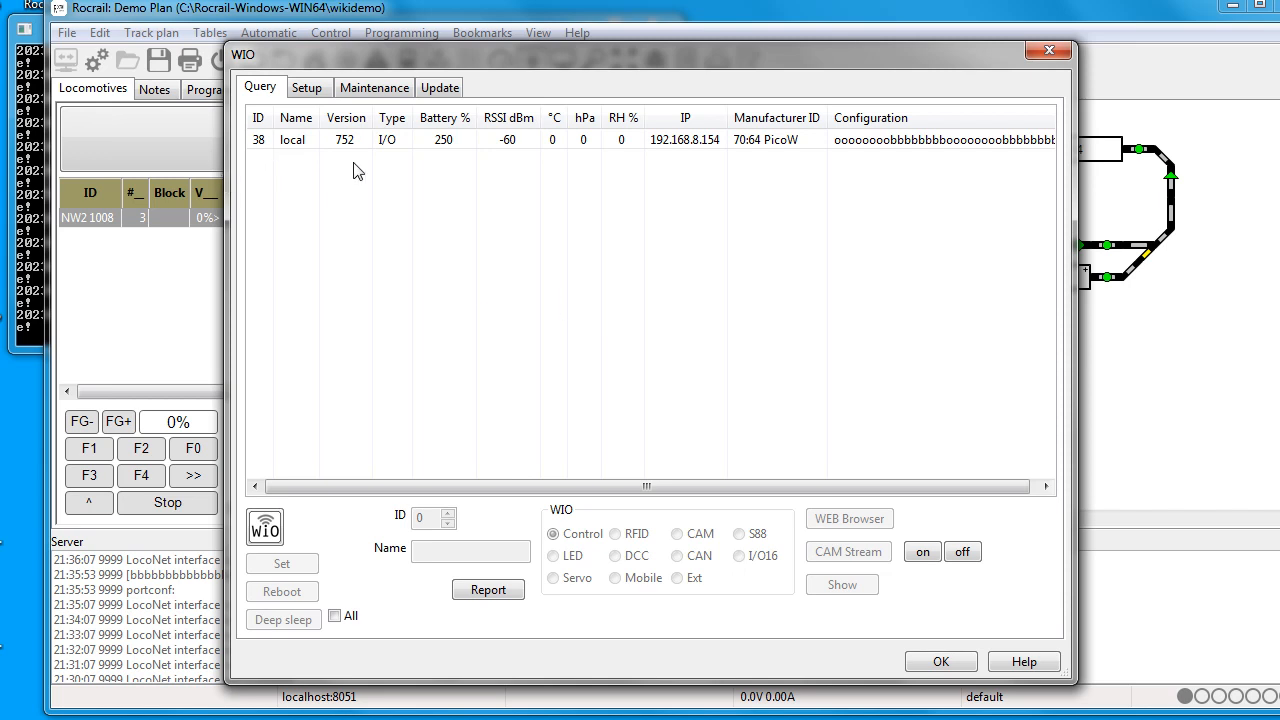
pyautogui.moveTo(800, 219)
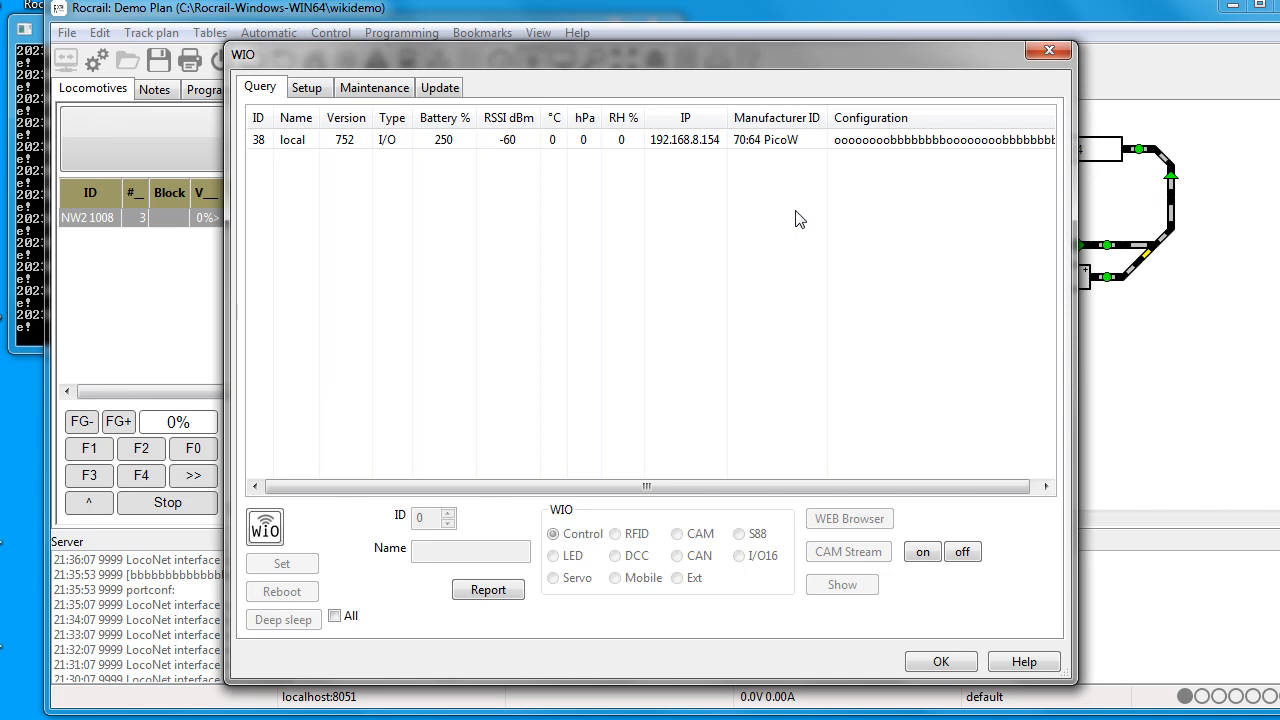
pyautogui.moveTo(710, 218)
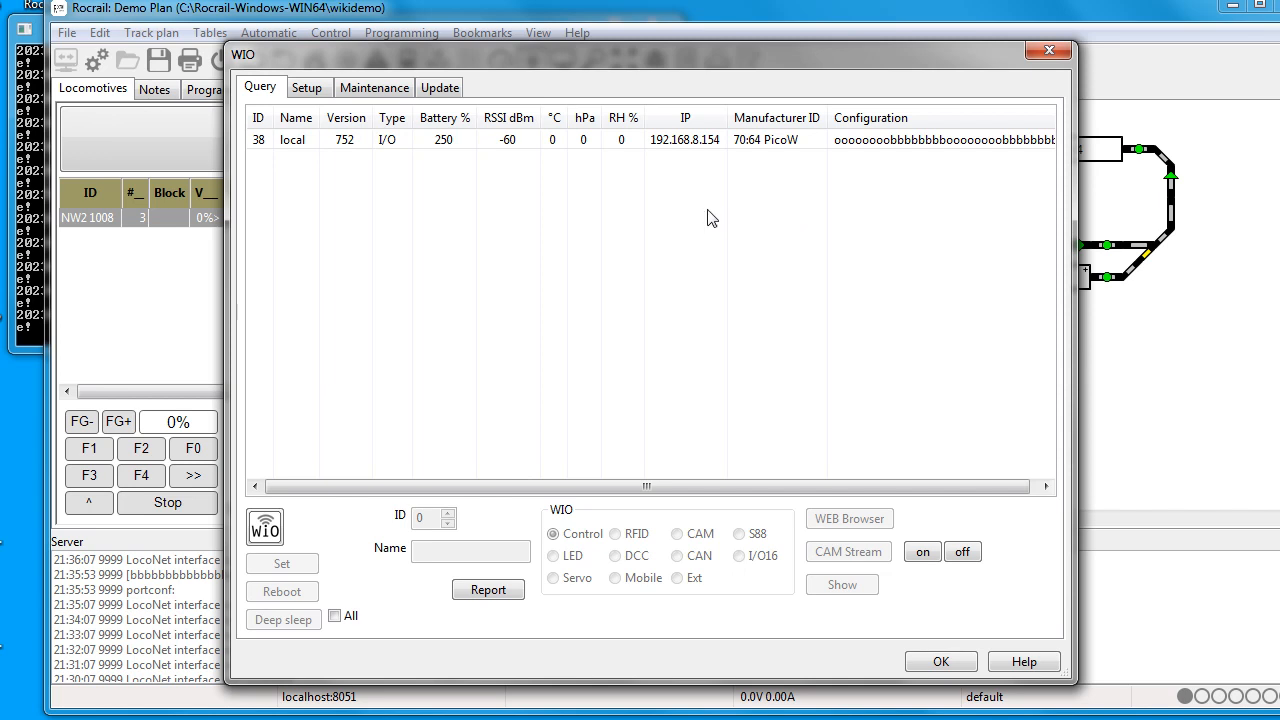
pyautogui.moveTo(838, 161)
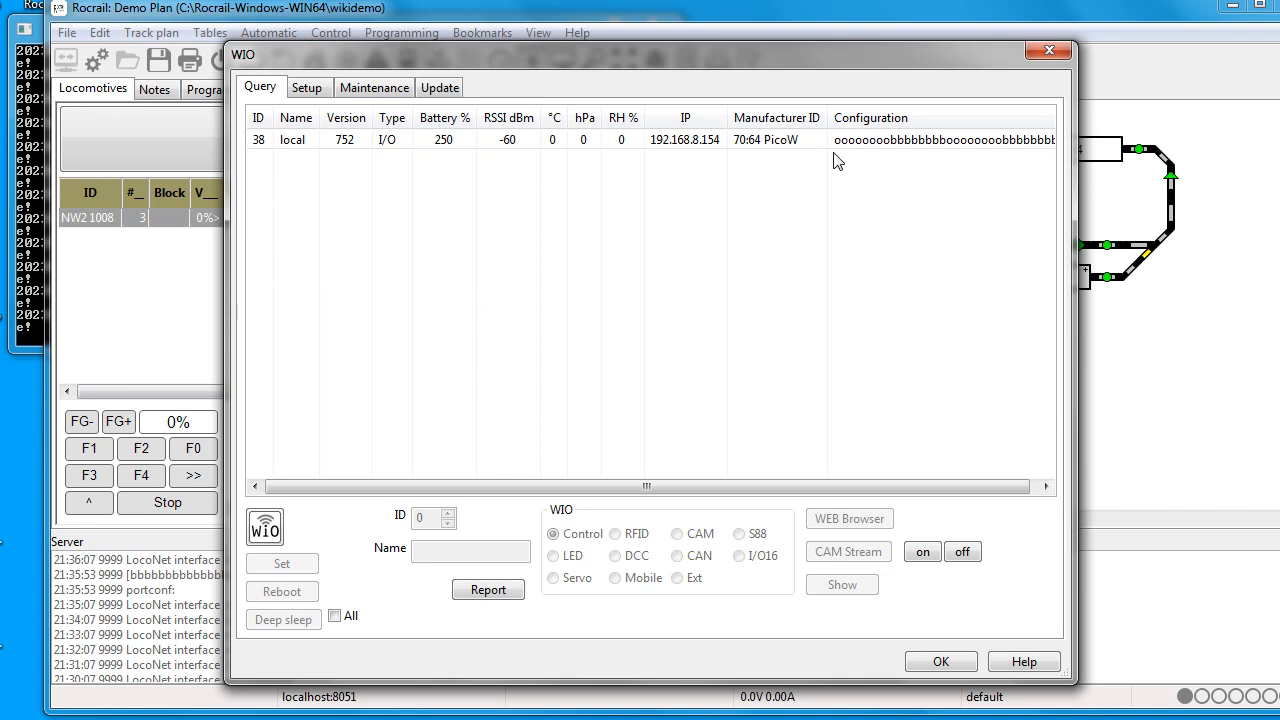
pyautogui.moveTo(893, 162)
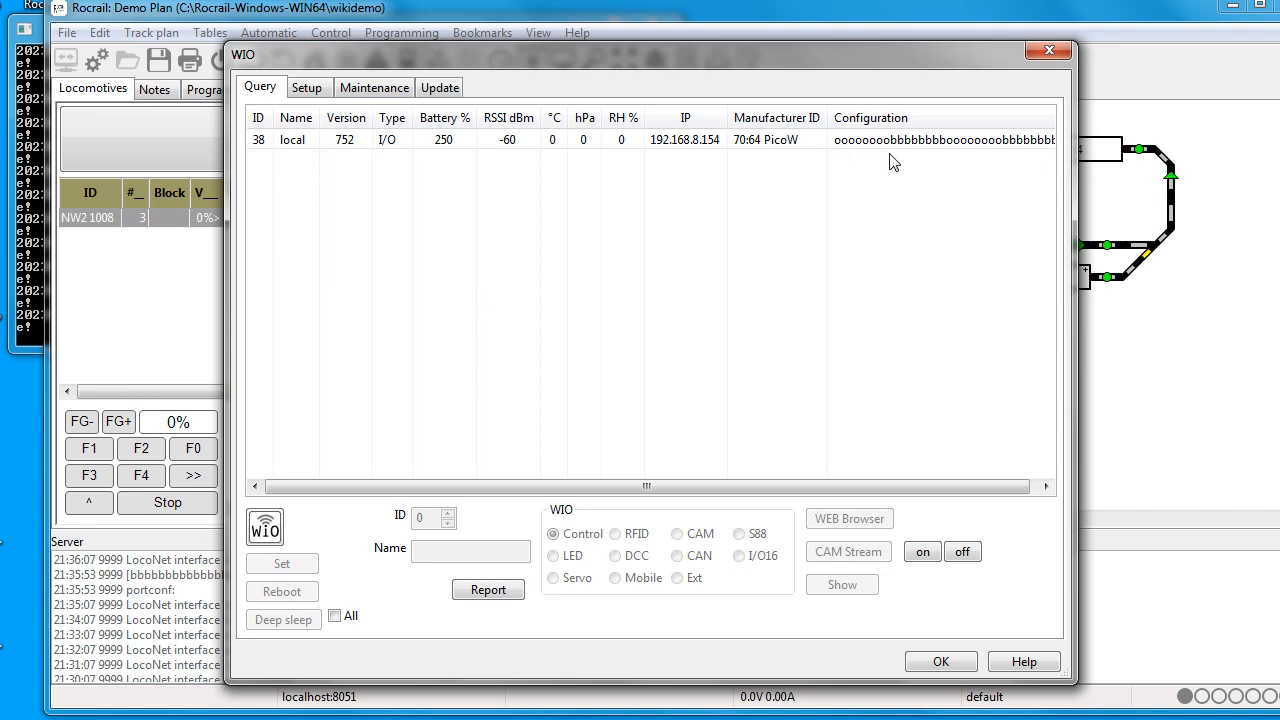
pyautogui.moveTo(810, 268)
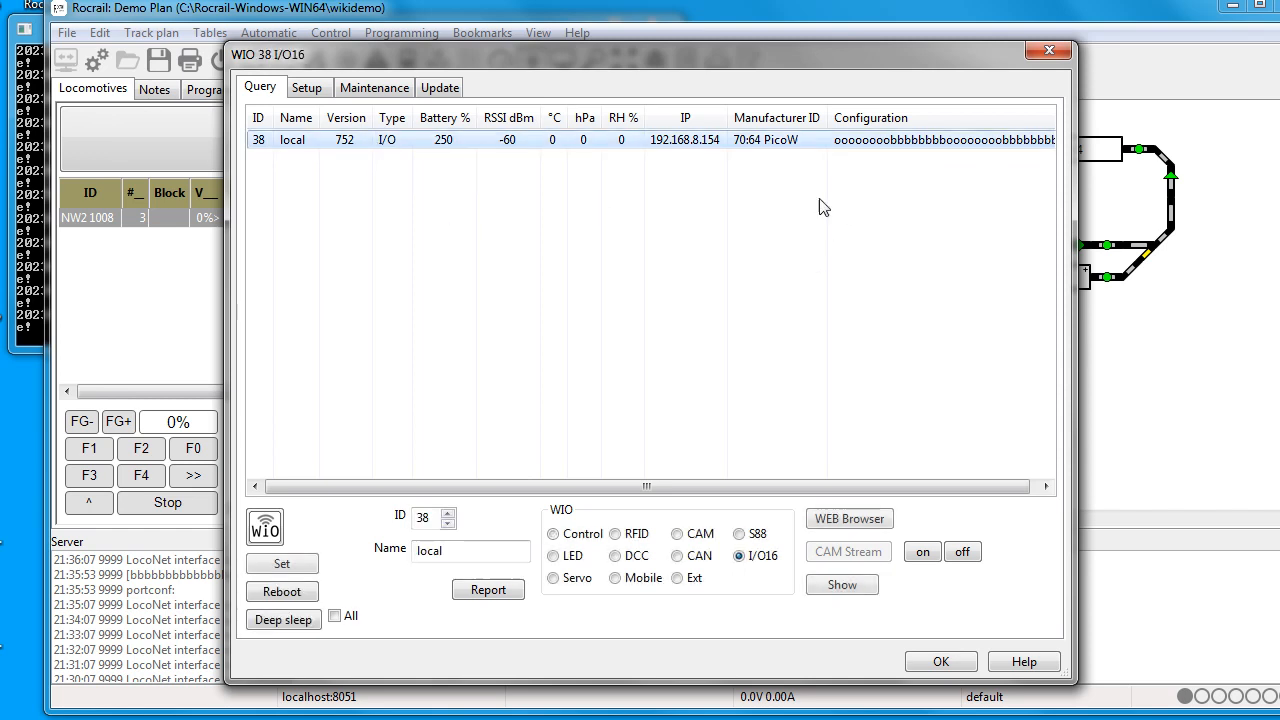
pyautogui.moveTo(366, 273)
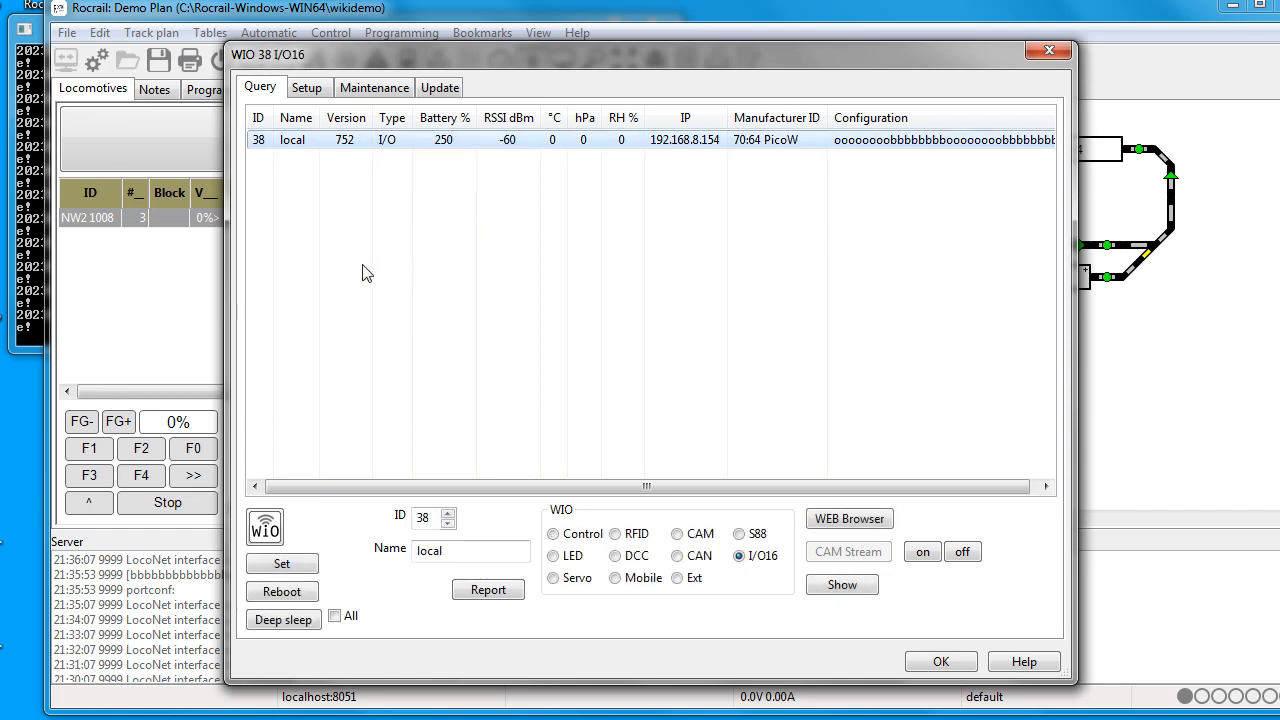
# Show node 38's Setup page with ports 1–8 configured as sensors.
pyautogui.click(307, 87)
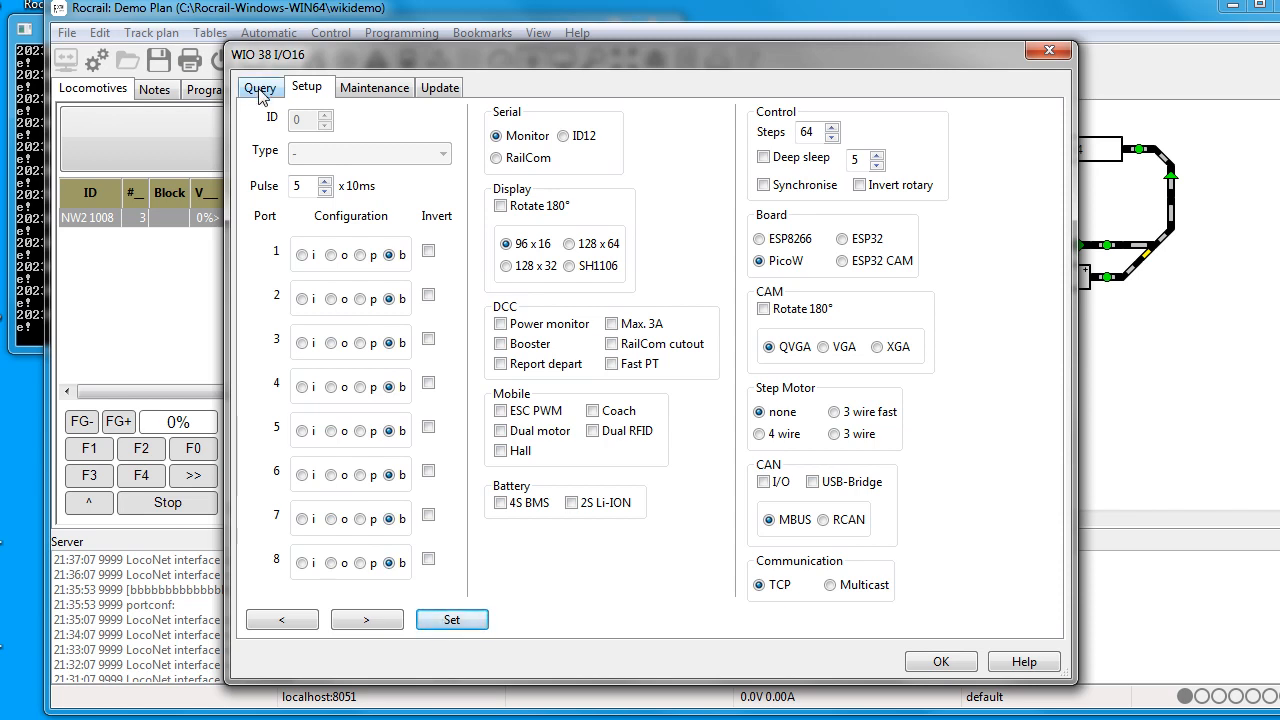
# Refresh node 38's query entry to show its sensor configuration, then close the WIO window.
pyautogui.click(260, 87)
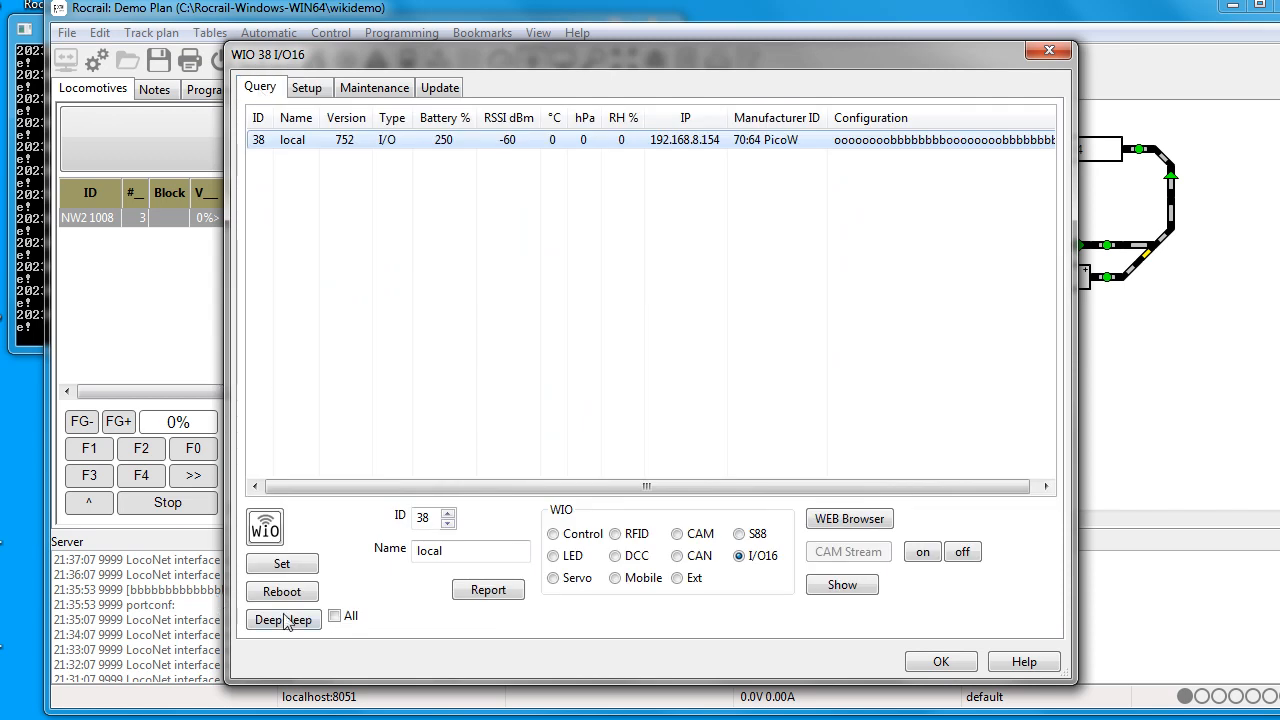
pyautogui.click(282, 619)
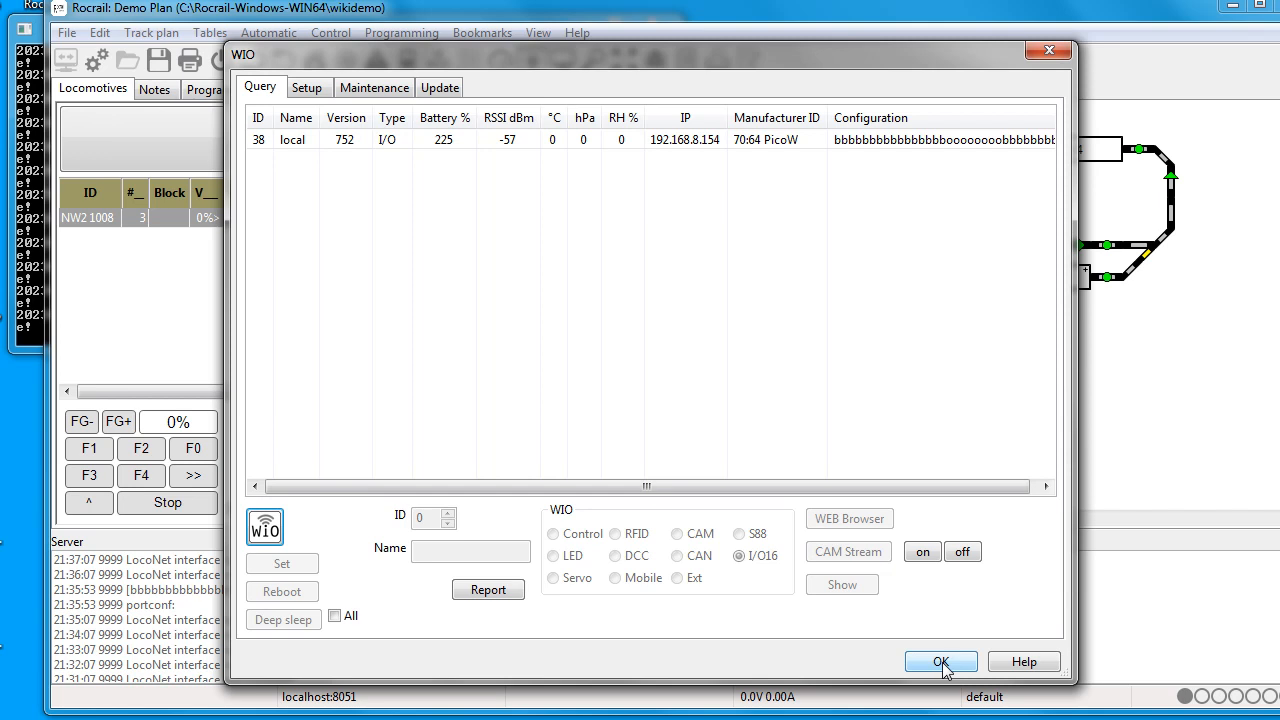
pyautogui.click(940, 662)
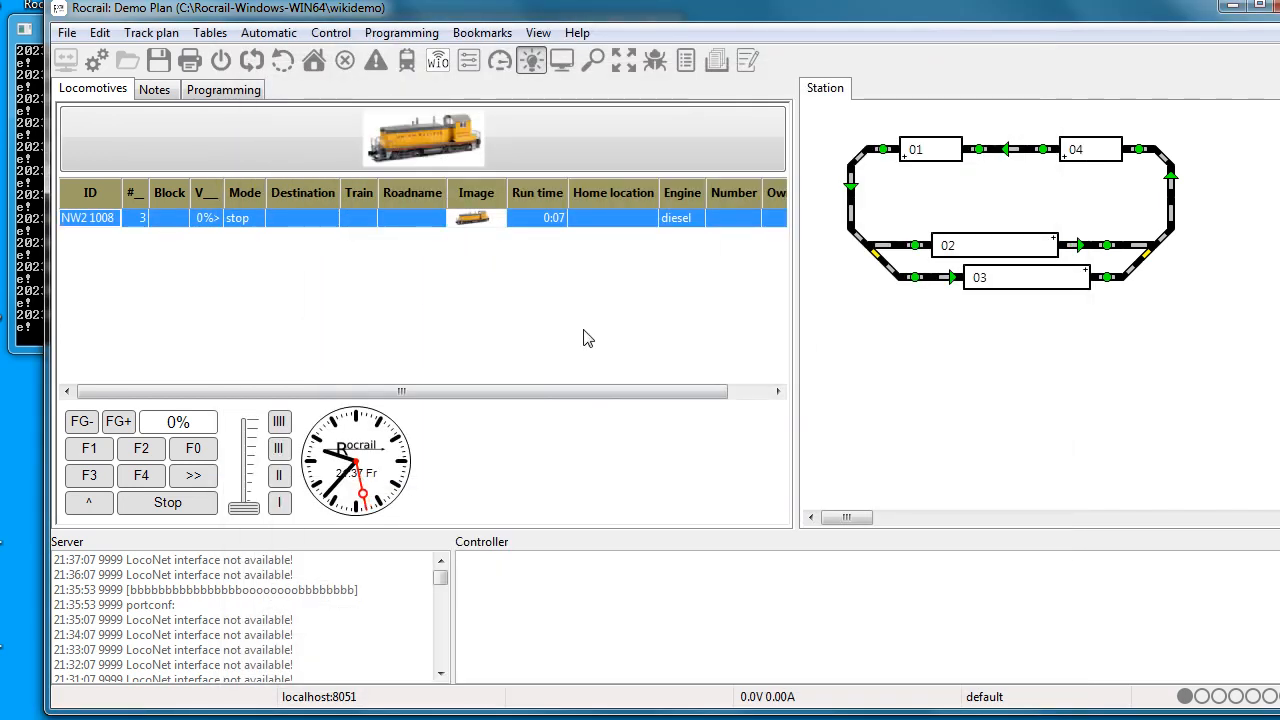